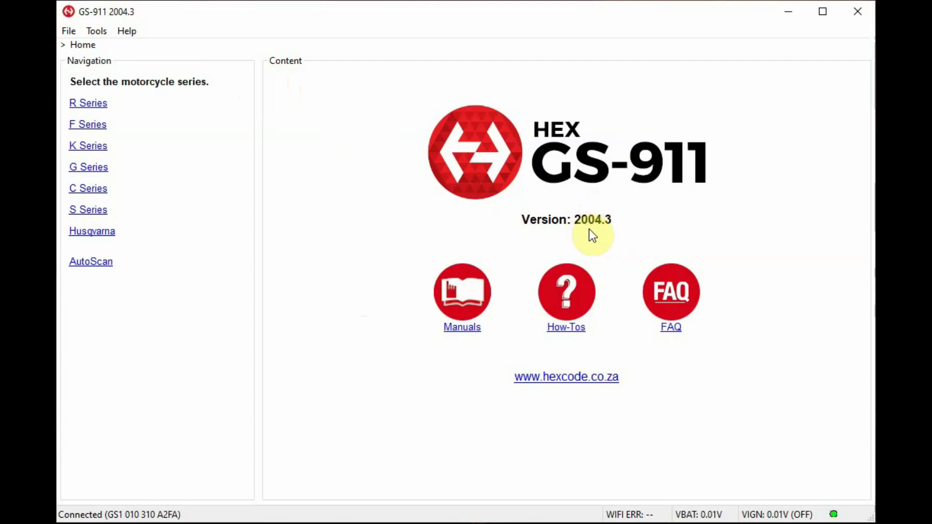
{"action": "mouse_move", "coordinate": [433, 309]}
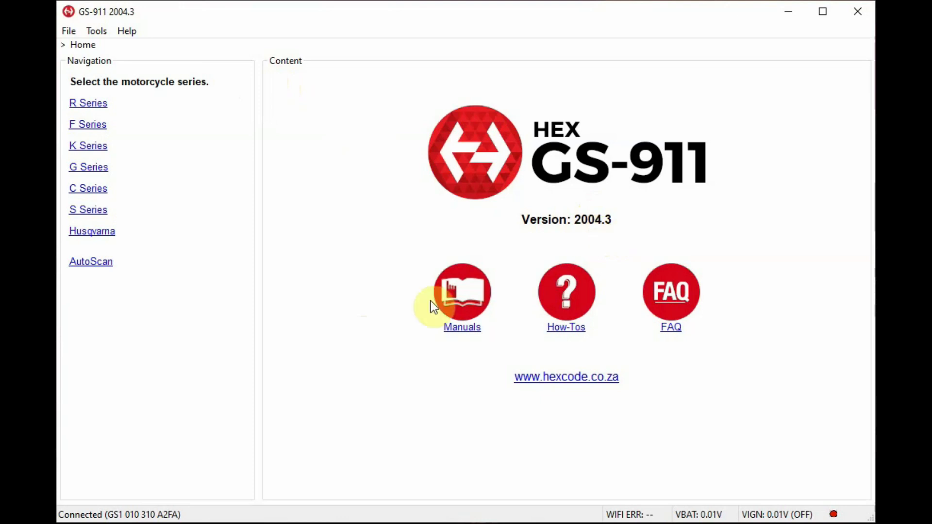
{"action": "mouse_move", "coordinate": [117, 515]}
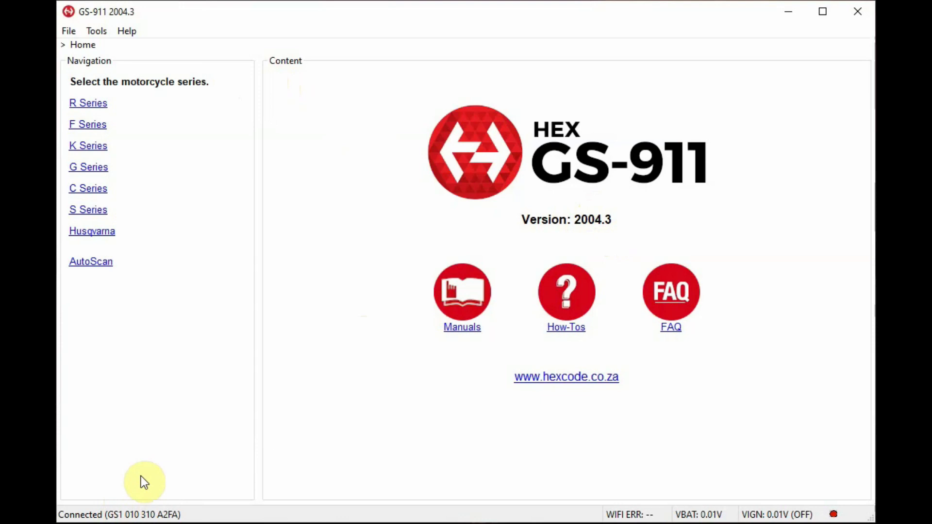
{"action": "mouse_move", "coordinate": [215, 222]}
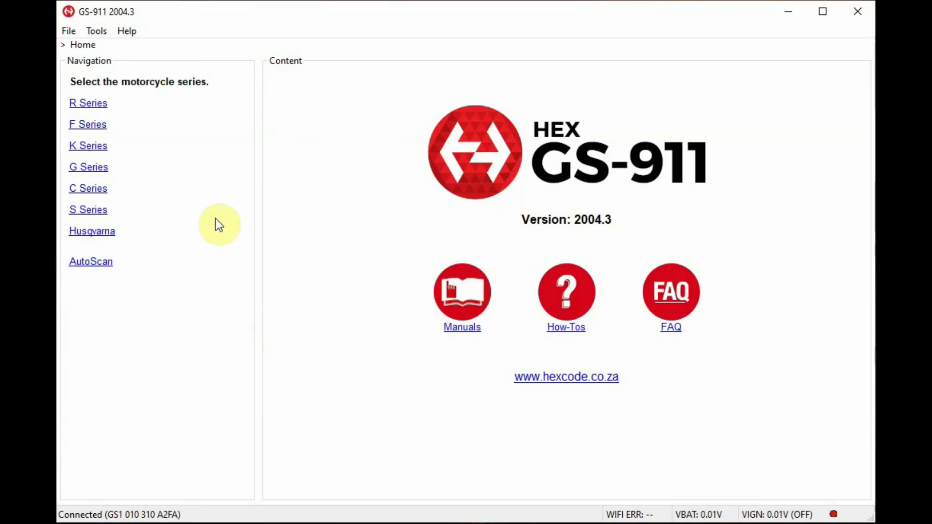
{"action": "mouse_move", "coordinate": [198, 169]}
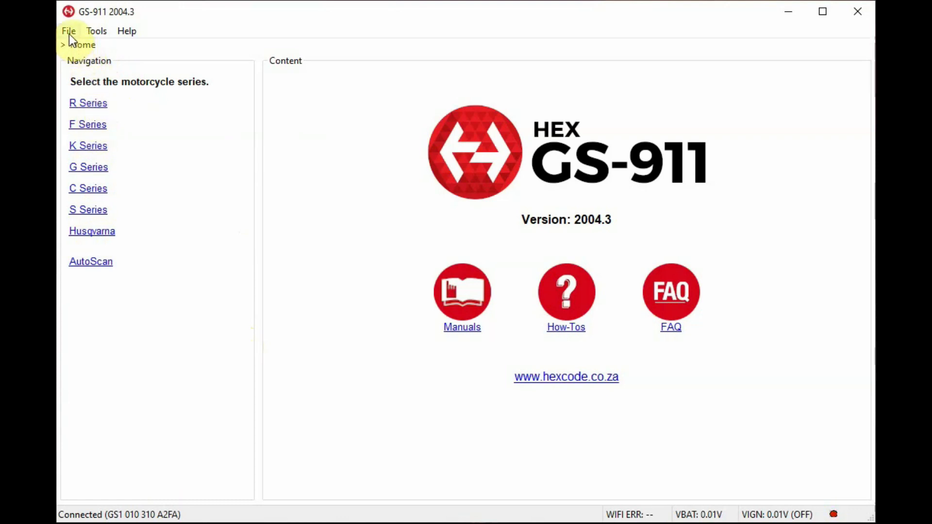
Review the interface connection setup under Tools and confirm USB is kept as the connection method
{"action": "left_click", "coordinate": [69, 30]}
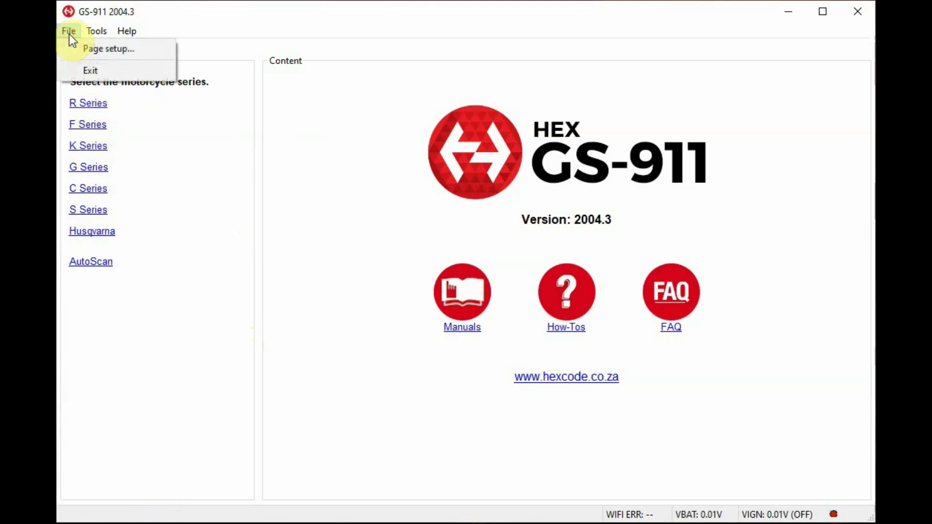
{"action": "mouse_move", "coordinate": [77, 38]}
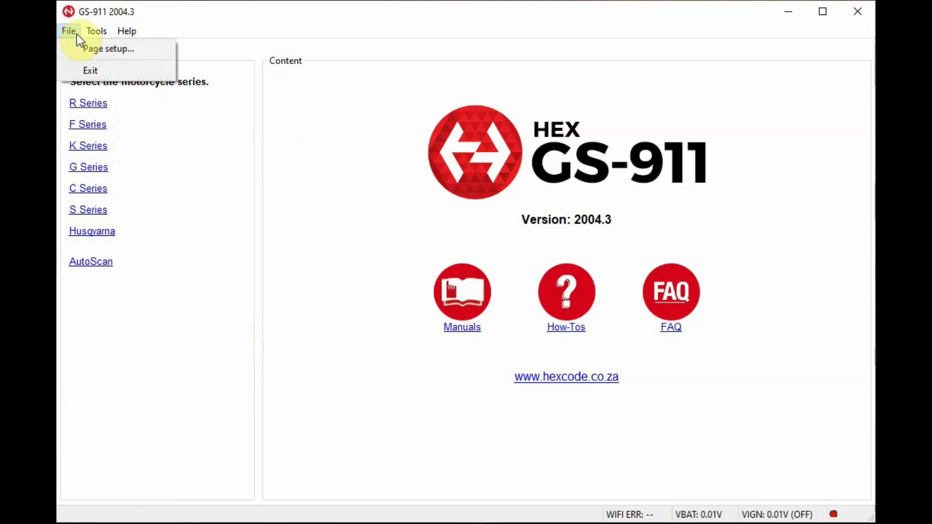
{"action": "left_click", "coordinate": [95, 30]}
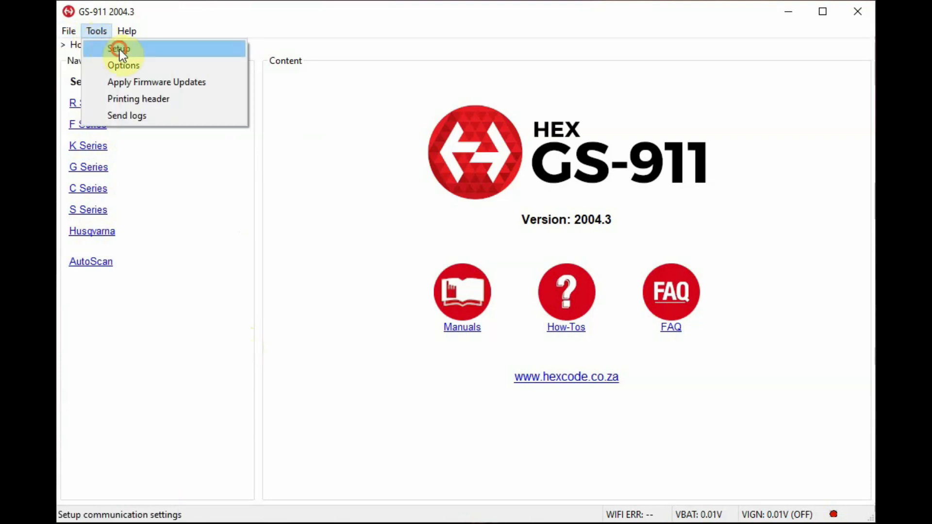
{"action": "left_click", "coordinate": [118, 50]}
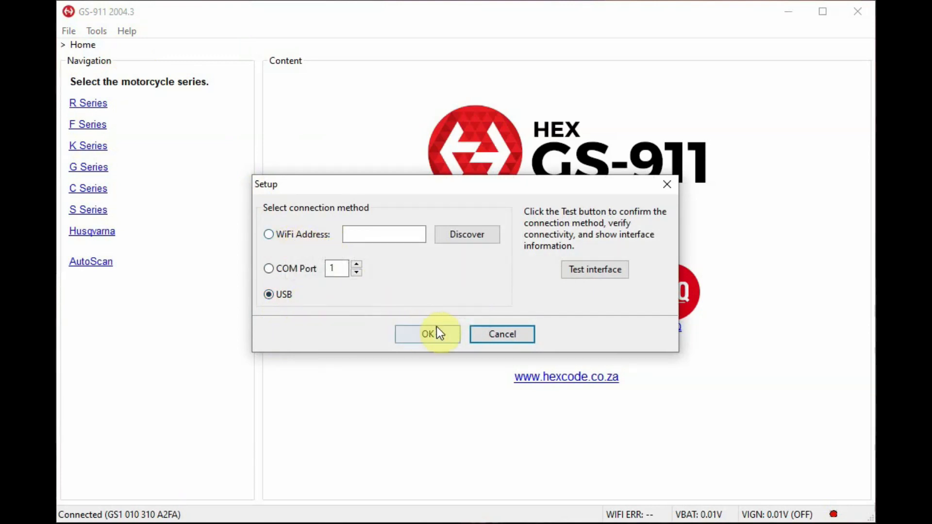
{"action": "left_click", "coordinate": [427, 334]}
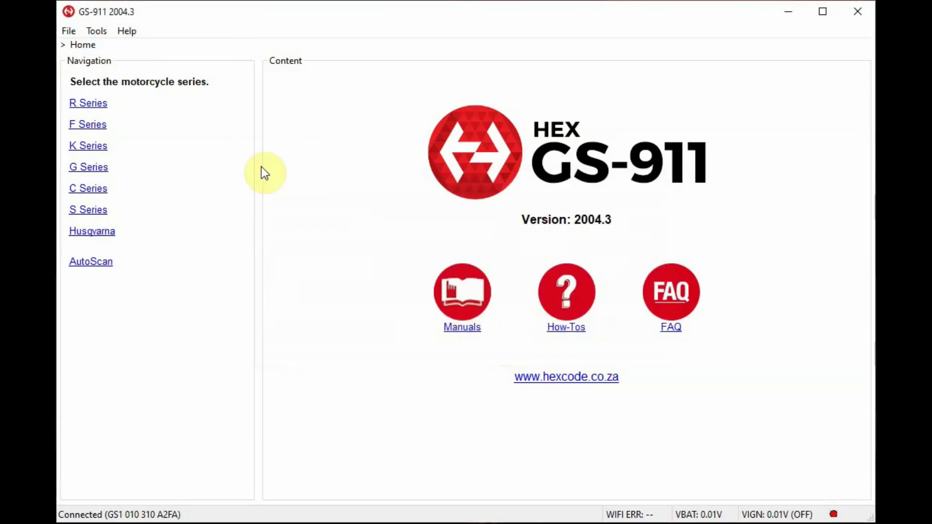
{"action": "left_click", "coordinate": [96, 30]}
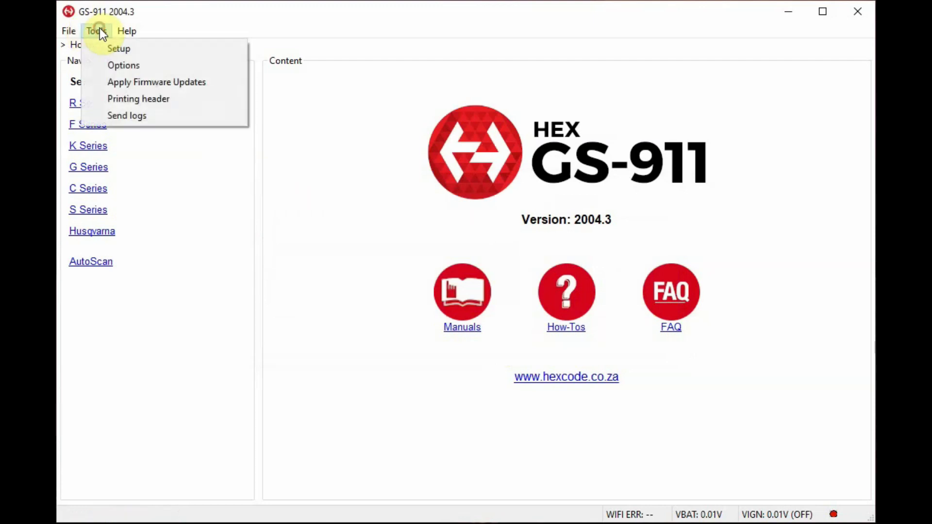
{"action": "left_click", "coordinate": [123, 65]}
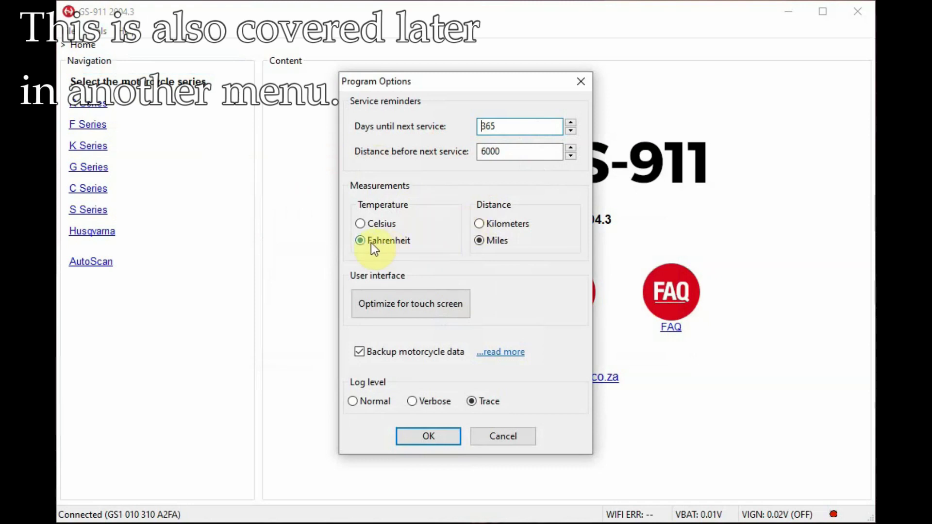
{"action": "mouse_move", "coordinate": [433, 243]}
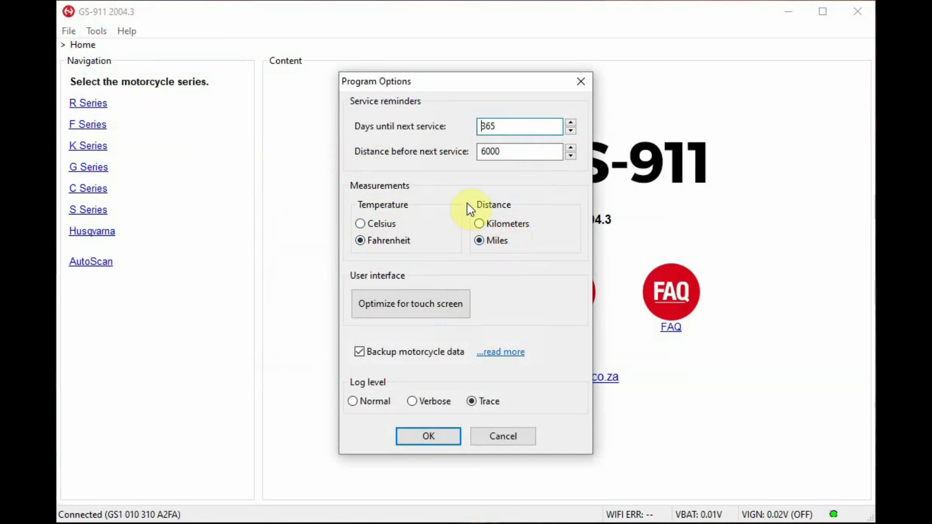
{"action": "mouse_move", "coordinate": [433, 135]}
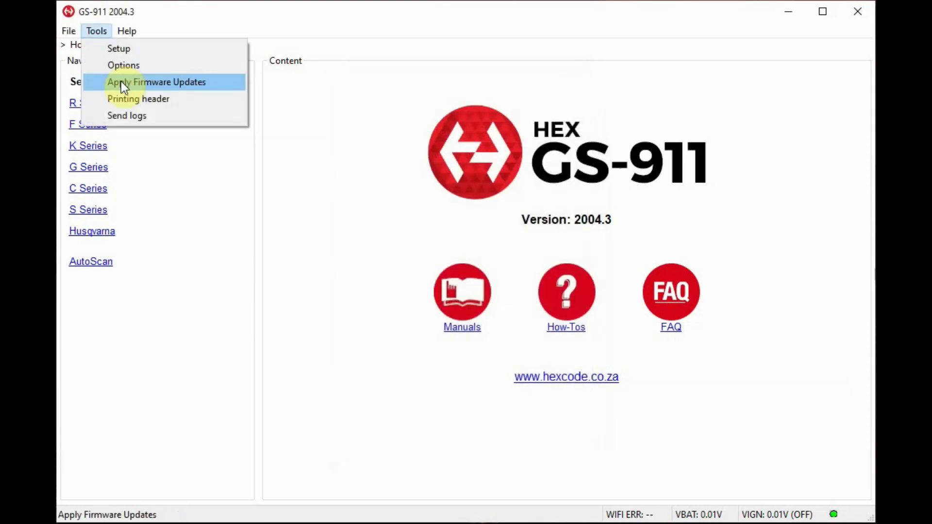
{"action": "left_click", "coordinate": [127, 115]}
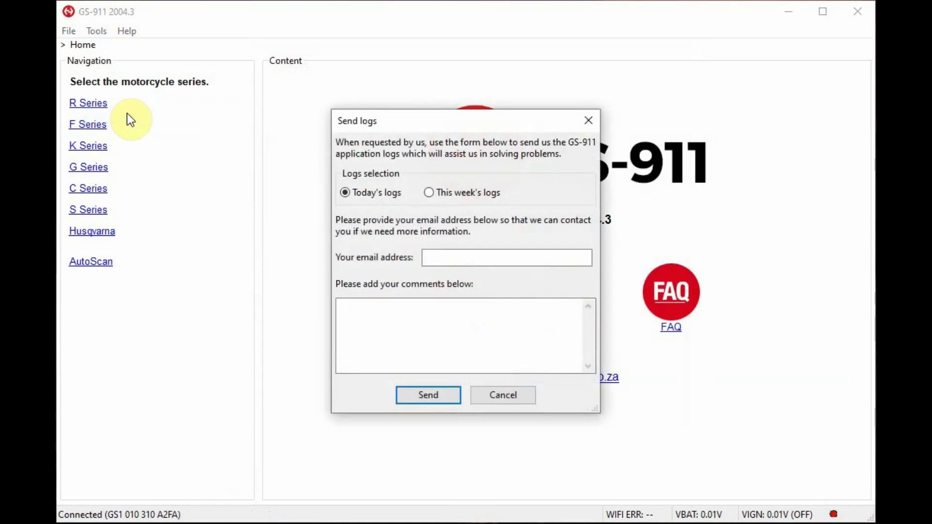
{"action": "mouse_move", "coordinate": [518, 194]}
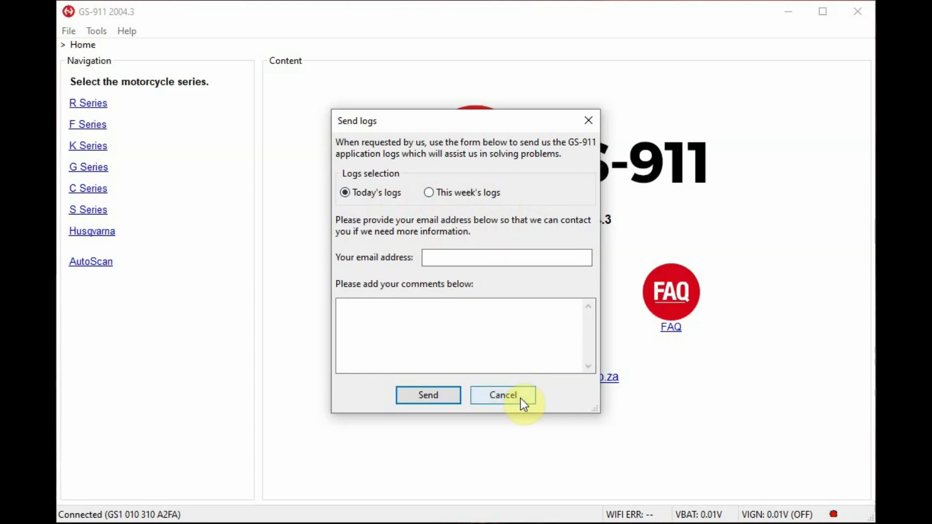
{"action": "left_click", "coordinate": [502, 395]}
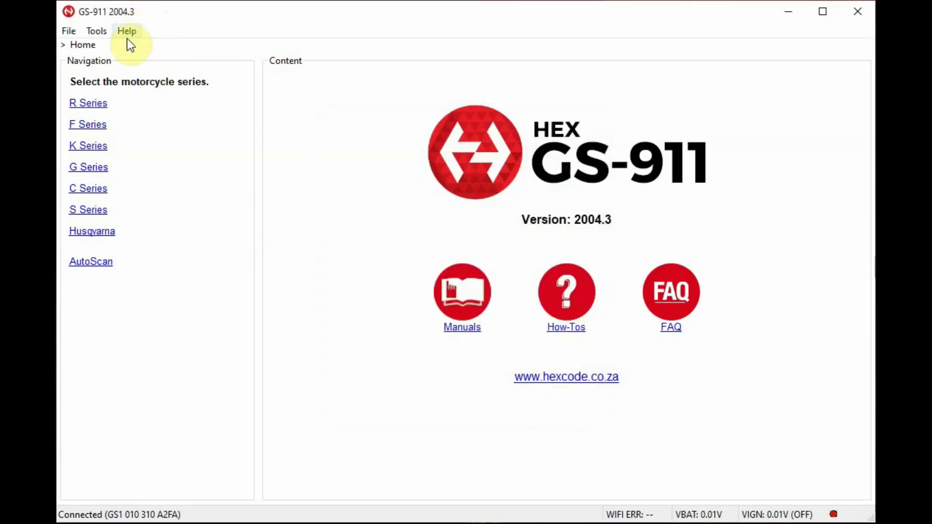
Show the About GS-911 window and expand the connected interface's firmware, WiFi and VIN details
{"action": "left_click", "coordinate": [127, 30]}
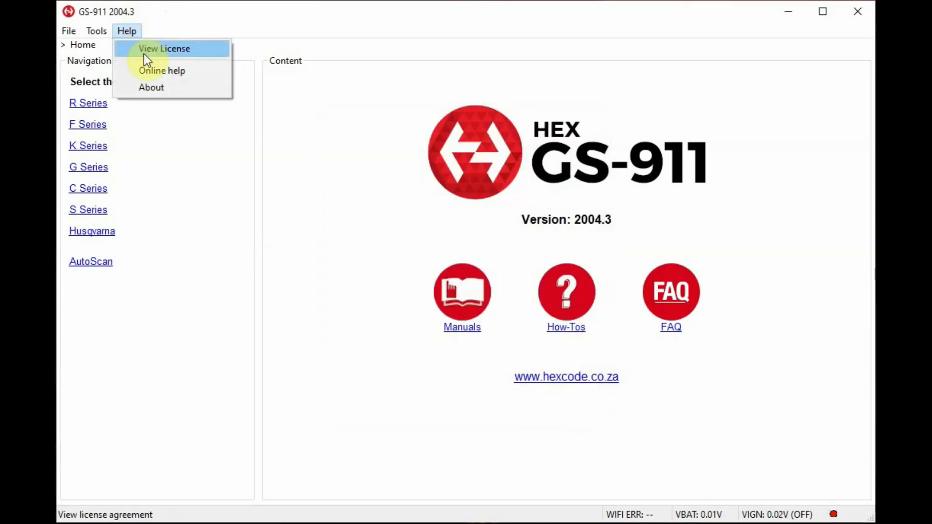
{"action": "mouse_move", "coordinate": [150, 96]}
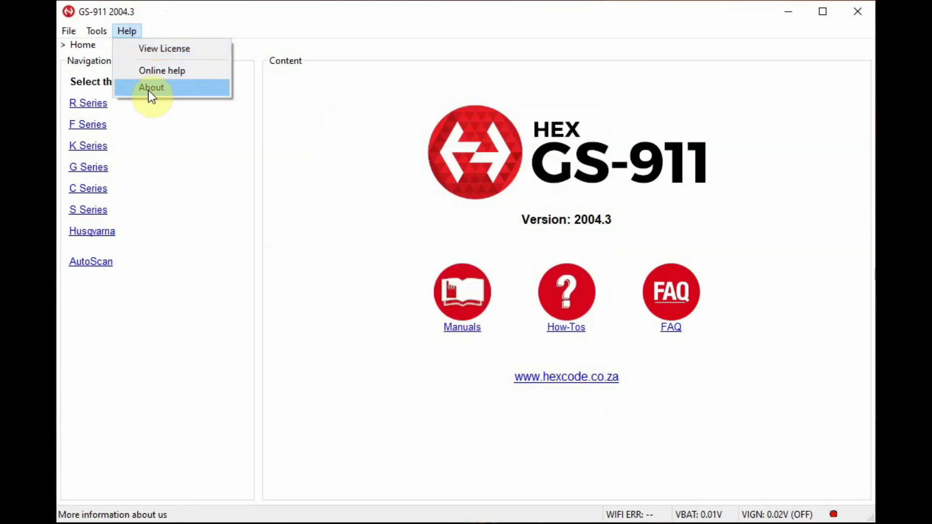
{"action": "left_click", "coordinate": [152, 88]}
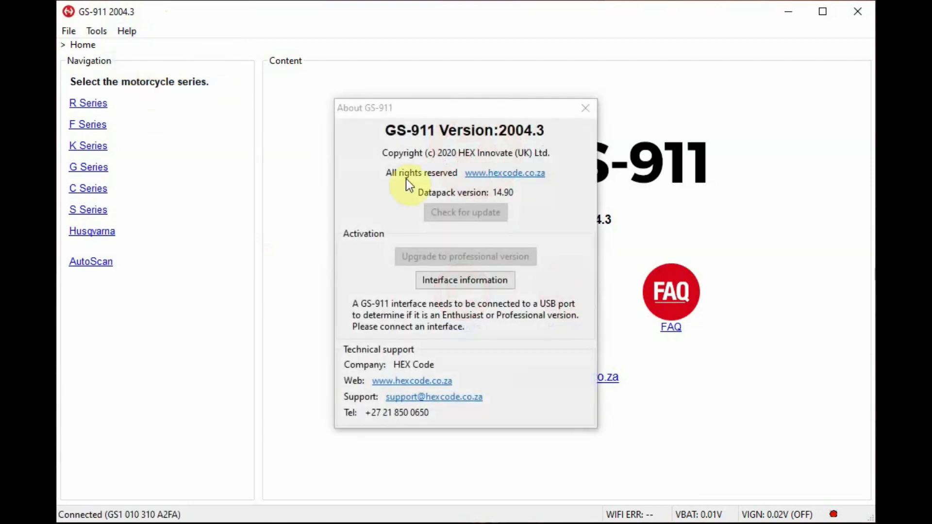
{"action": "left_click", "coordinate": [465, 280]}
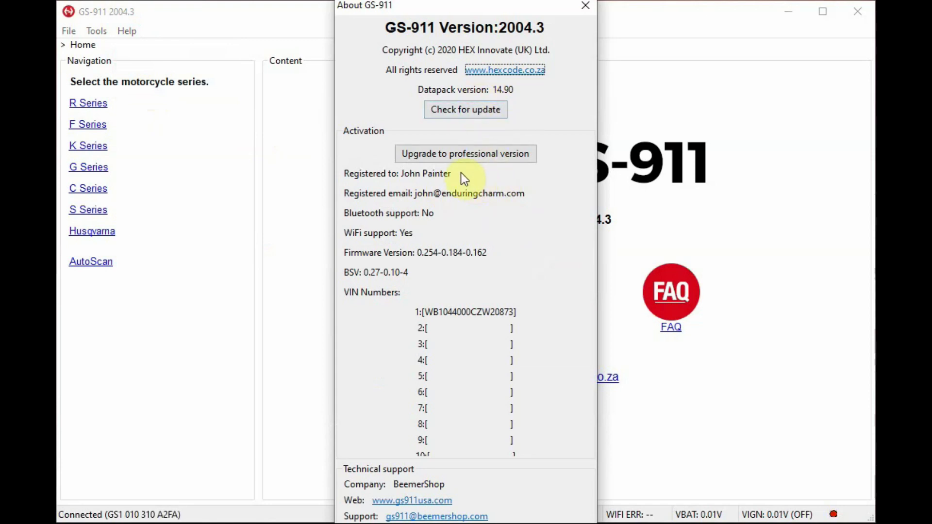
{"action": "mouse_move", "coordinate": [386, 310]}
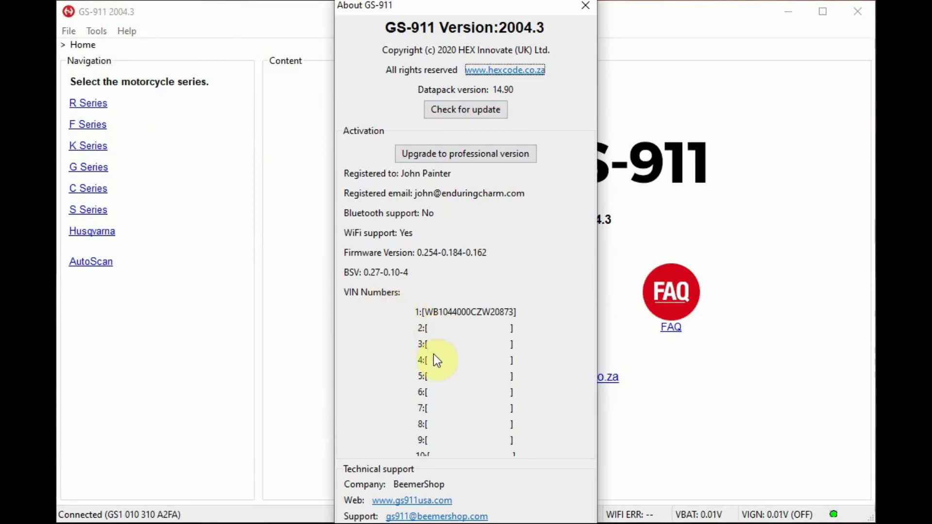
{"action": "mouse_move", "coordinate": [481, 350]}
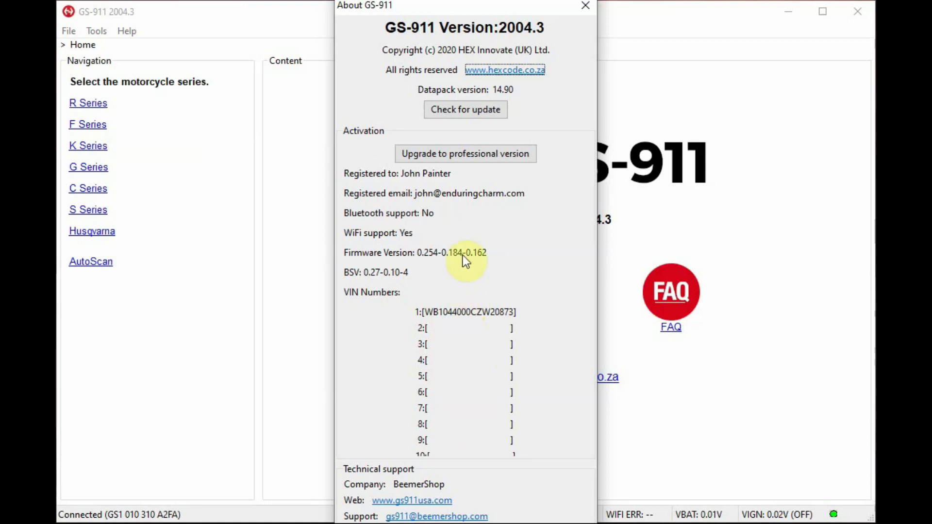
Close the About GS-911 window to return to the home screen
{"action": "left_click", "coordinate": [580, 6]}
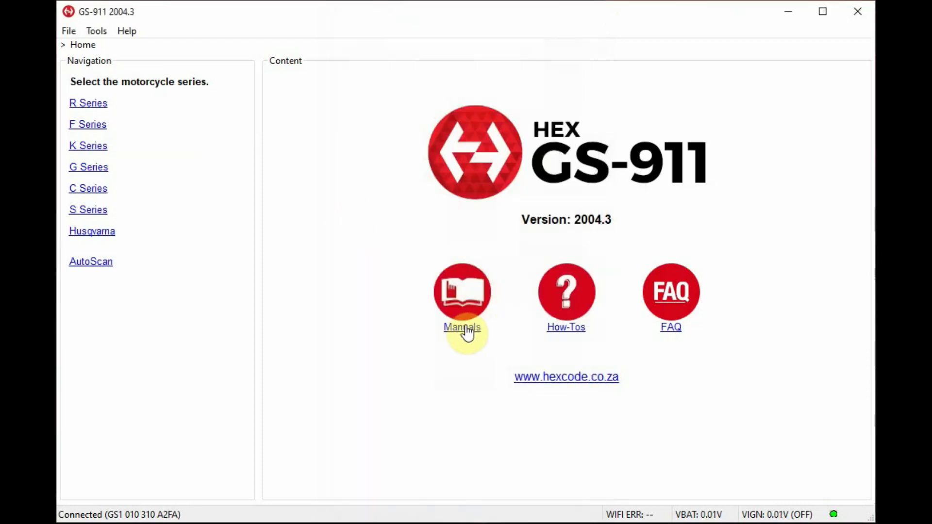
{"action": "mouse_move", "coordinate": [559, 346]}
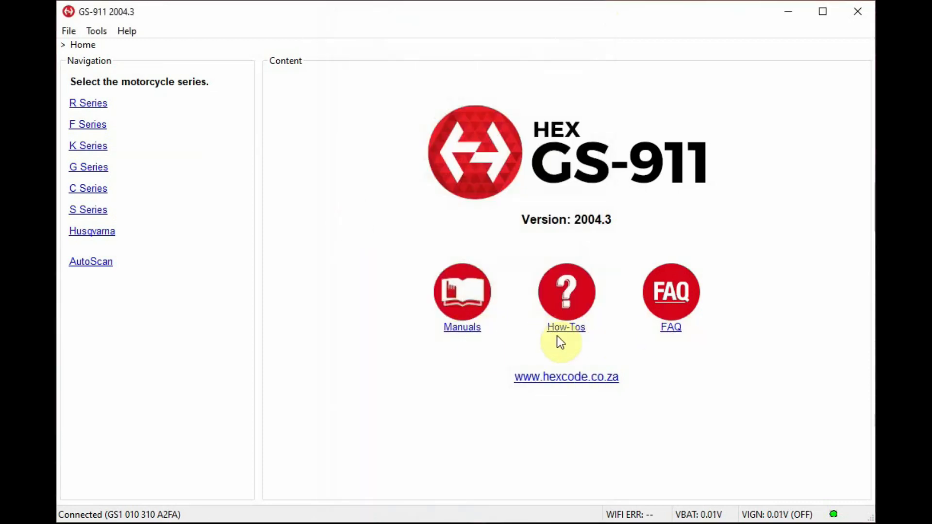
{"action": "mouse_move", "coordinate": [330, 252]}
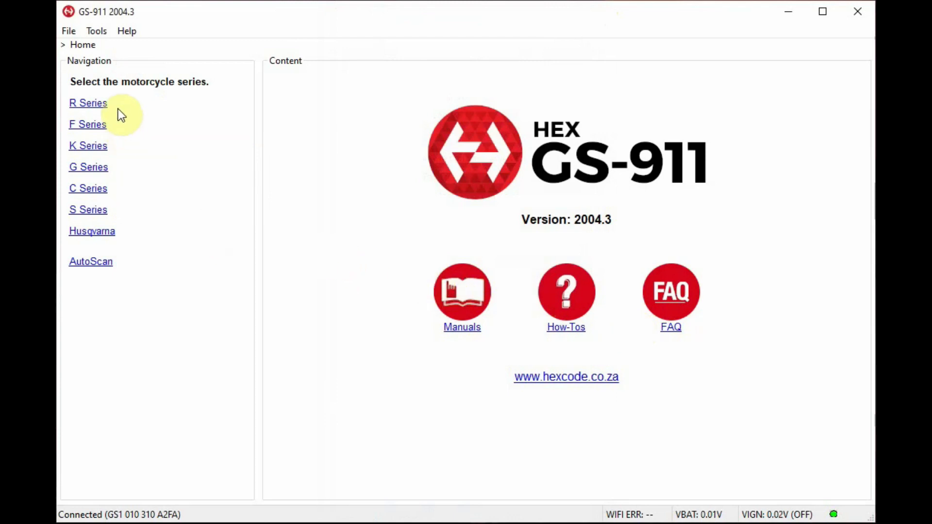
{"action": "mouse_move", "coordinate": [102, 285]}
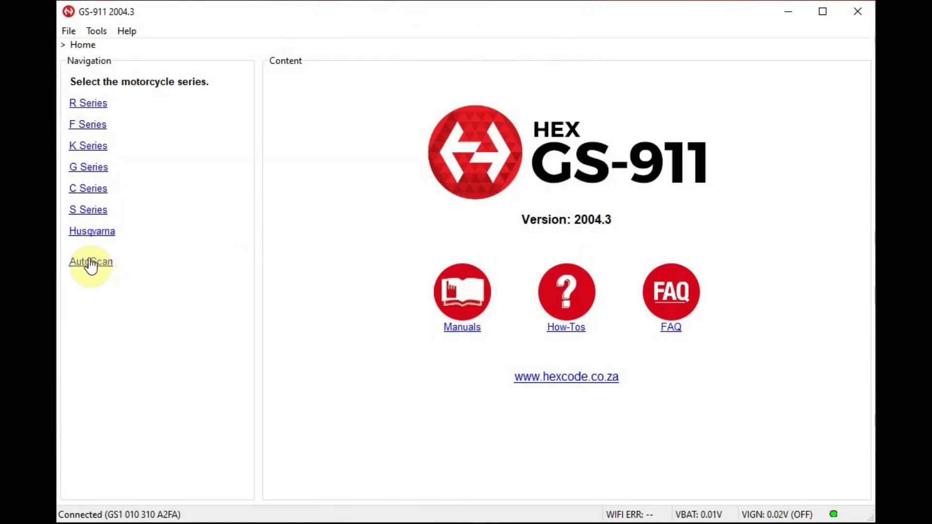
{"action": "mouse_move", "coordinate": [167, 87]}
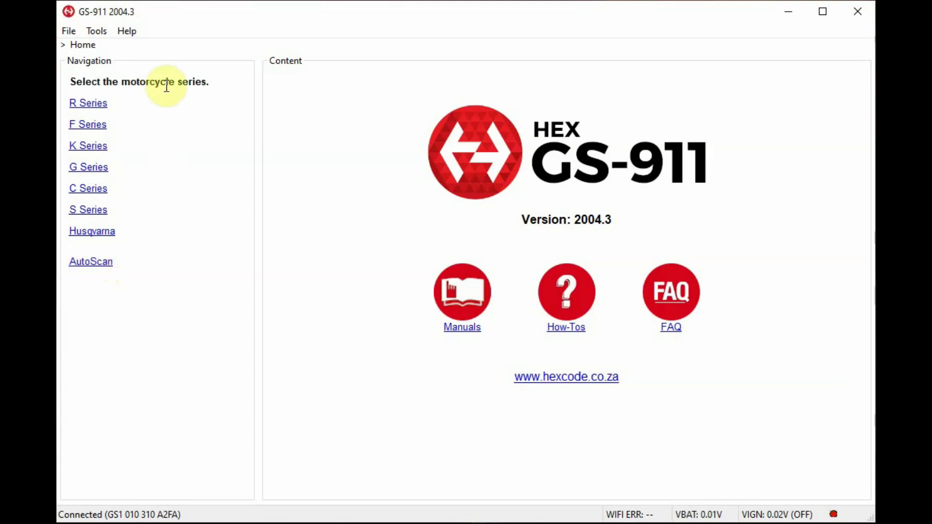
Browse the R Series model list down to the oldest 3-pin models at the end
{"action": "left_click", "coordinate": [88, 103]}
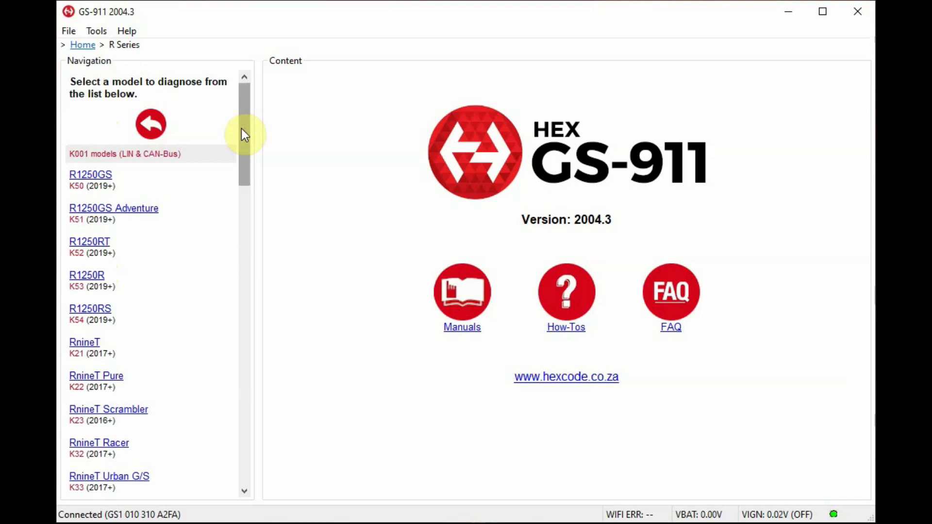
{"action": "scroll", "scroll_direction": "down", "scroll_amount": 3}
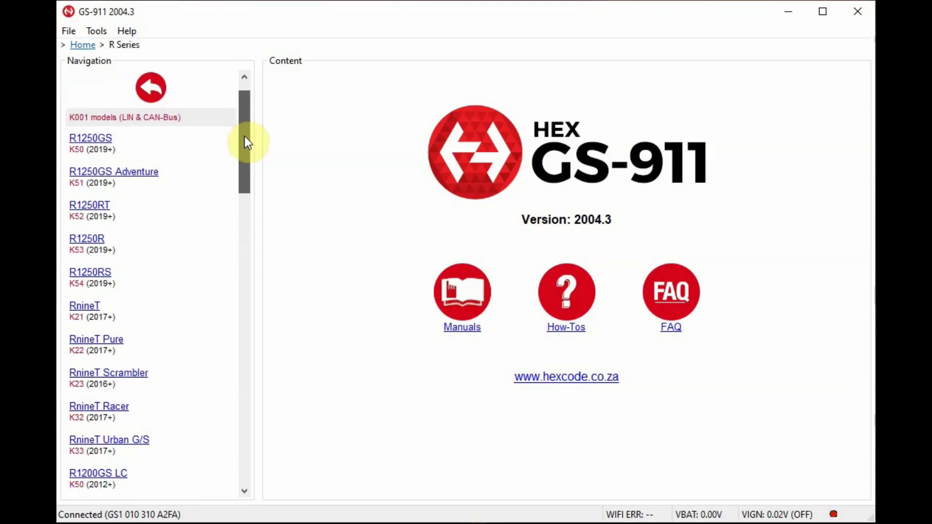
{"action": "scroll", "scroll_direction": "down", "scroll_amount": 3}
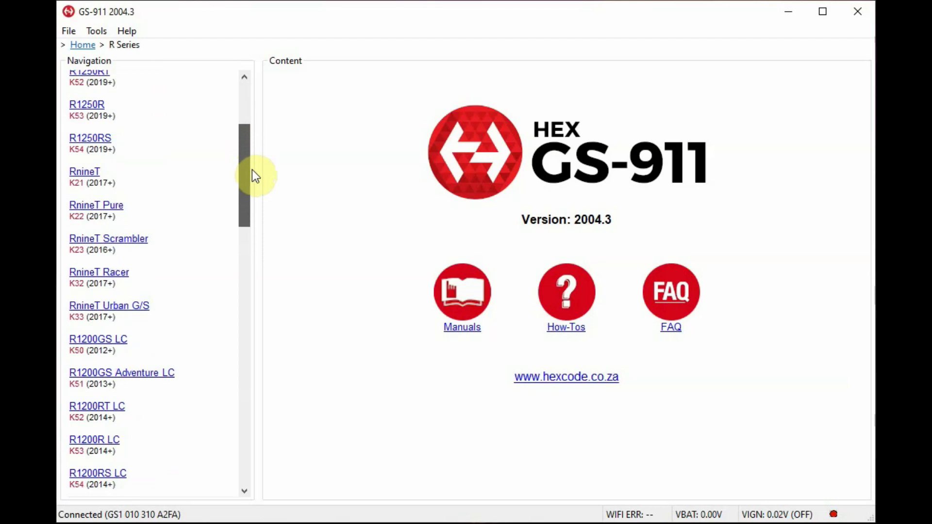
{"action": "scroll", "scroll_direction": "down", "scroll_amount": 3}
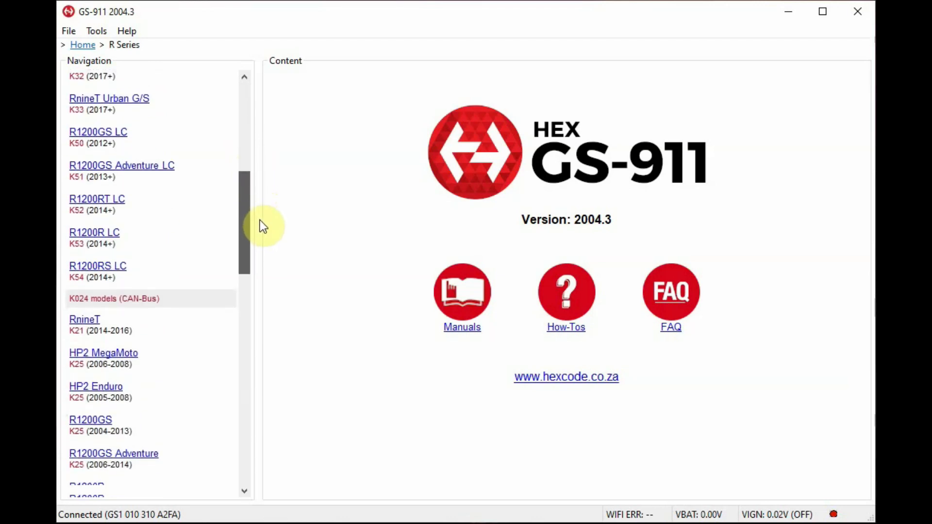
{"action": "scroll", "scroll_direction": "down", "scroll_amount": 3}
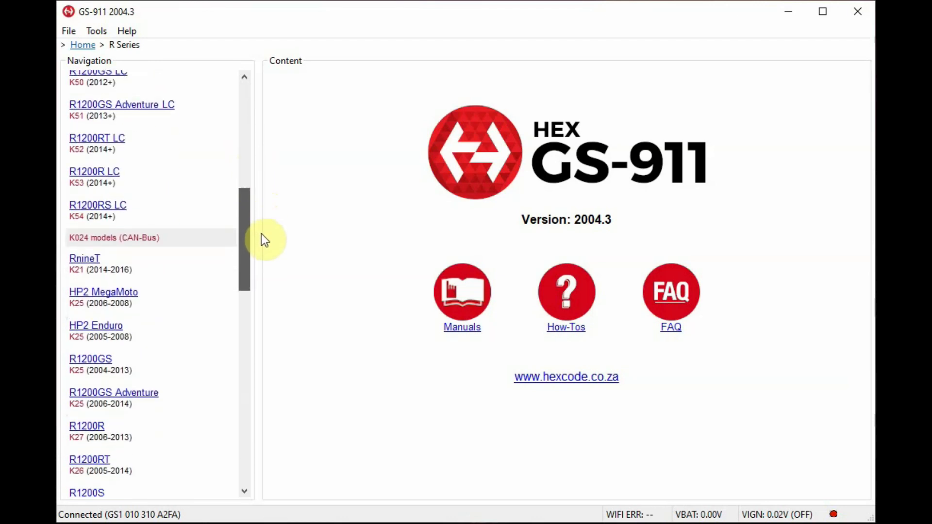
{"action": "scroll", "scroll_direction": "down", "scroll_amount": 3}
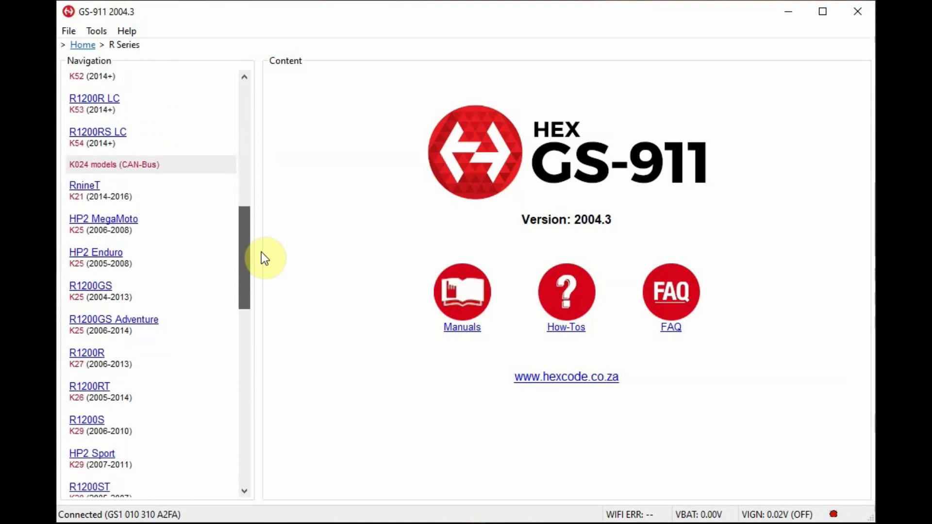
{"action": "scroll", "scroll_direction": "down", "scroll_amount": 3}
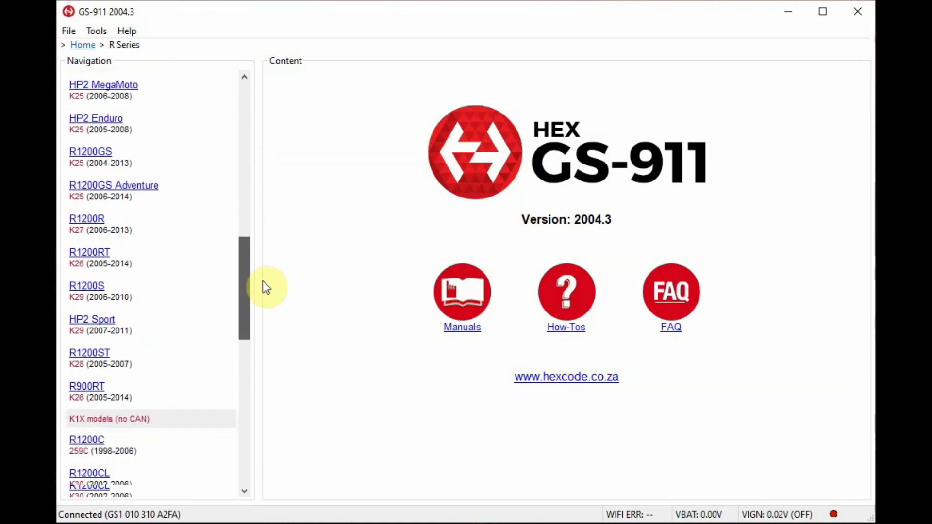
{"action": "scroll", "scroll_direction": "down", "scroll_amount": 3}
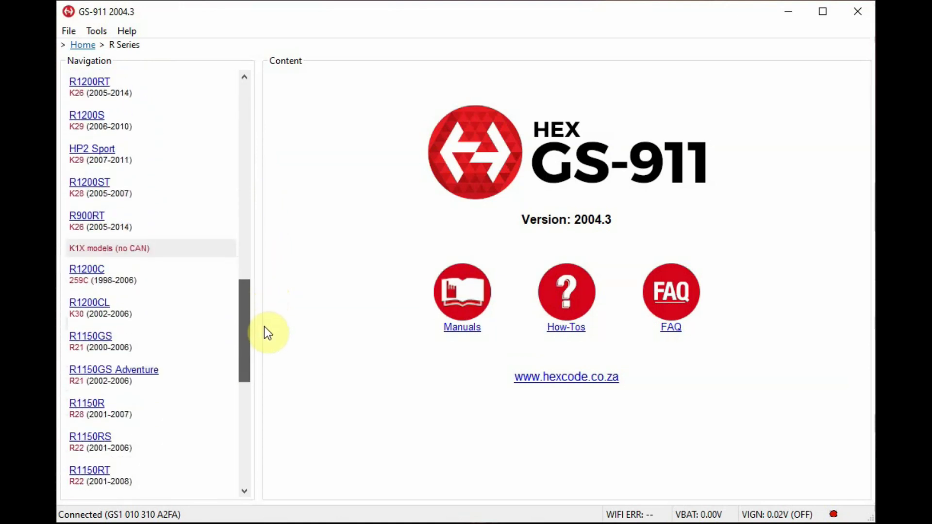
{"action": "scroll", "scroll_direction": "down", "scroll_amount": 3}
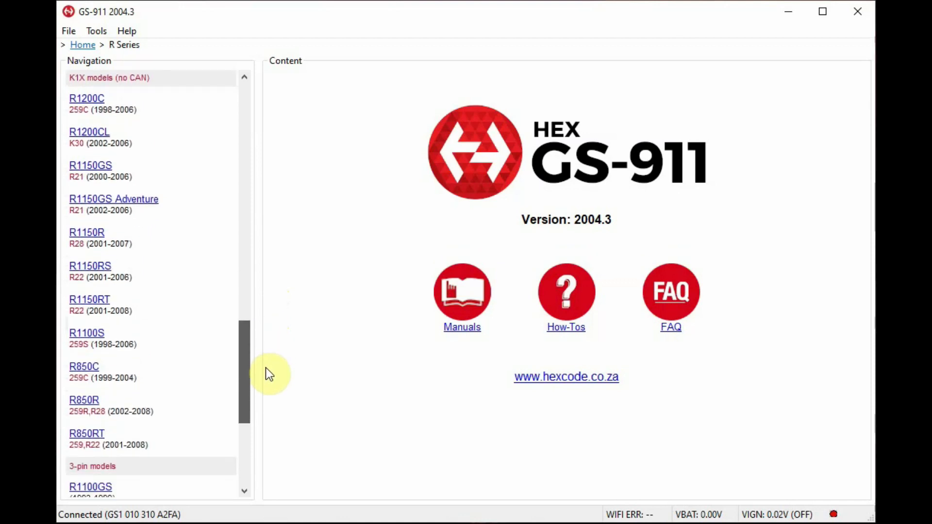
{"action": "scroll", "scroll_direction": "down", "scroll_amount": 3}
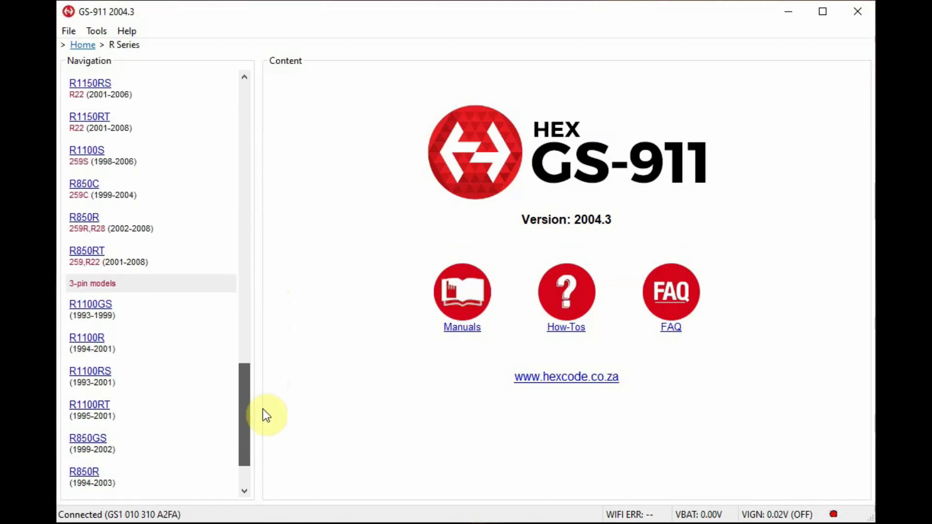
{"action": "scroll", "scroll_direction": "down", "scroll_amount": 3}
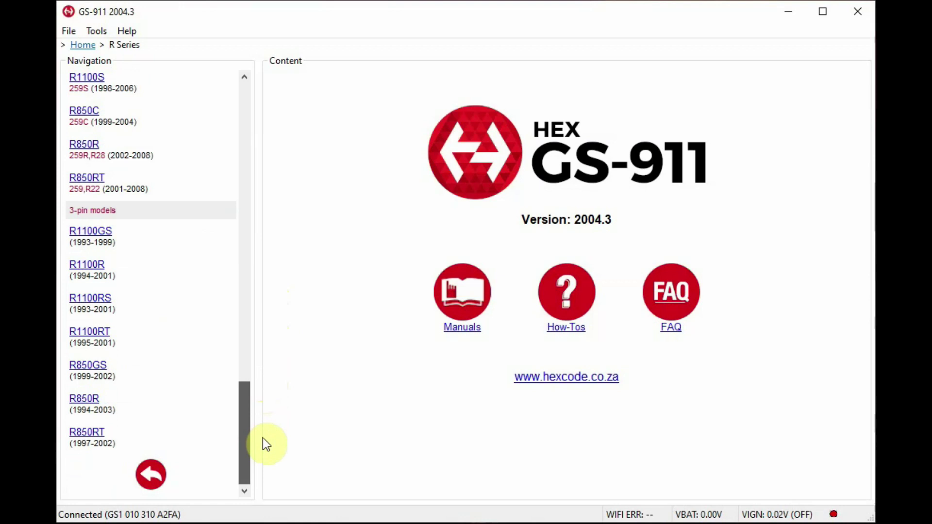
Leave the R Series list, browse the F Series models to the end, and return to the series selection
{"action": "left_click", "coordinate": [150, 474]}
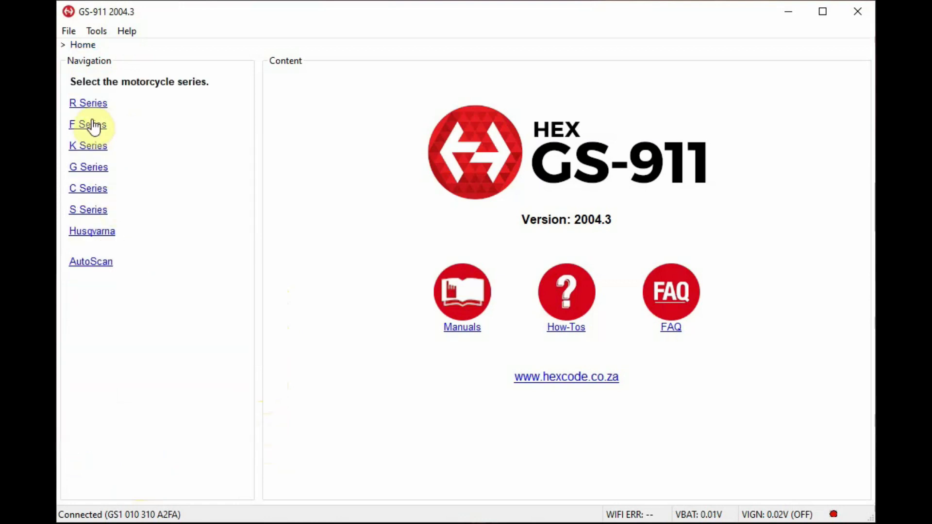
{"action": "left_click", "coordinate": [87, 125]}
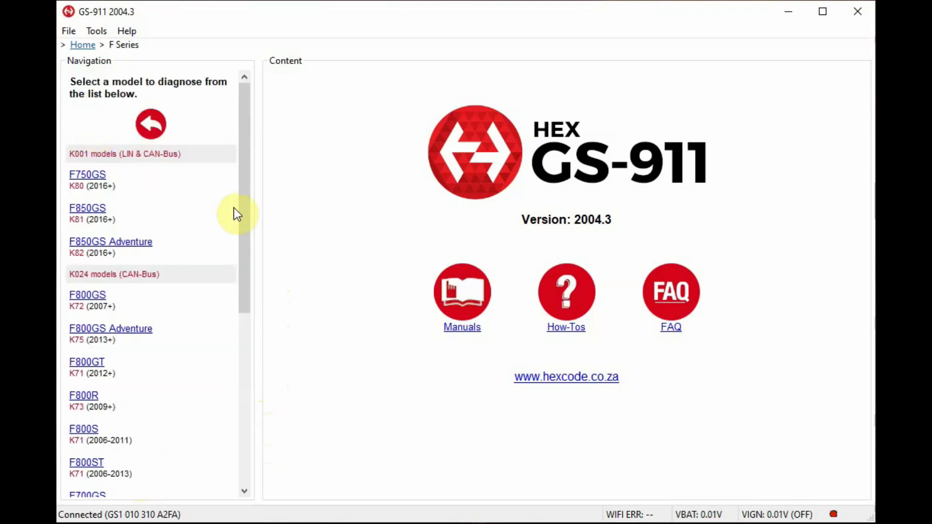
{"action": "scroll", "scroll_direction": "down", "scroll_amount": 3}
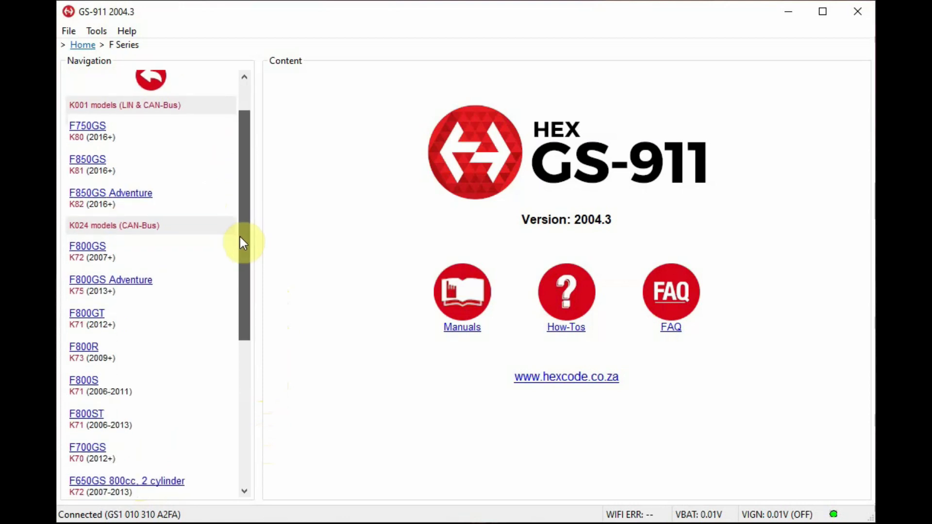
{"action": "scroll", "scroll_direction": "down", "scroll_amount": 3}
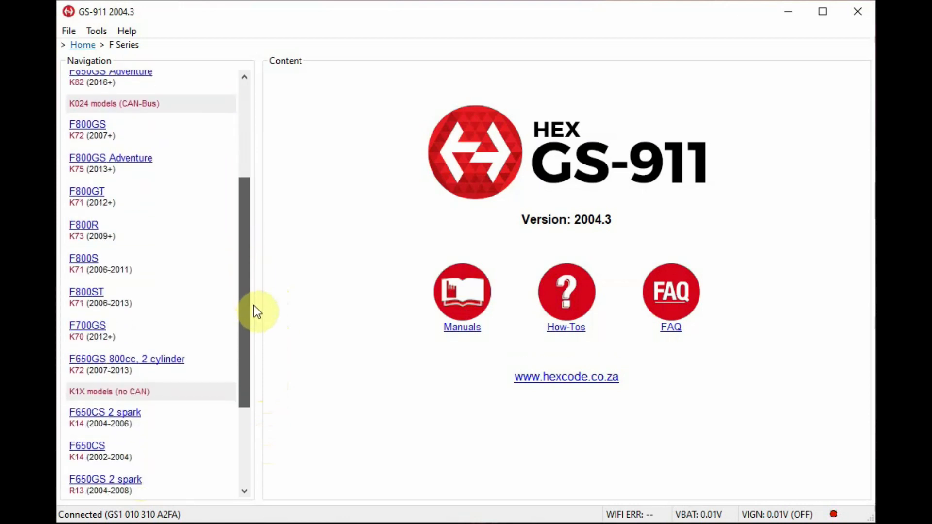
{"action": "scroll", "scroll_direction": "down", "scroll_amount": 3}
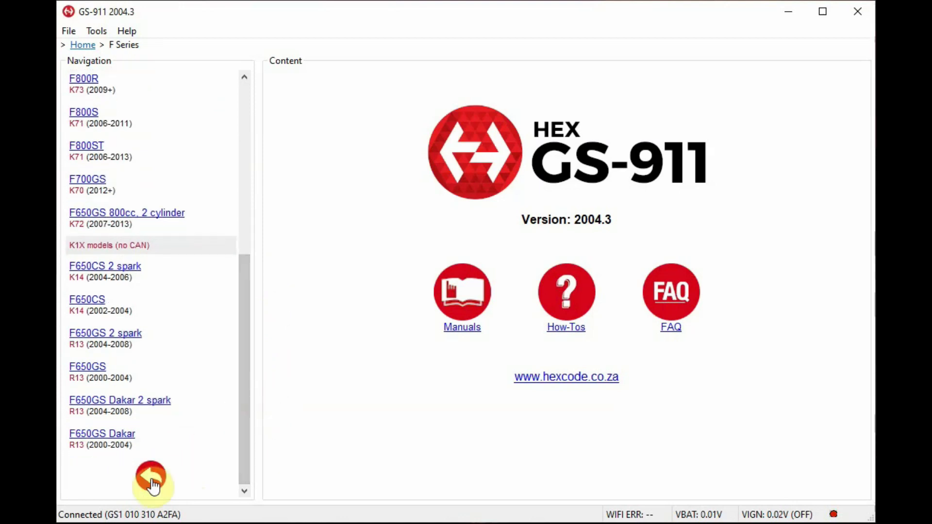
{"action": "left_click", "coordinate": [150, 478]}
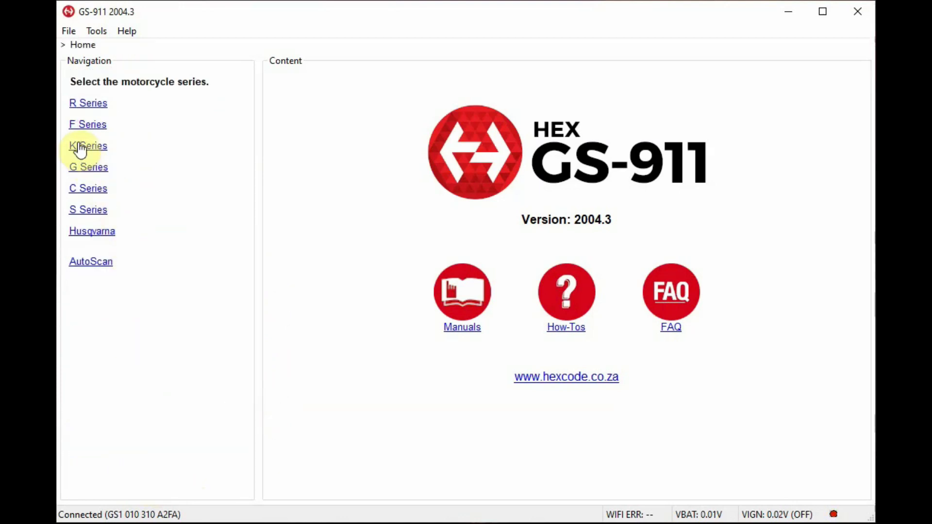
{"action": "left_click", "coordinate": [87, 146]}
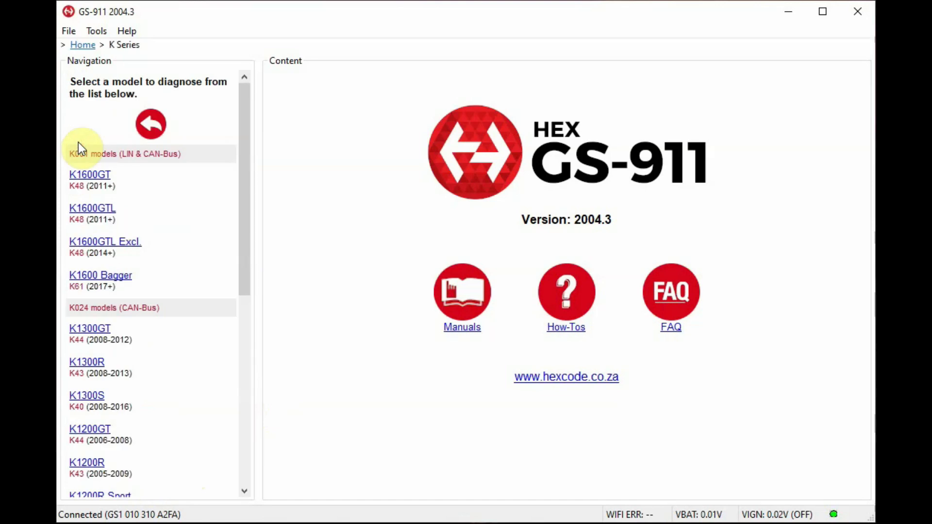
{"action": "mouse_move", "coordinate": [245, 202]}
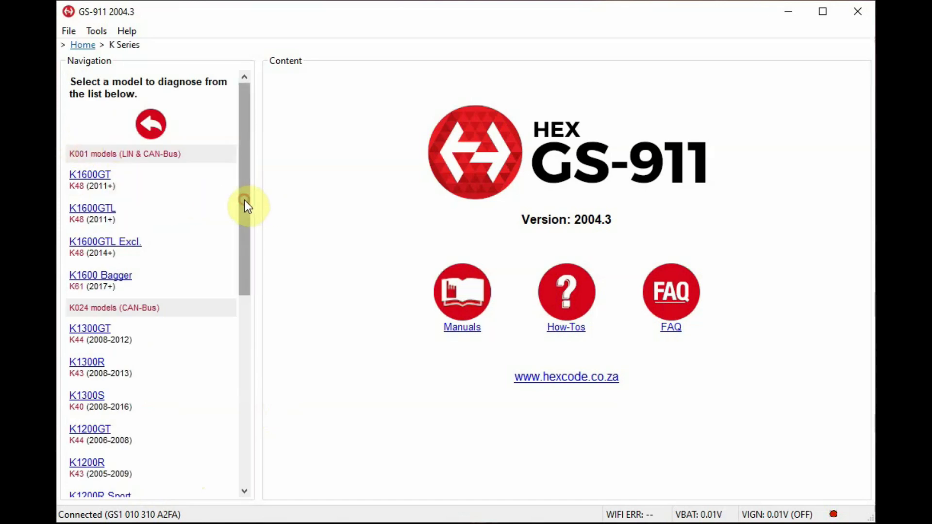
{"action": "scroll", "scroll_direction": "down", "scroll_amount": 3}
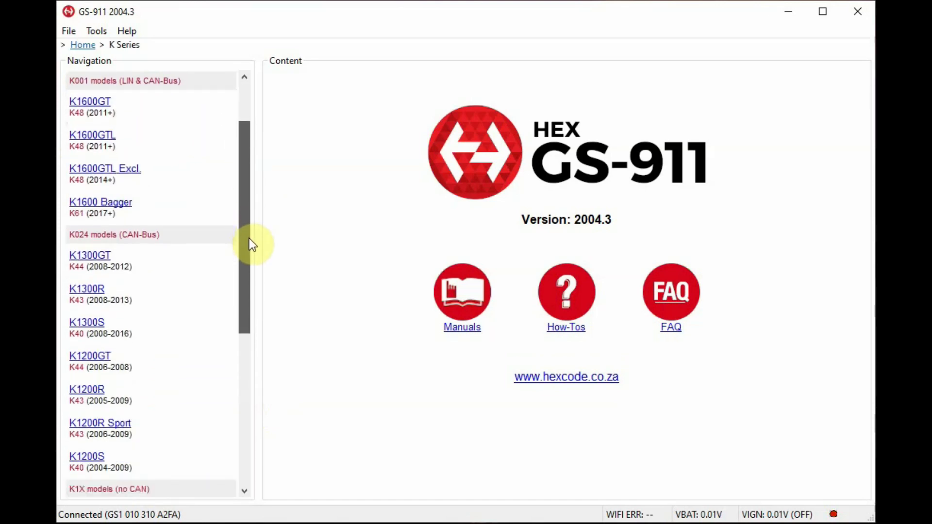
{"action": "scroll", "scroll_direction": "down", "scroll_amount": 3}
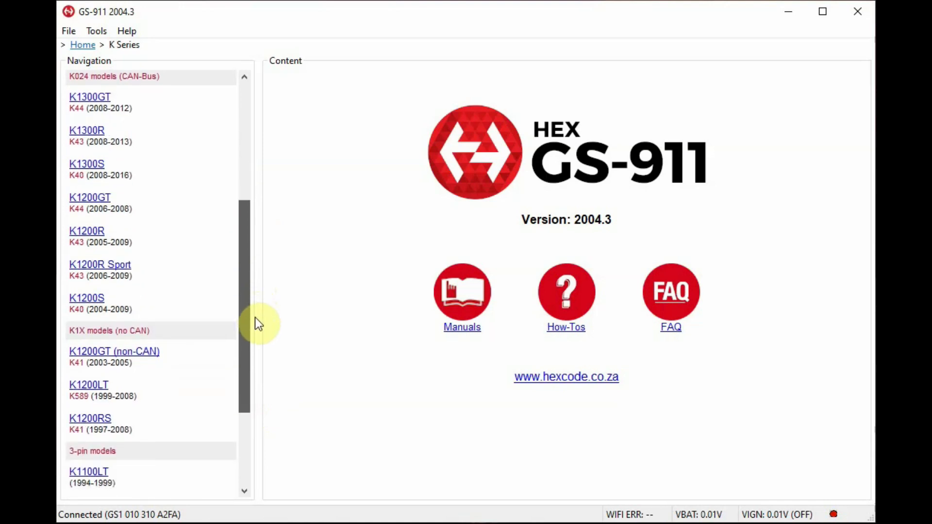
{"action": "scroll", "scroll_direction": "down", "scroll_amount": 3}
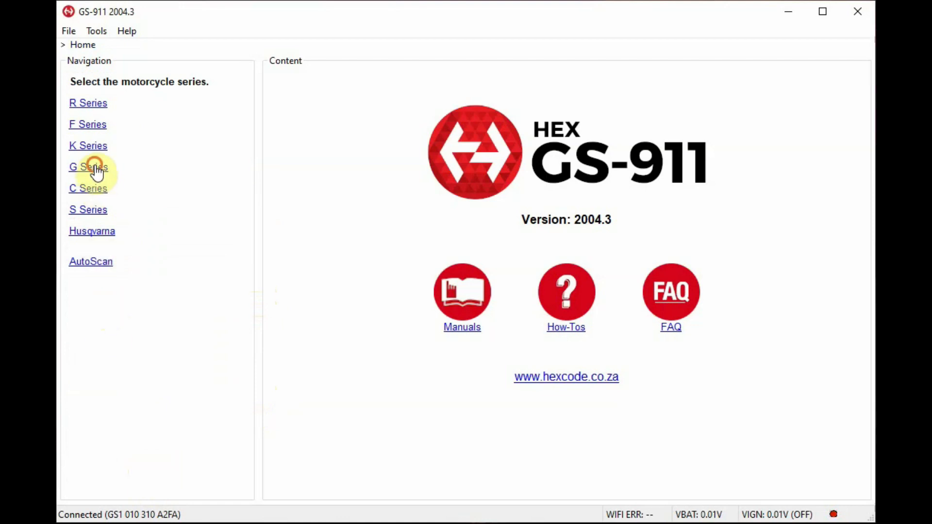
{"action": "left_click", "coordinate": [87, 167]}
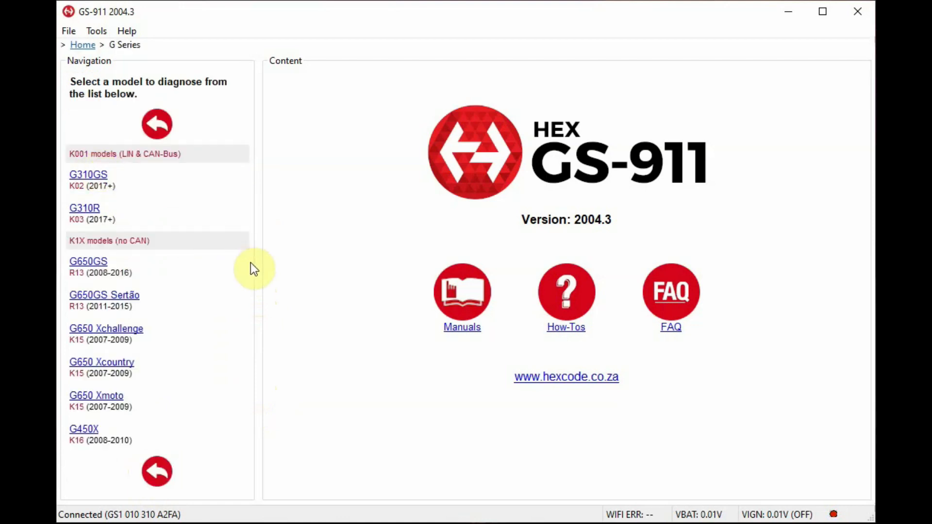
{"action": "left_click", "coordinate": [157, 124]}
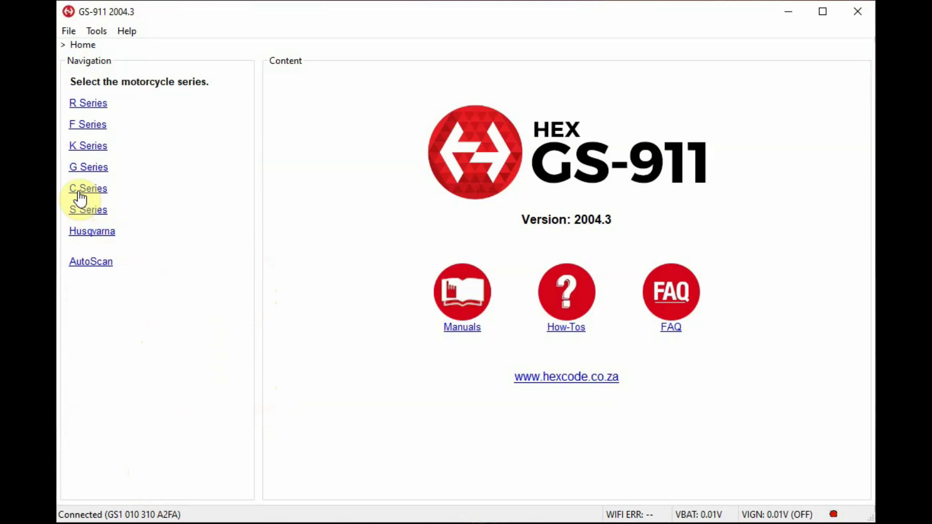
{"action": "left_click", "coordinate": [88, 189]}
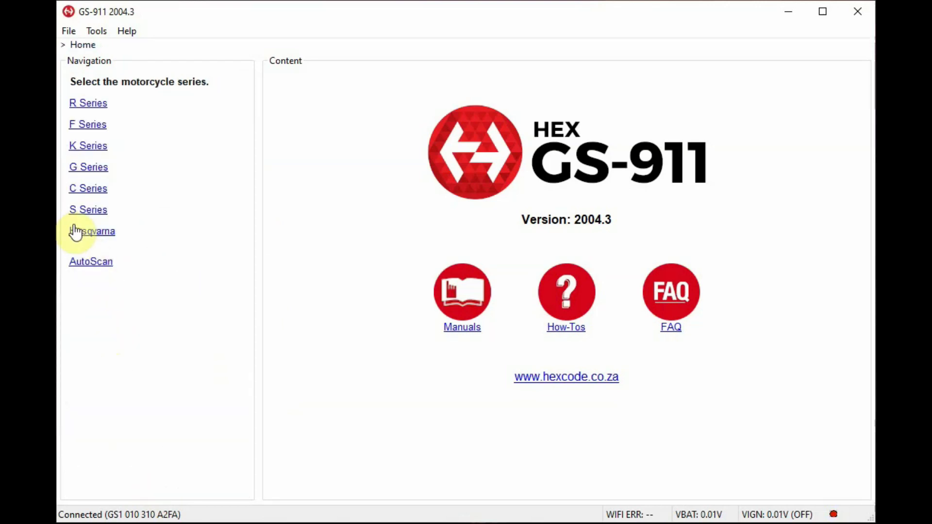
{"action": "left_click", "coordinate": [87, 210]}
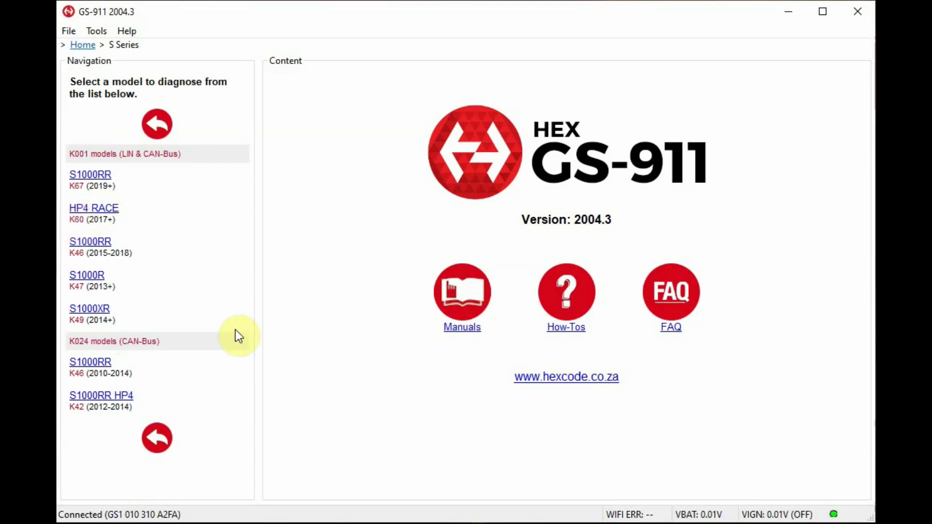
{"action": "left_click", "coordinate": [156, 438]}
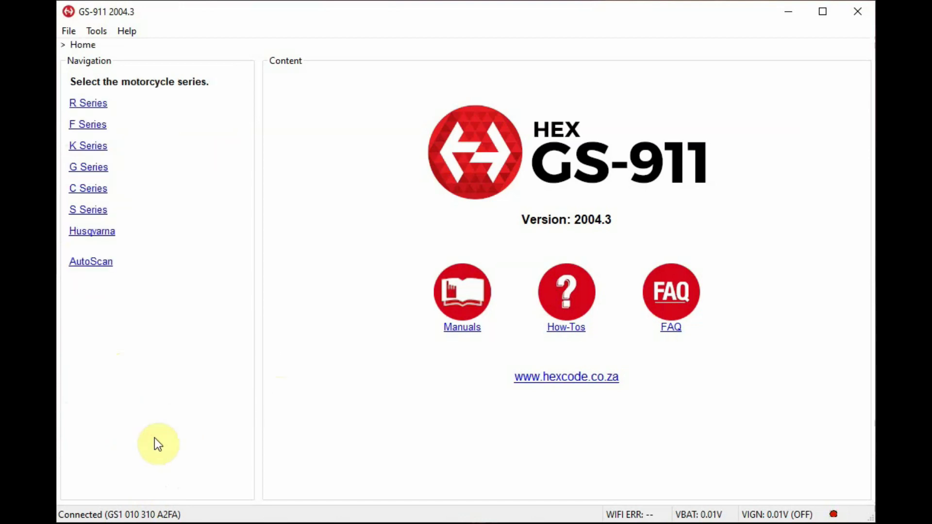
{"action": "left_click", "coordinate": [91, 231]}
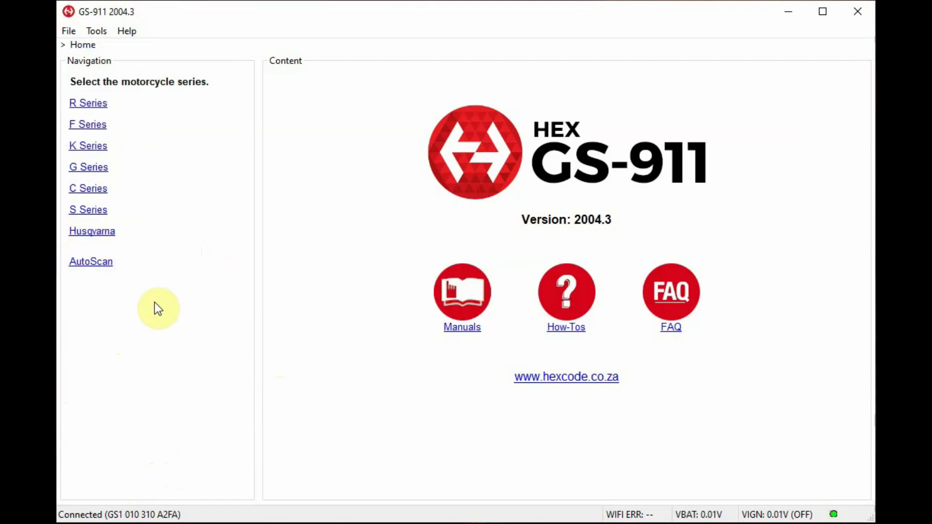
{"action": "mouse_move", "coordinate": [322, 161]}
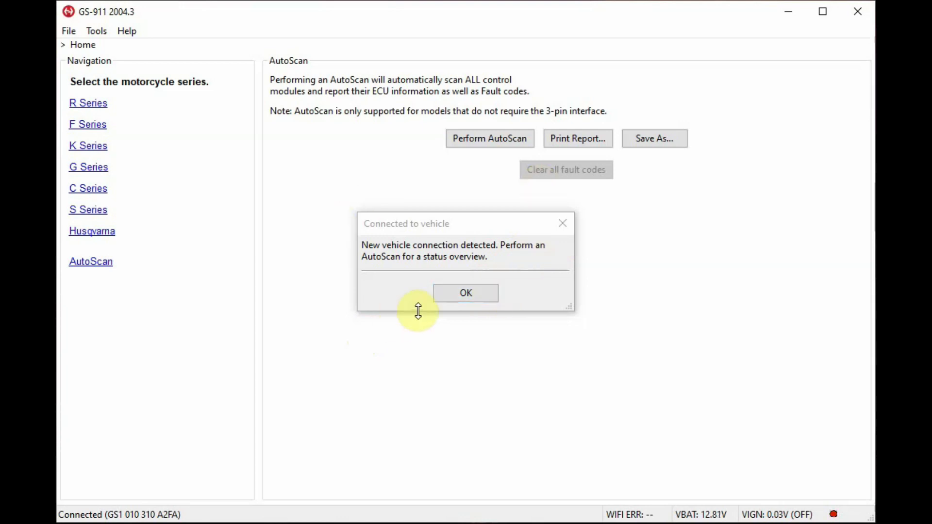
{"action": "mouse_move", "coordinate": [349, 66]}
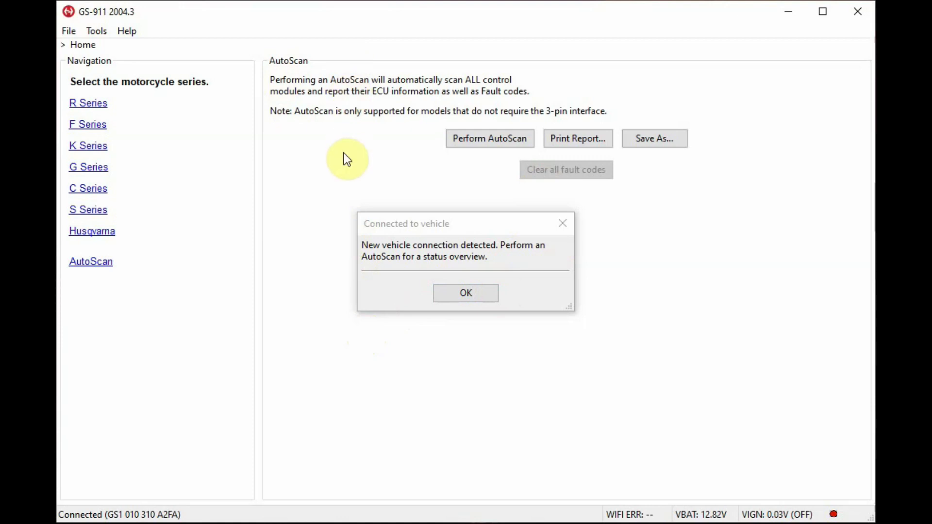
{"action": "mouse_move", "coordinate": [380, 173]}
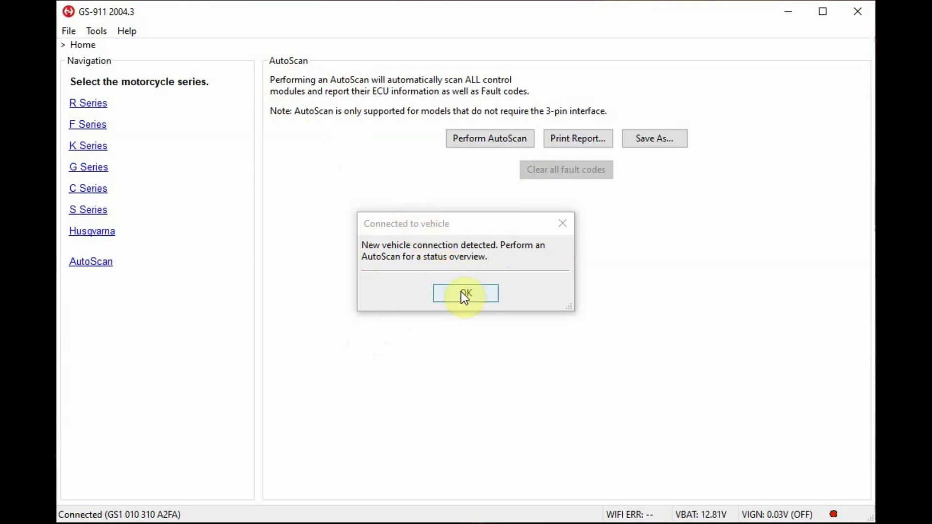
Acknowledge the Connected to vehicle notice on the AutoScan page
{"action": "left_click", "coordinate": [465, 293]}
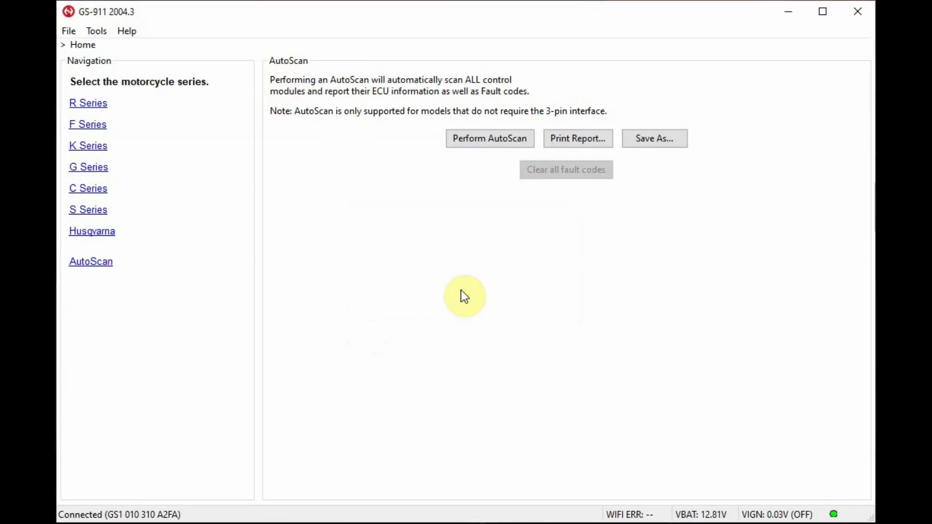
Launch an AutoScan of all control modules, confirming the ignition is switched on
{"action": "left_click", "coordinate": [489, 138]}
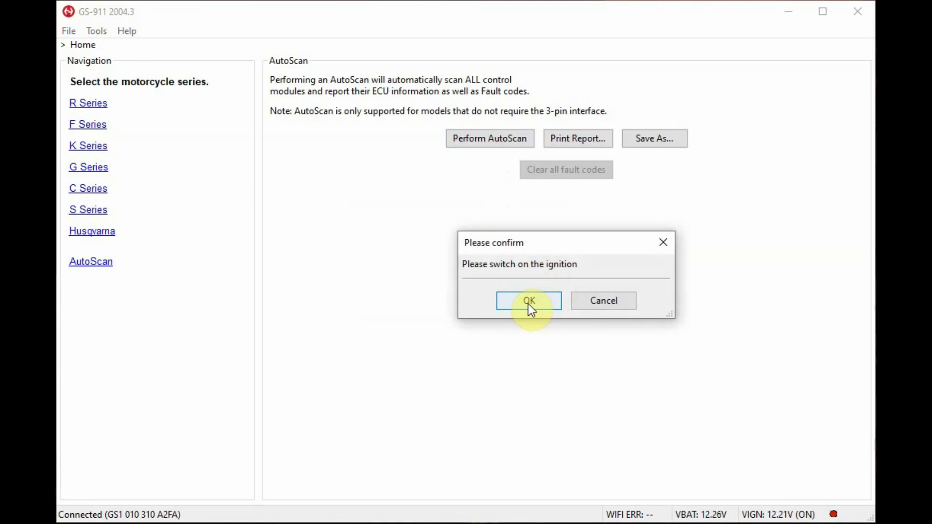
{"action": "left_click", "coordinate": [529, 301]}
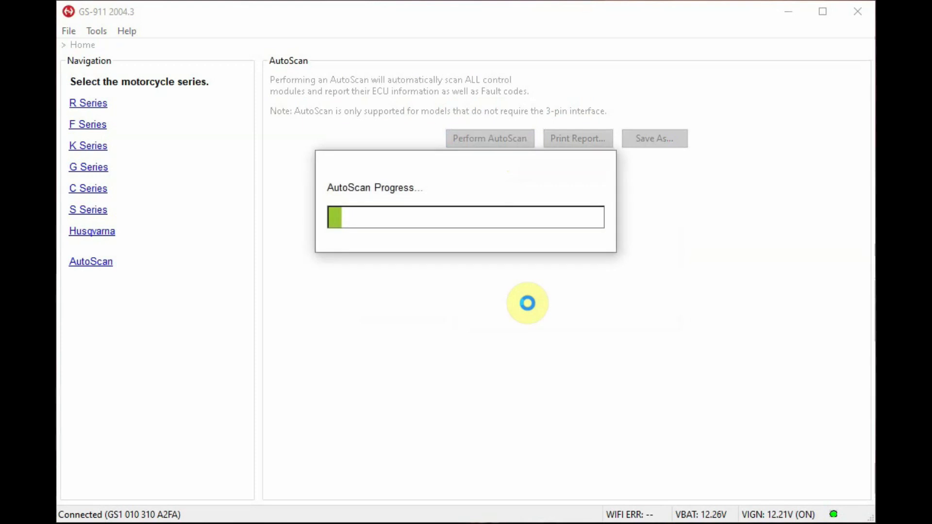
{"action": "mouse_move", "coordinate": [517, 183]}
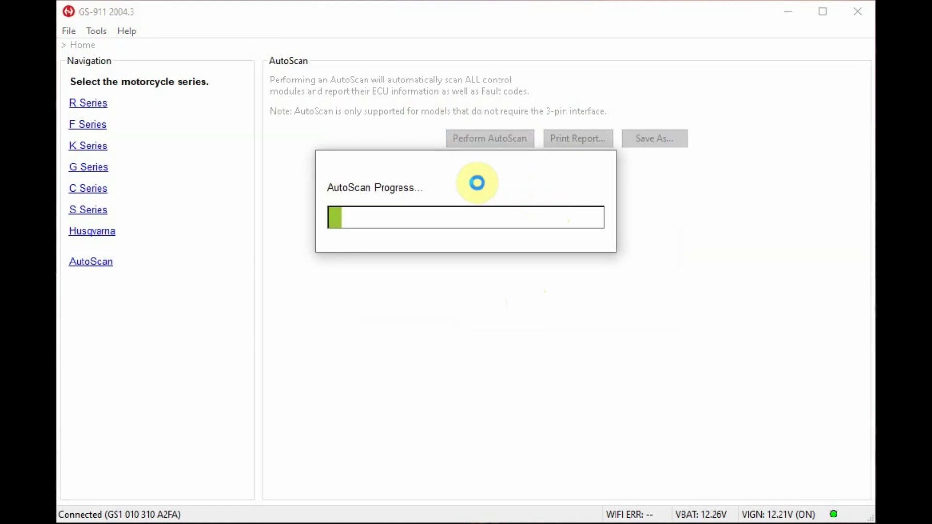
{"action": "mouse_move", "coordinate": [91, 178]}
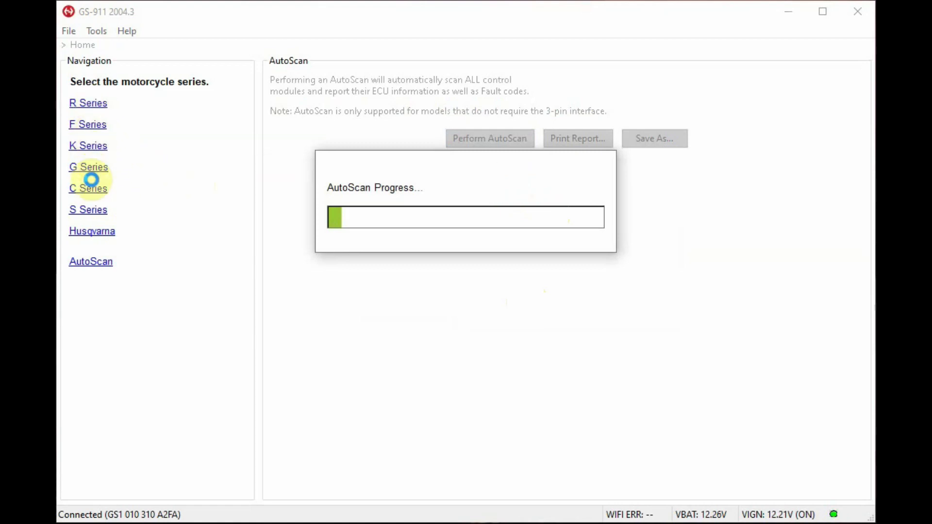
{"action": "mouse_move", "coordinate": [105, 105]}
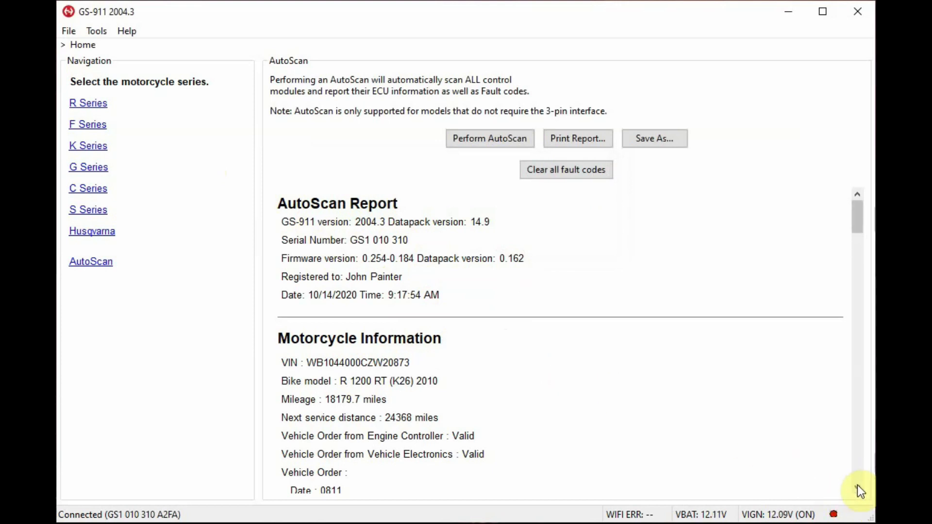
{"action": "scroll", "scroll_direction": "down", "scroll_amount": 3}
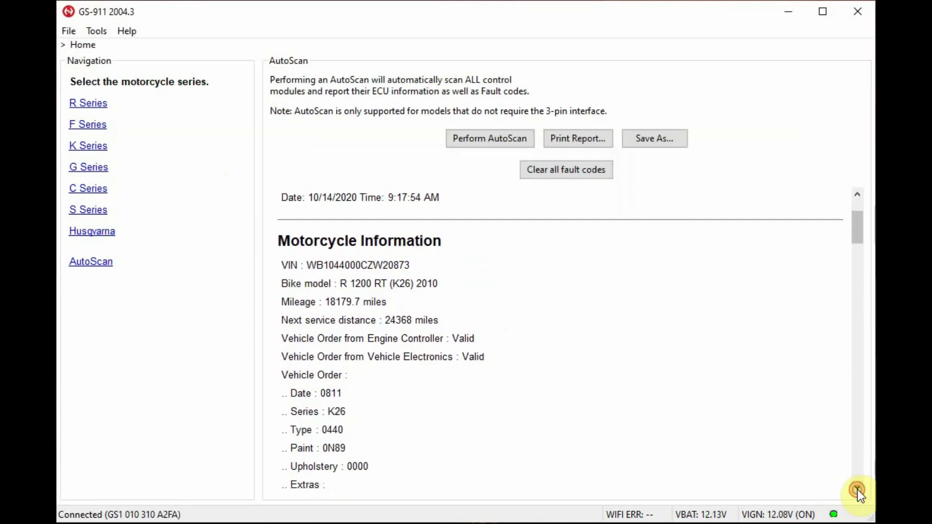
{"action": "scroll", "scroll_direction": "down", "scroll_amount": 3}
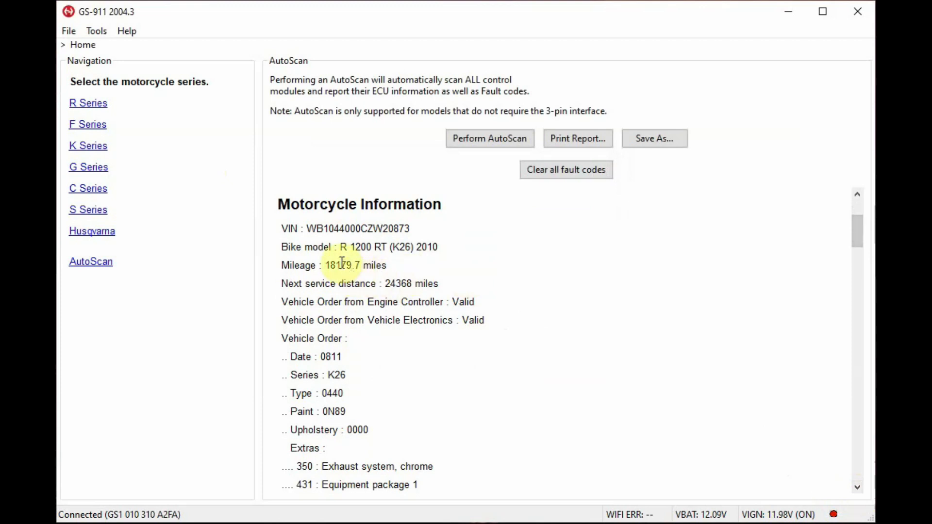
{"action": "mouse_move", "coordinate": [408, 292]}
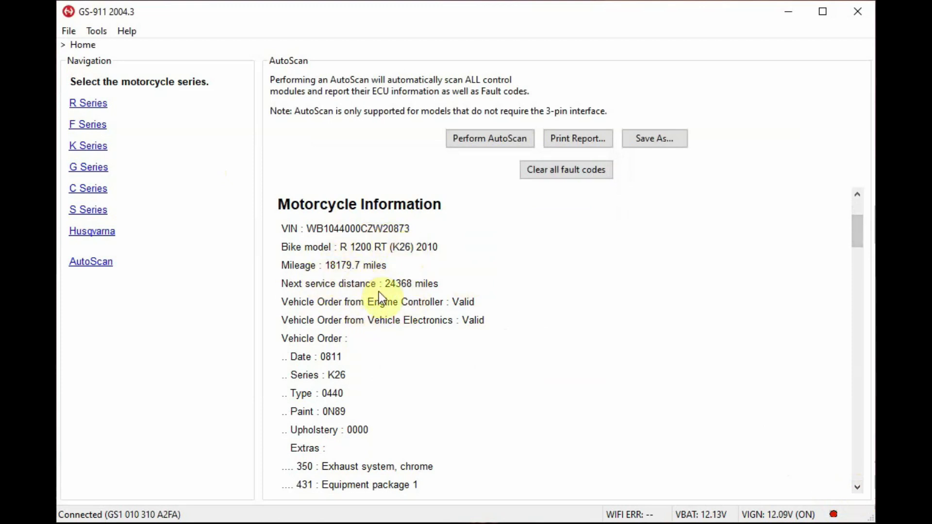
{"action": "mouse_move", "coordinate": [395, 380]}
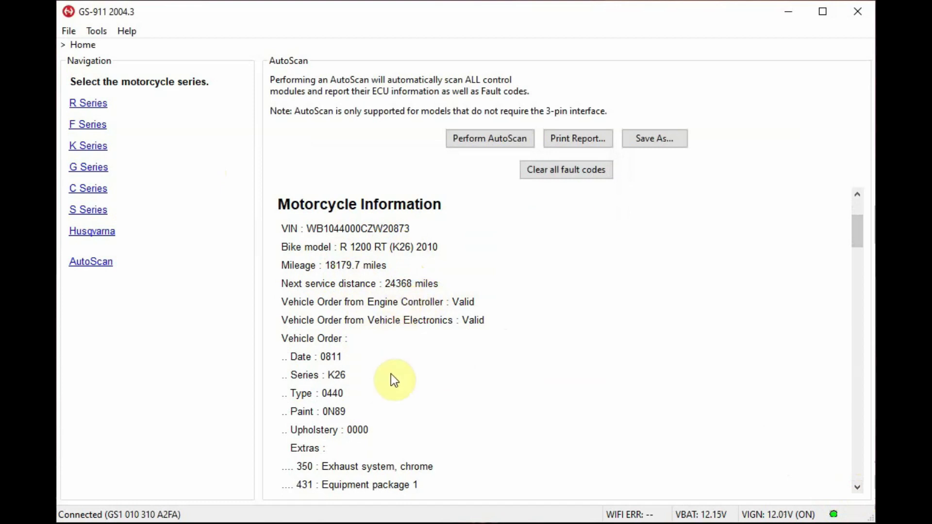
{"action": "mouse_move", "coordinate": [423, 347]}
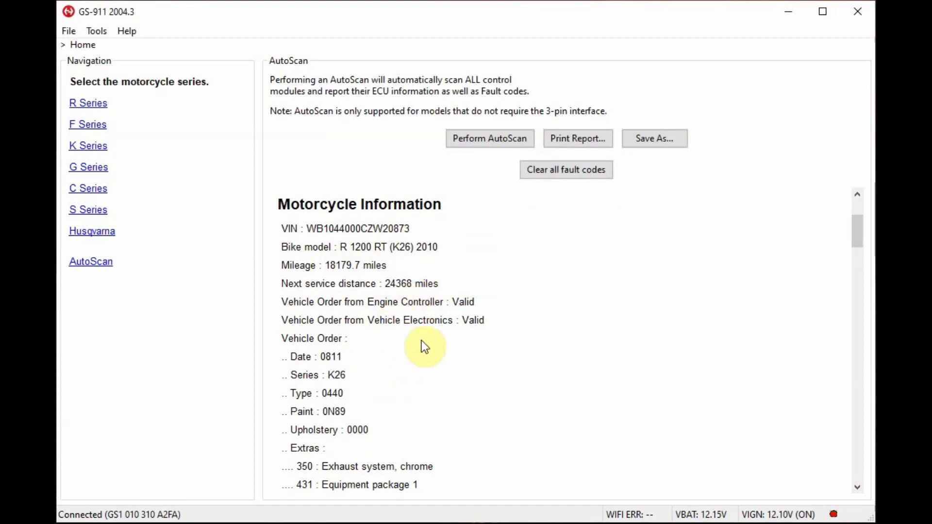
{"action": "mouse_move", "coordinate": [847, 482]}
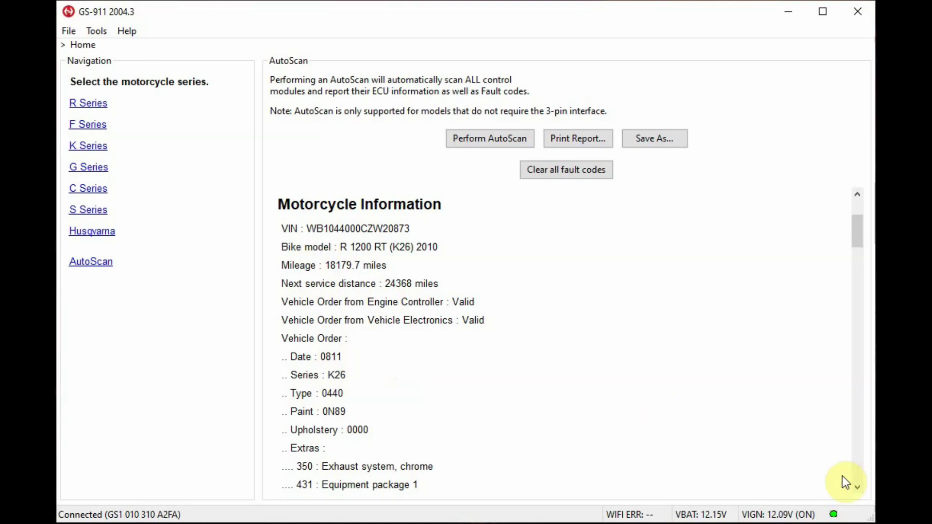
{"action": "scroll", "scroll_direction": "down", "scroll_amount": 3}
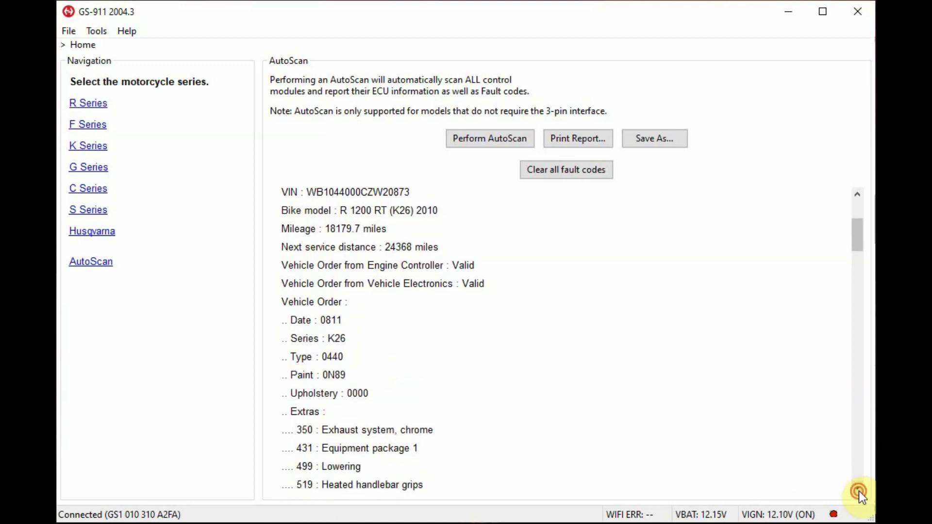
{"action": "scroll", "scroll_direction": "down", "scroll_amount": 3}
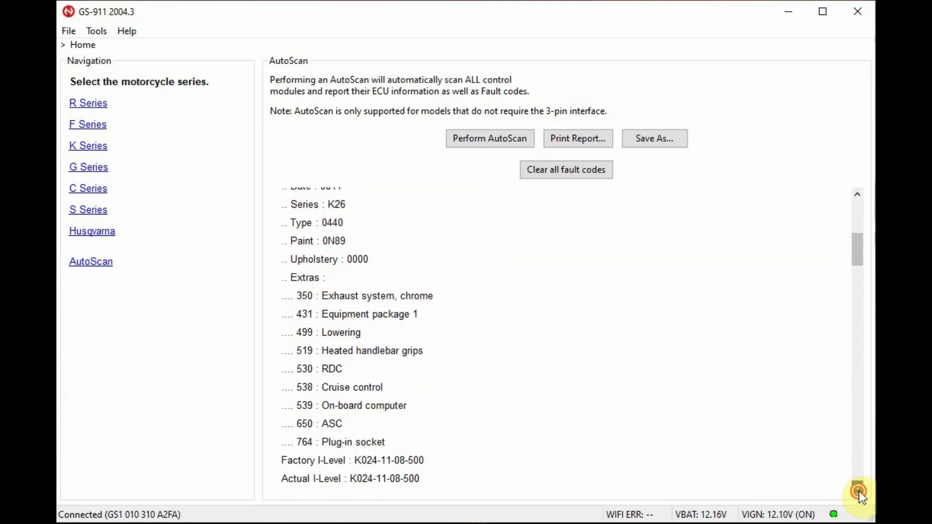
{"action": "scroll", "scroll_direction": "down", "scroll_amount": 3}
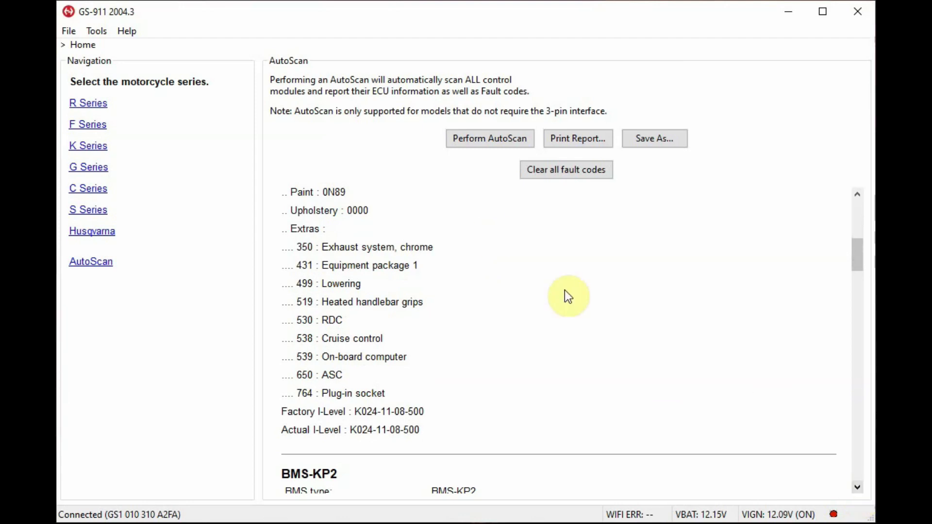
{"action": "mouse_move", "coordinate": [602, 454]}
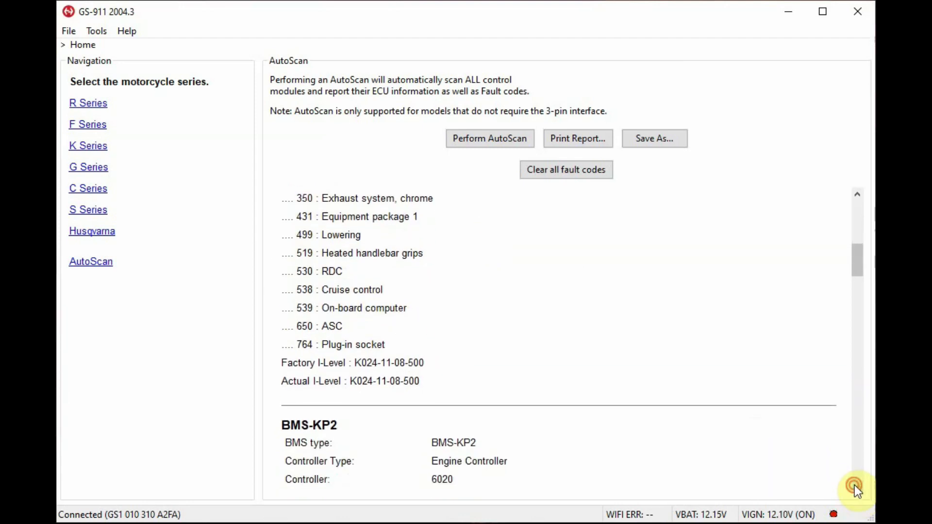
Review each controller's section of the AutoScan report, including the inactive wheel speed fault
{"action": "scroll", "scroll_direction": "down", "scroll_amount": 3}
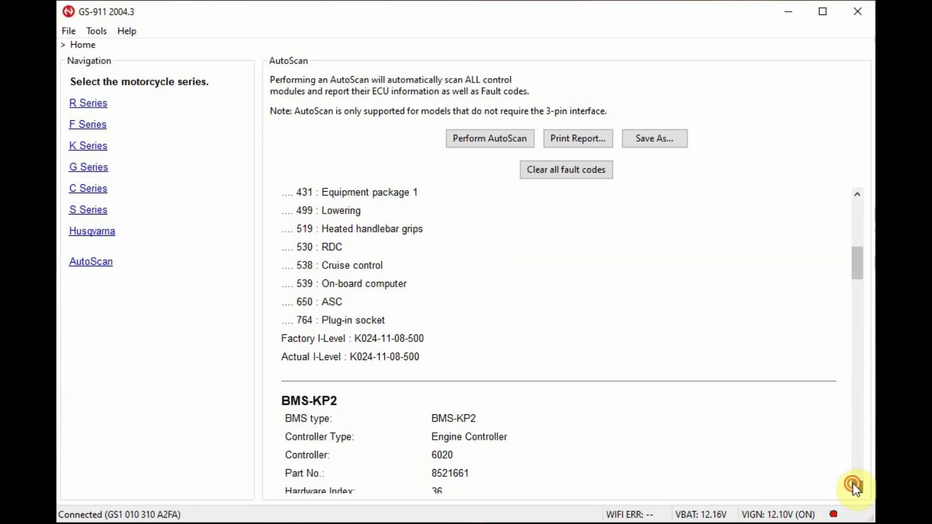
{"action": "scroll", "scroll_direction": "down", "scroll_amount": 3}
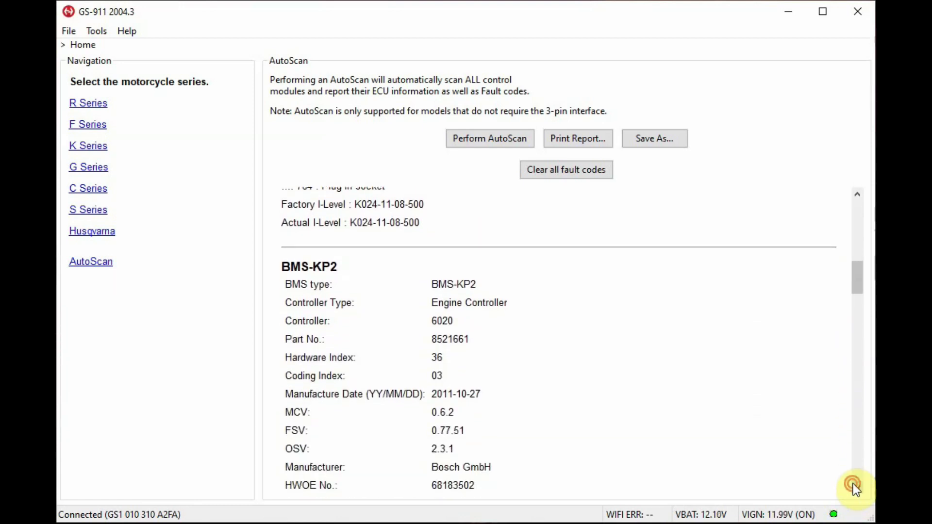
{"action": "scroll", "scroll_direction": "down", "scroll_amount": 3}
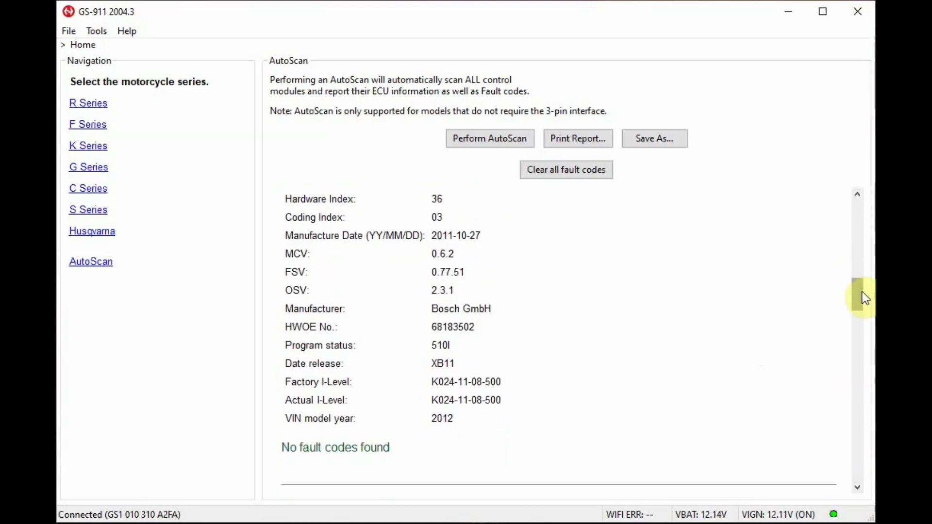
{"action": "scroll", "scroll_direction": "down", "scroll_amount": 3}
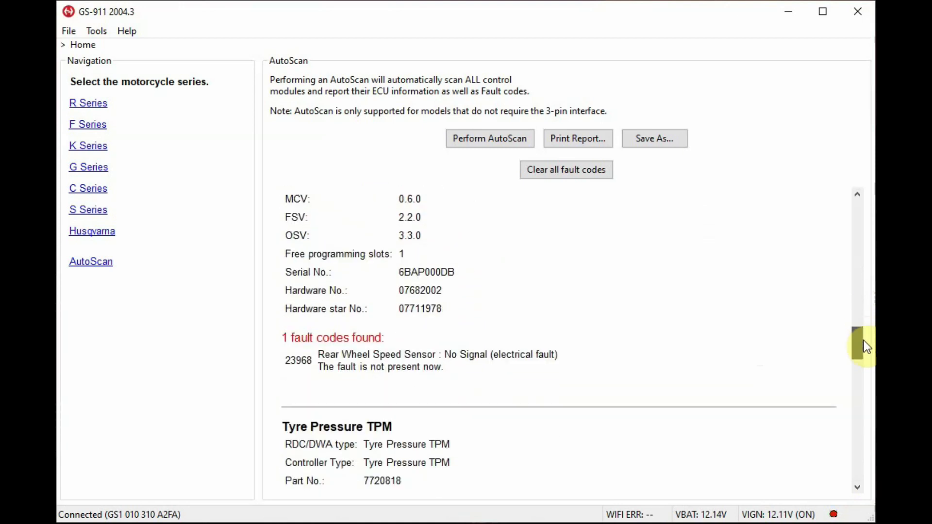
{"action": "scroll", "scroll_direction": "down", "scroll_amount": 3}
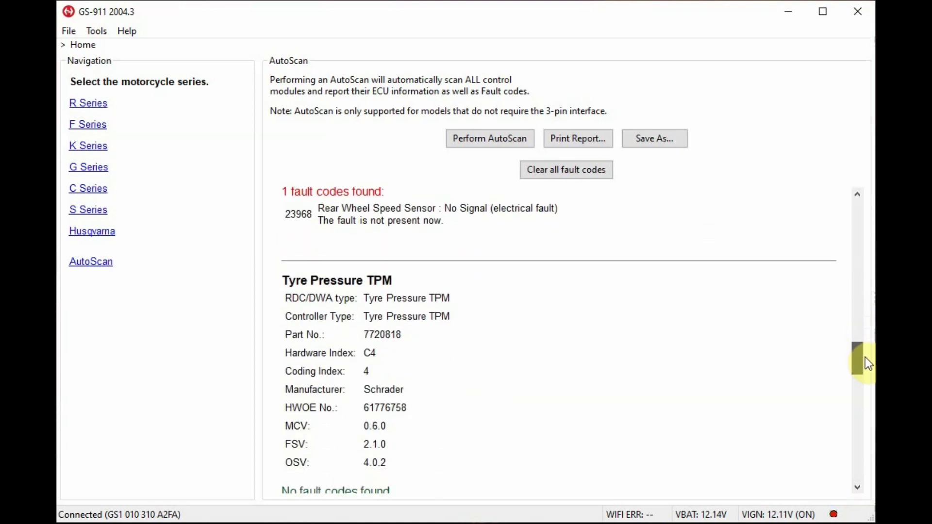
{"action": "scroll", "scroll_direction": "down", "scroll_amount": 3}
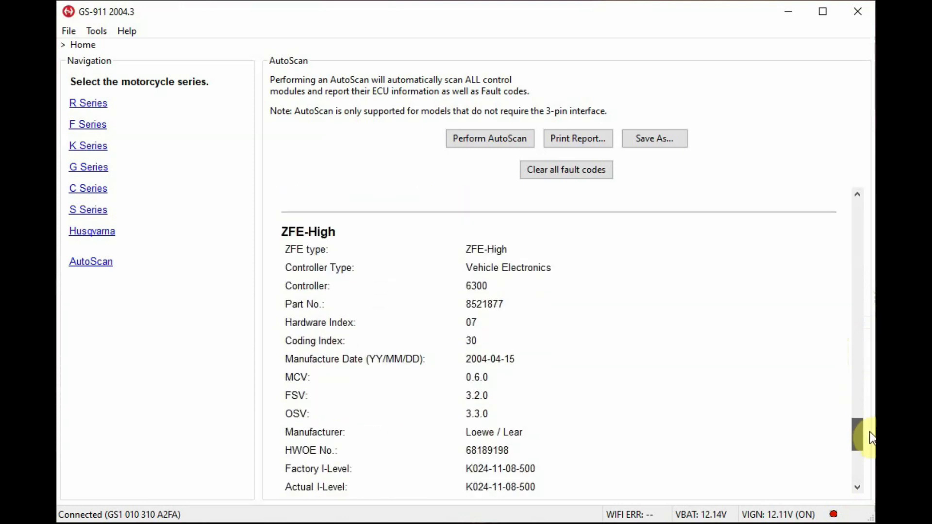
{"action": "scroll", "scroll_direction": "down", "scroll_amount": 3}
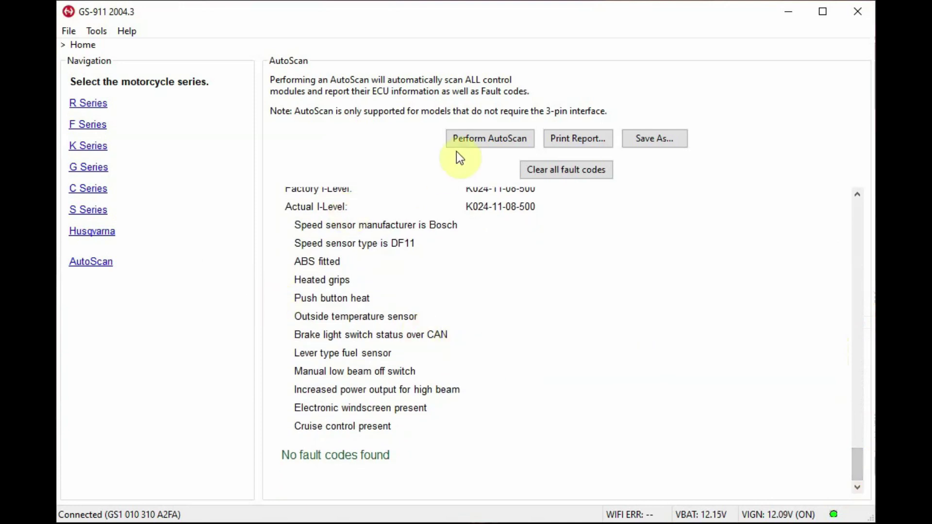
{"action": "mouse_move", "coordinate": [544, 207]}
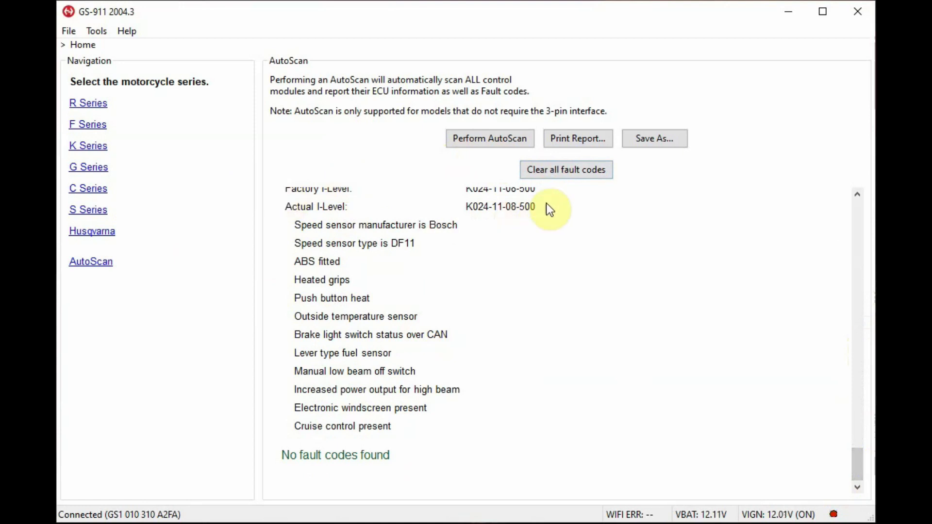
Start clearing the stored fault codes from all controllers
{"action": "left_click", "coordinate": [578, 170]}
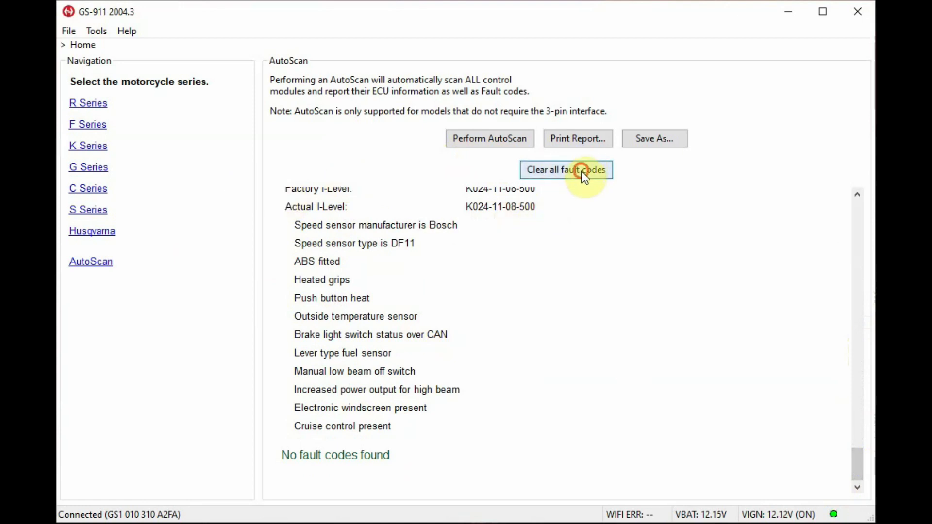
{"action": "left_click", "coordinate": [578, 170]}
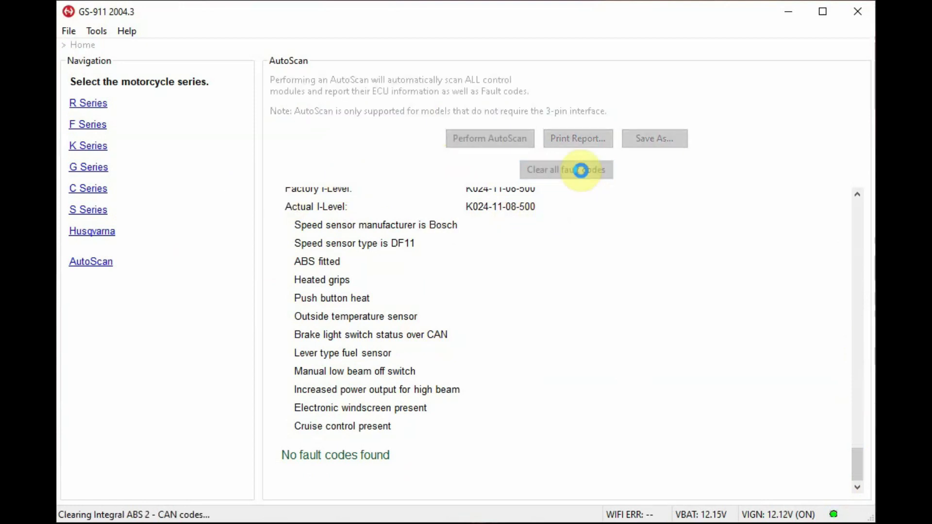
Acknowledge that all fault codes were cleared and go to the R Series model list
{"action": "left_click", "coordinate": [567, 169]}
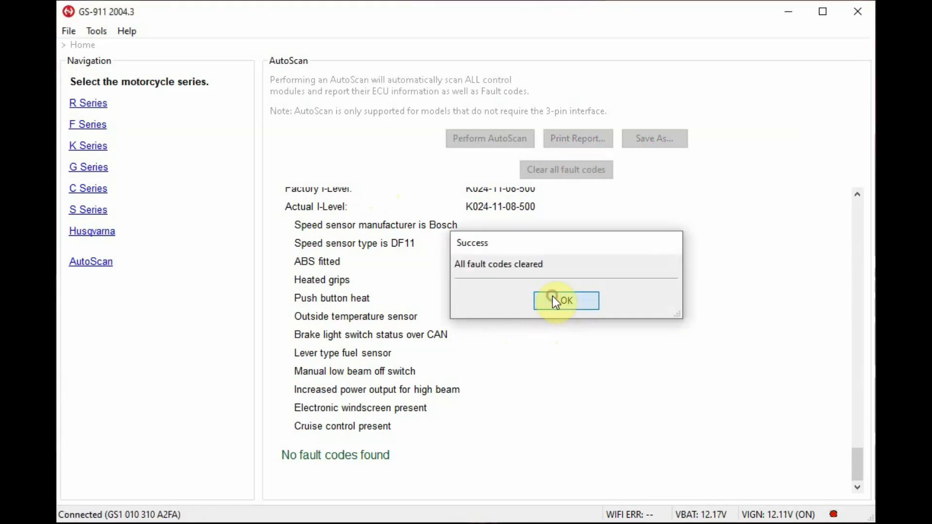
{"action": "left_click", "coordinate": [566, 301]}
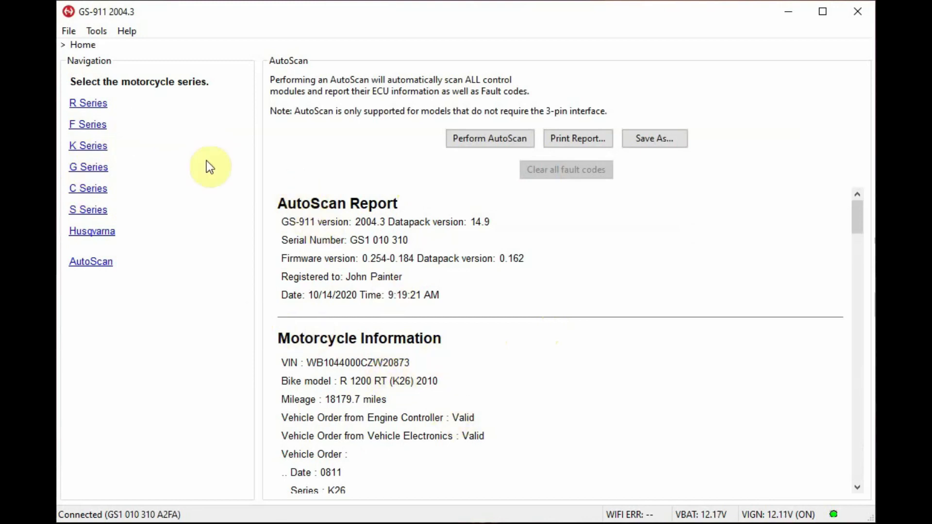
{"action": "left_click", "coordinate": [87, 103]}
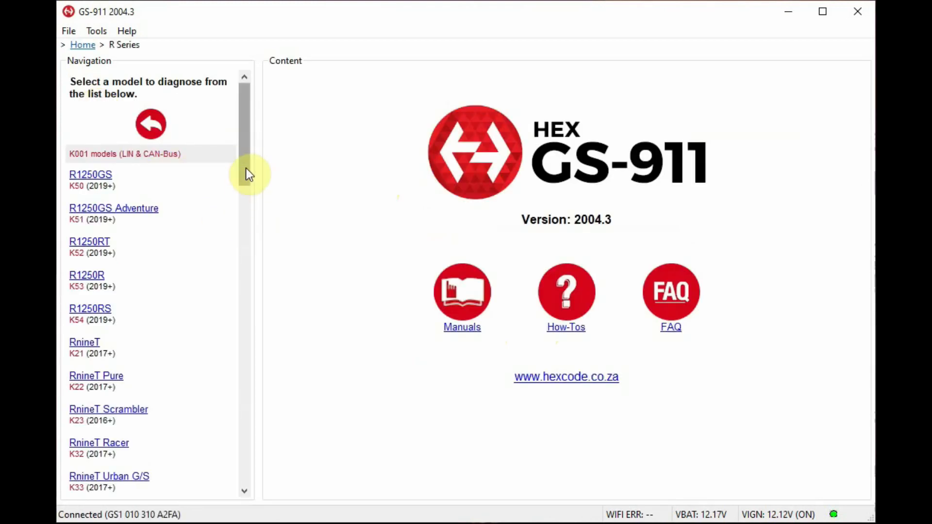
Choose the R1200RT (K26) model and bring up its Engine controller functions
{"action": "scroll", "scroll_direction": "down", "scroll_amount": 3}
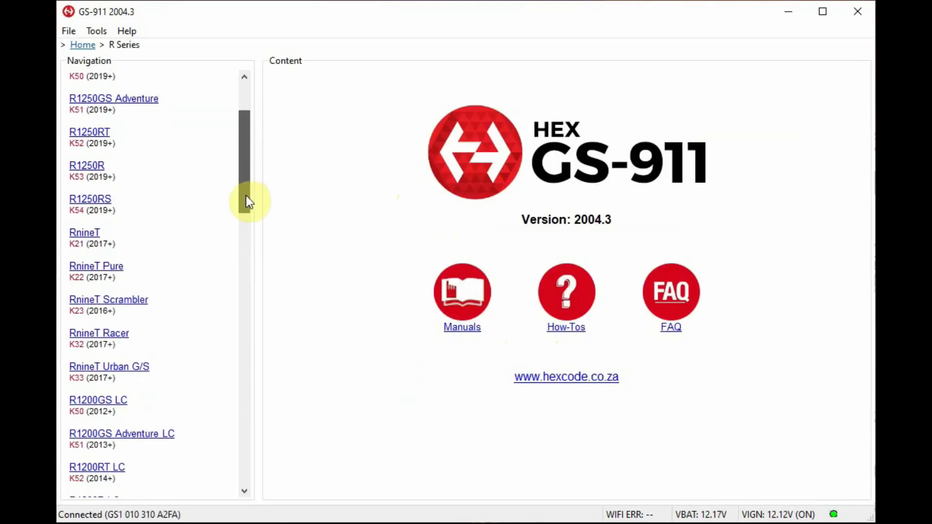
{"action": "scroll", "scroll_direction": "down", "scroll_amount": 3}
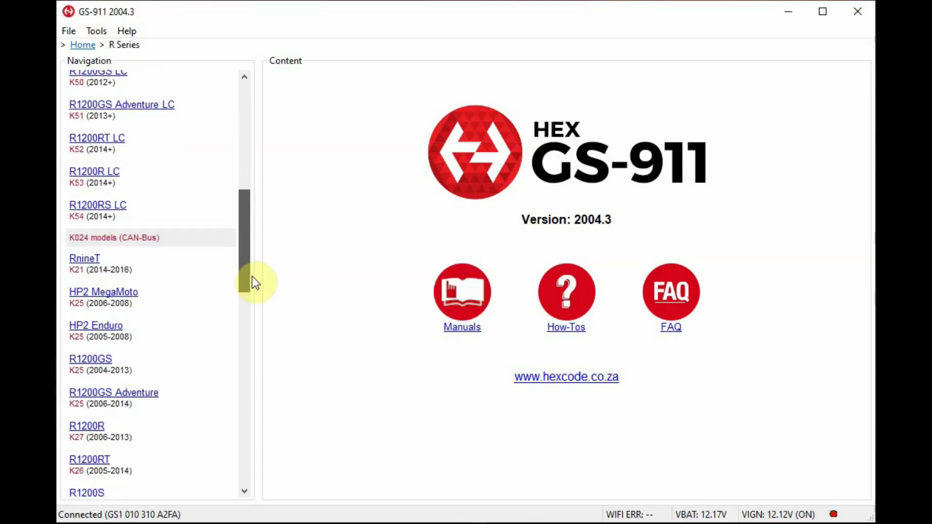
{"action": "scroll", "scroll_direction": "down", "scroll_amount": 3}
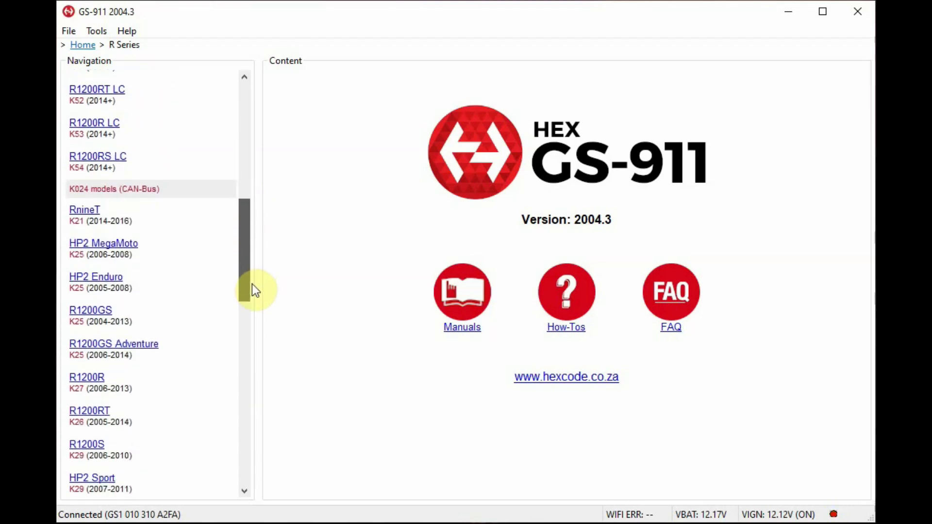
{"action": "mouse_move", "coordinate": [92, 425]}
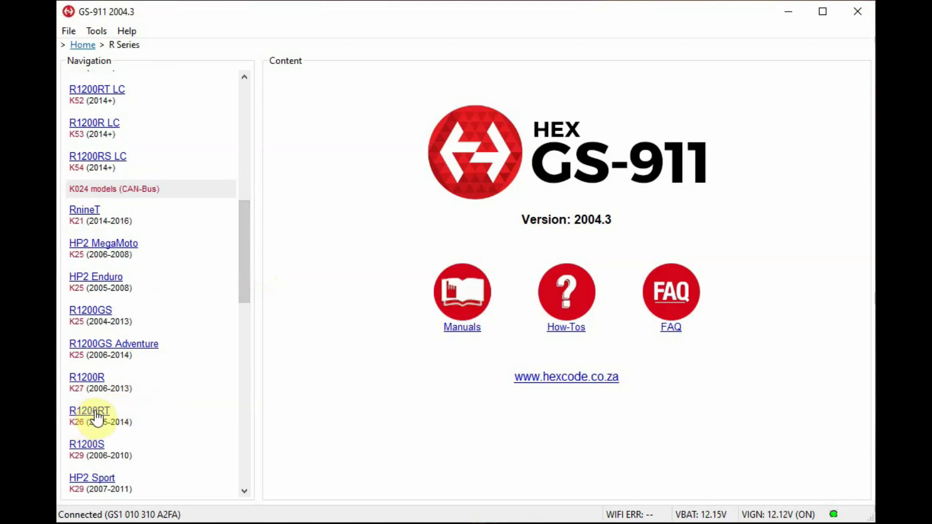
{"action": "left_click", "coordinate": [89, 411]}
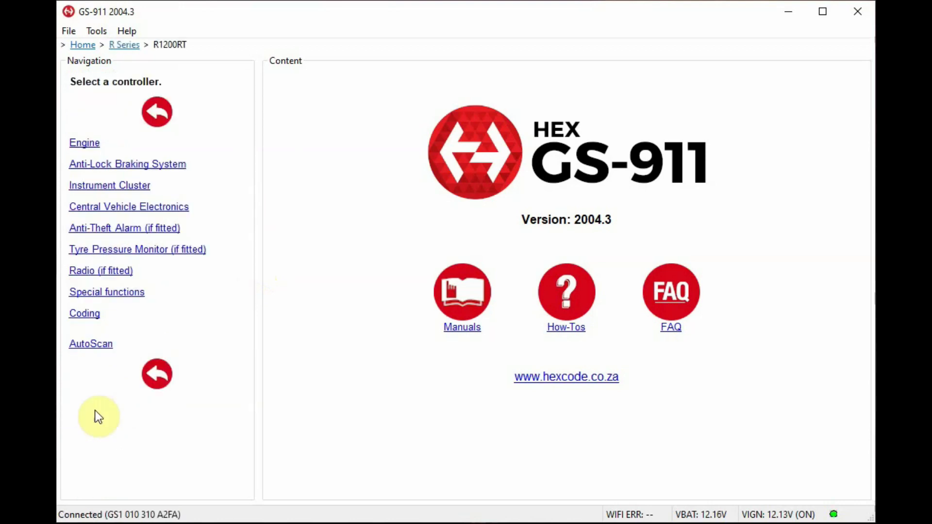
{"action": "mouse_move", "coordinate": [102, 243]}
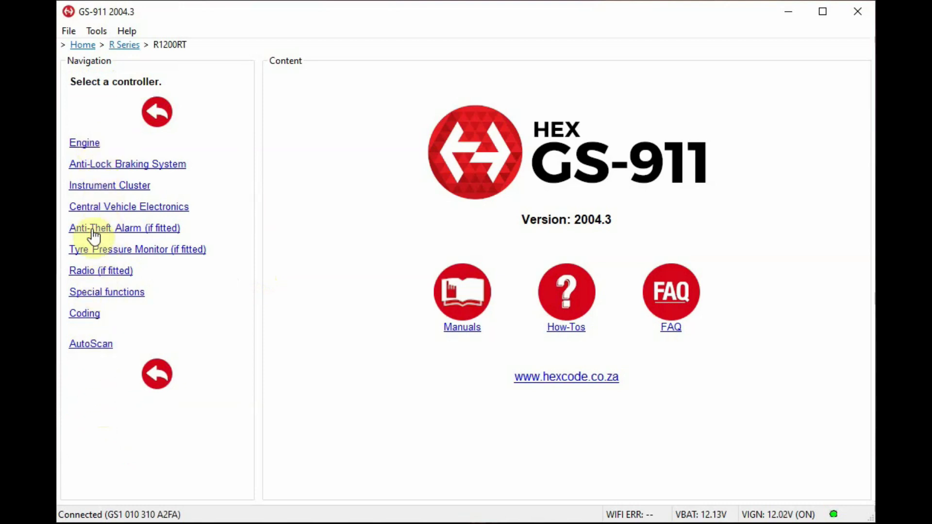
{"action": "mouse_move", "coordinate": [124, 175]}
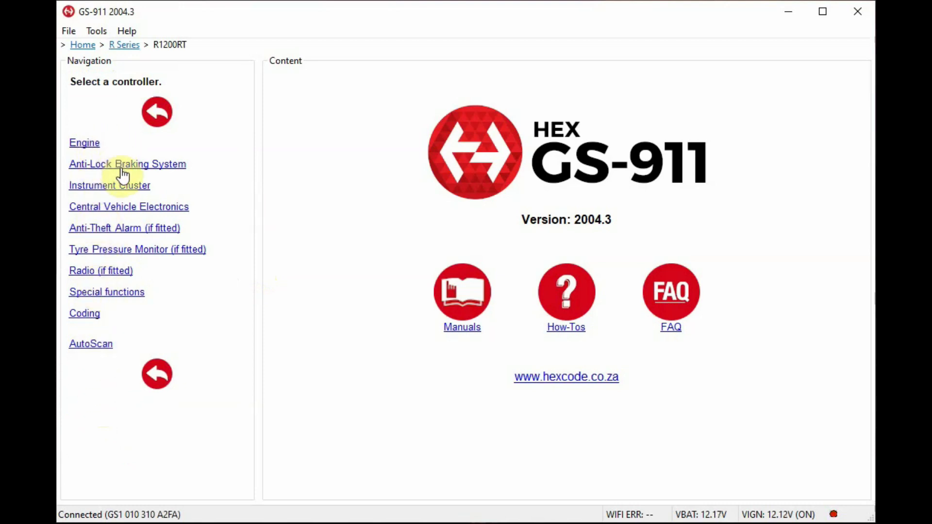
{"action": "mouse_move", "coordinate": [124, 326]}
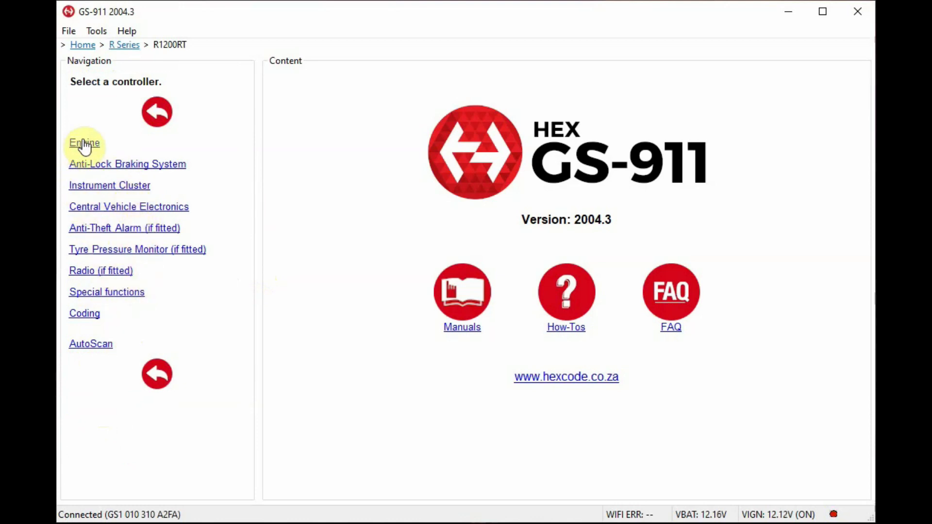
{"action": "left_click", "coordinate": [83, 143]}
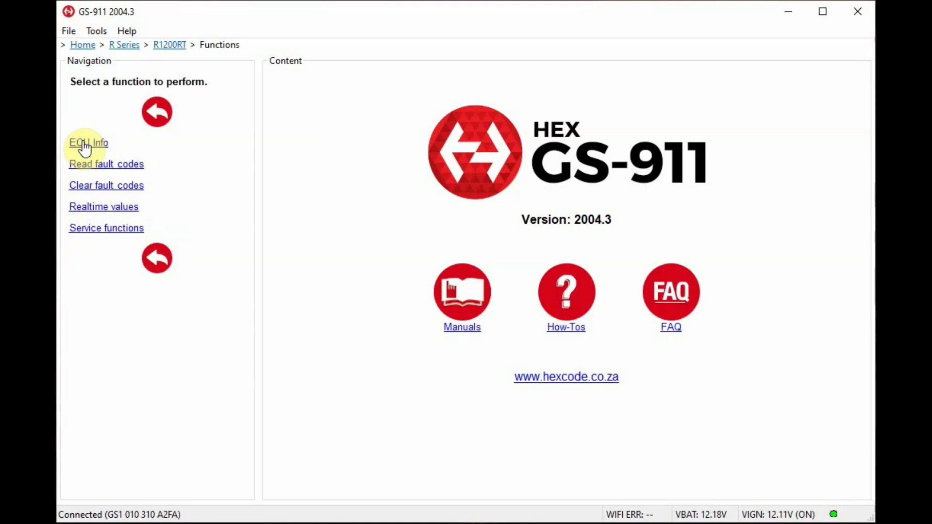
{"action": "mouse_move", "coordinate": [164, 180]}
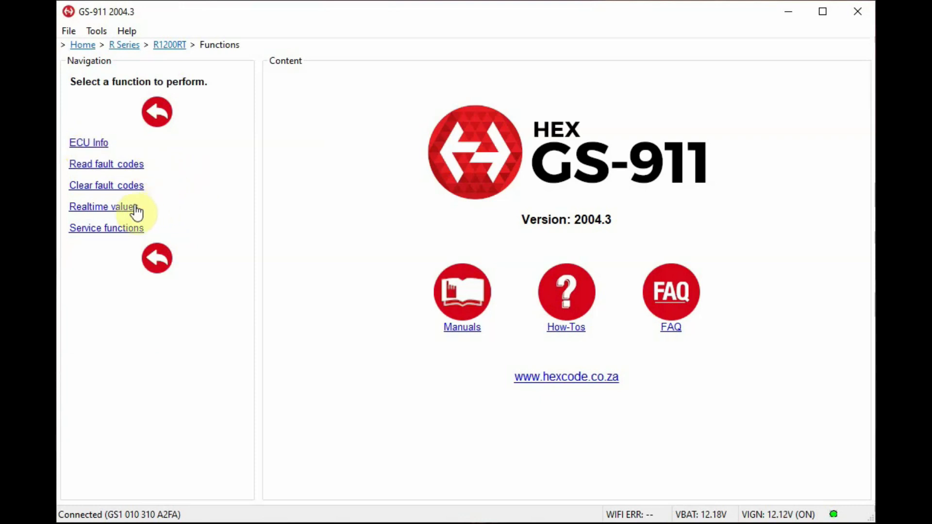
{"action": "mouse_move", "coordinate": [141, 229]}
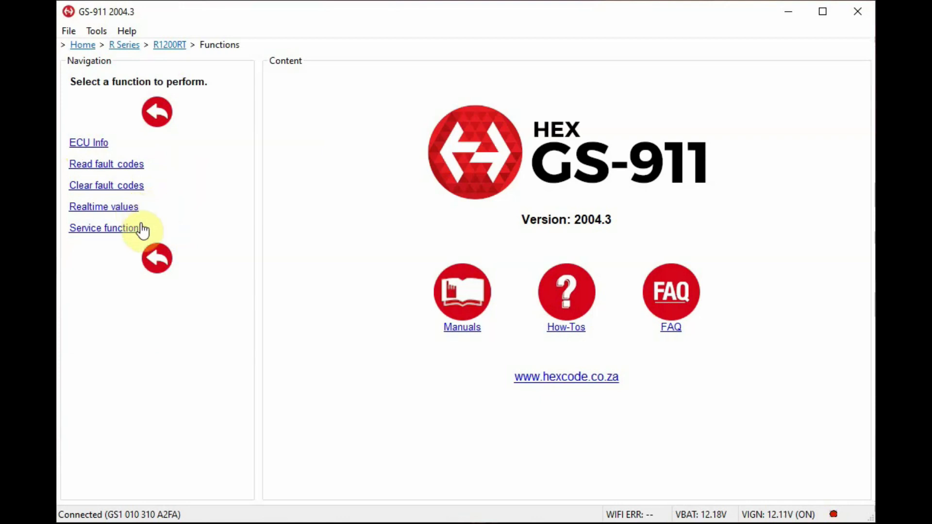
{"action": "mouse_move", "coordinate": [97, 148]}
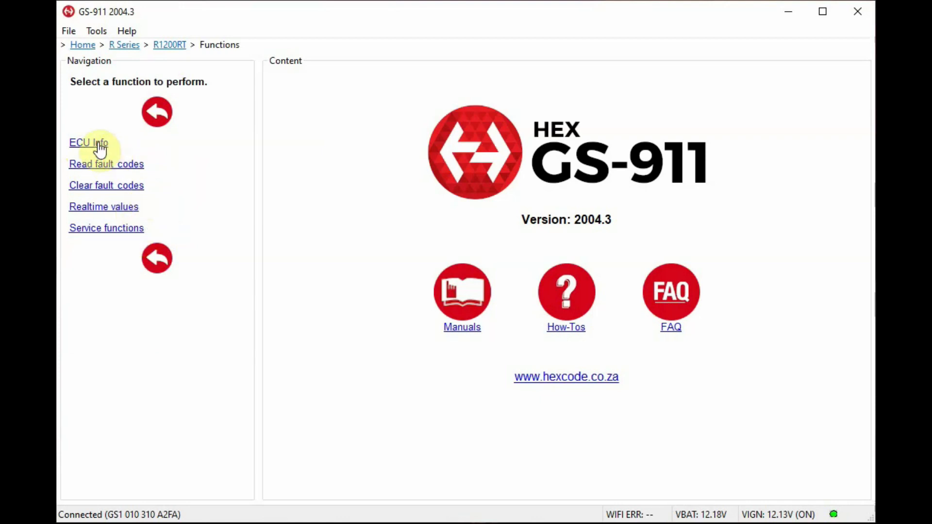
Show the engine ECU identification, erase its stored fault codes with confirmation, then head to realtime values
{"action": "left_click", "coordinate": [88, 143]}
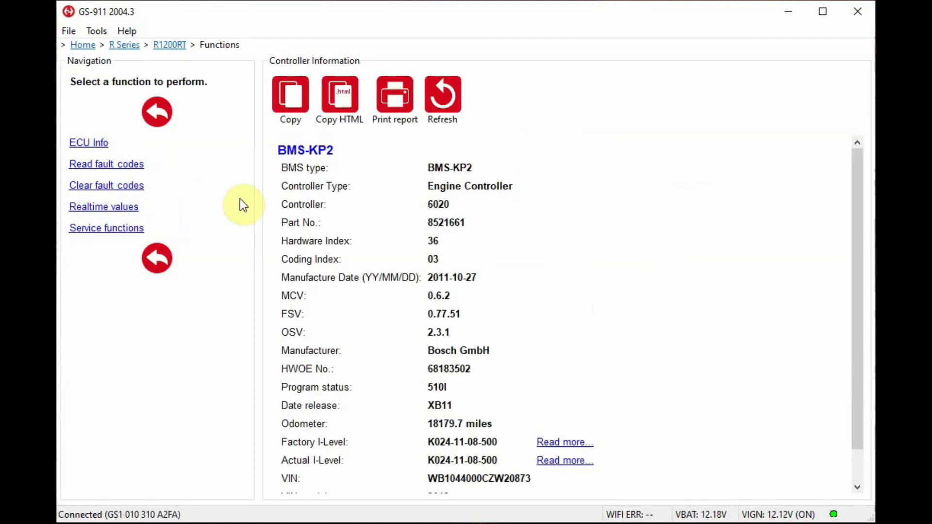
{"action": "mouse_move", "coordinate": [807, 487]}
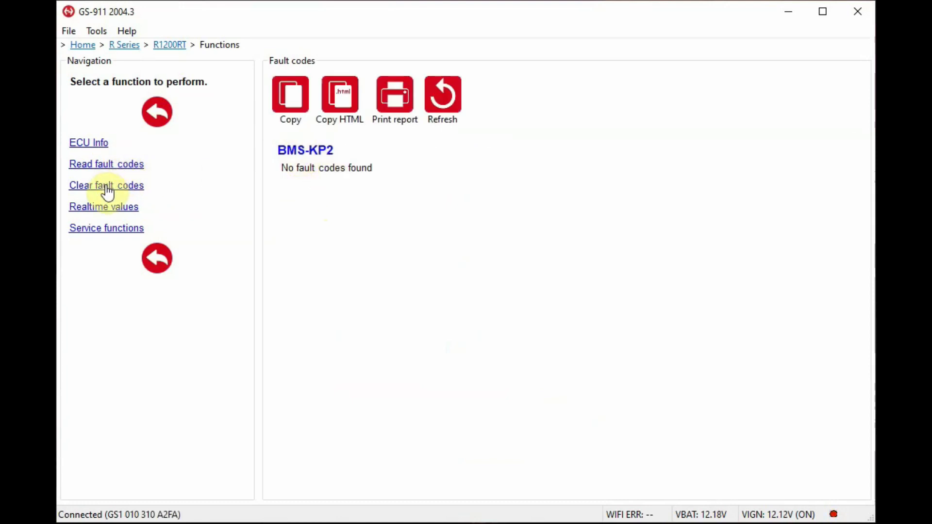
{"action": "left_click", "coordinate": [107, 184]}
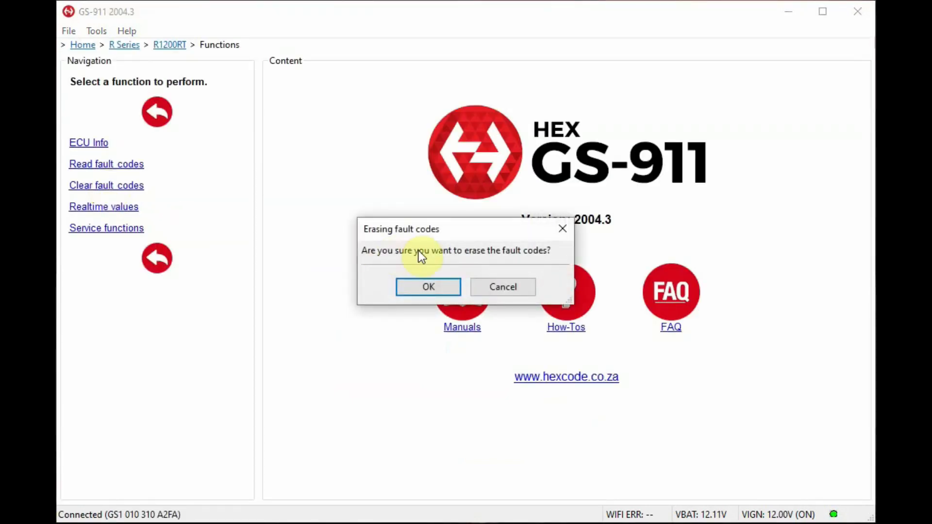
{"action": "left_click", "coordinate": [427, 287]}
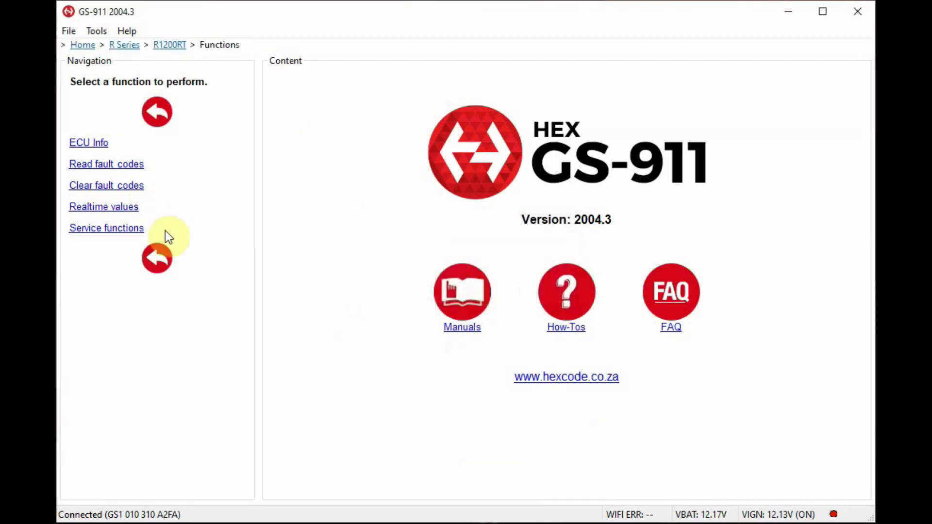
{"action": "mouse_move", "coordinate": [92, 210]}
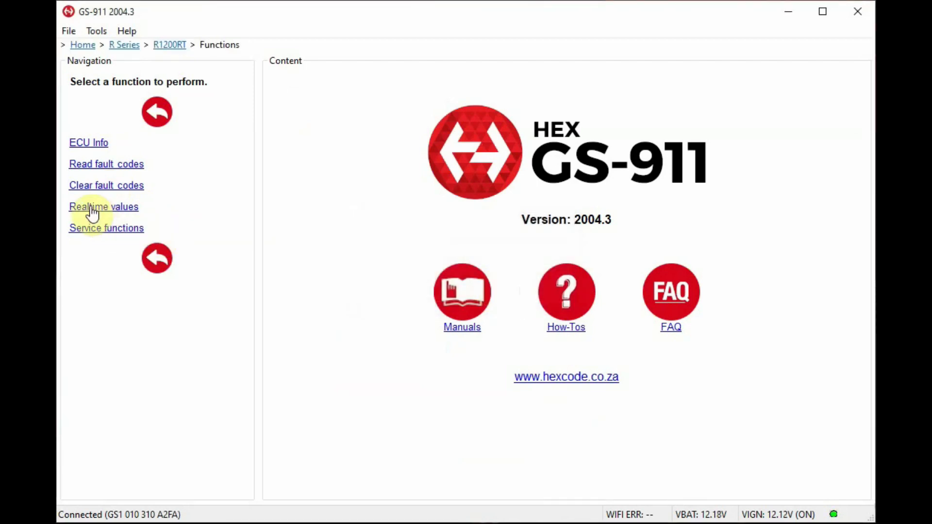
{"action": "left_click", "coordinate": [103, 206]}
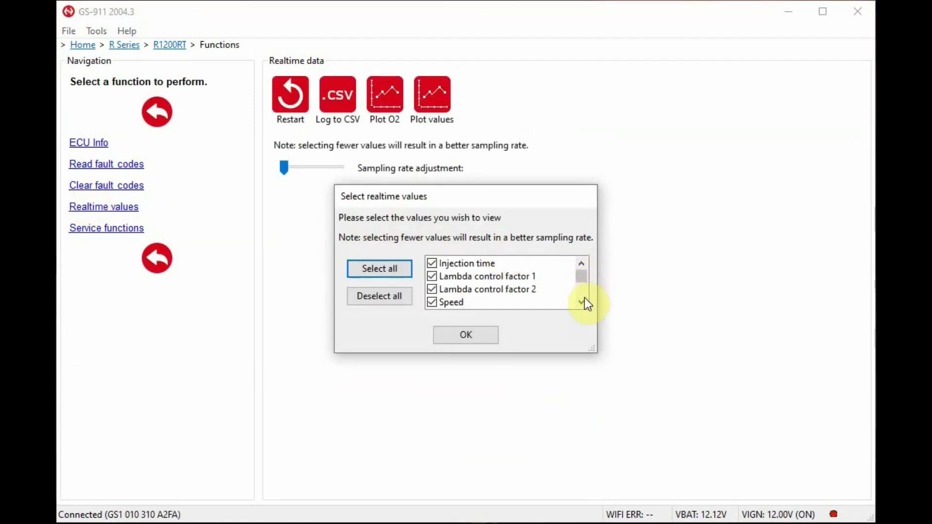
Keep every value ticked in the Select realtime values list and start streaming live engine data
{"action": "left_click", "coordinate": [581, 302]}
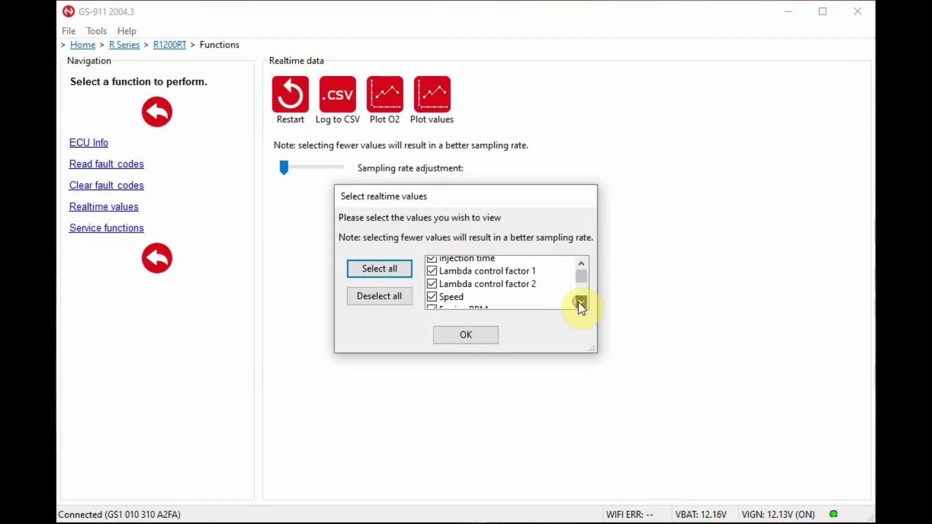
{"action": "scroll", "scroll_direction": "down", "scroll_amount": 3}
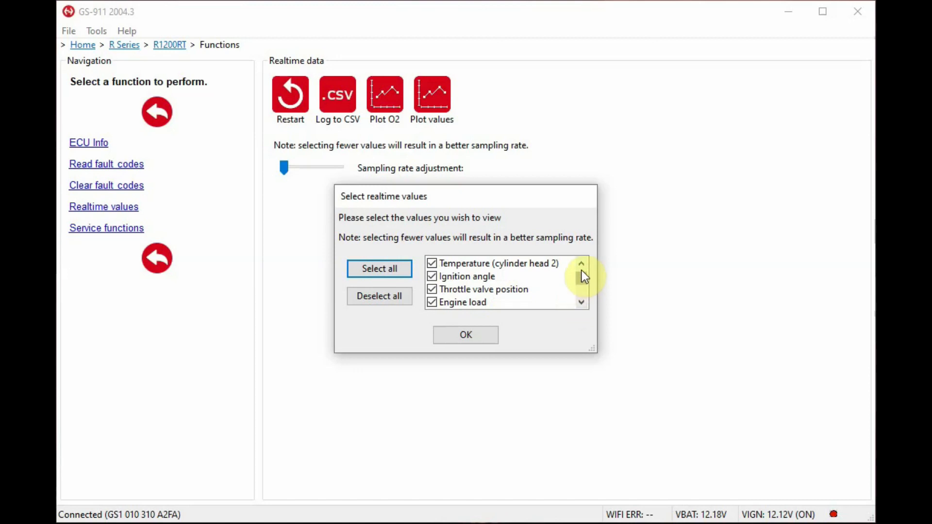
{"action": "left_click", "coordinate": [581, 303]}
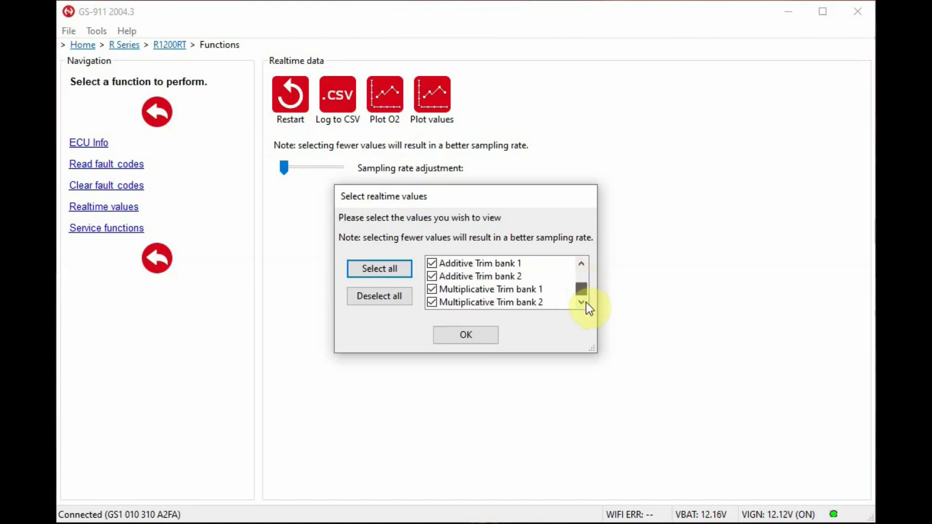
{"action": "scroll", "scroll_direction": "down", "scroll_amount": 3}
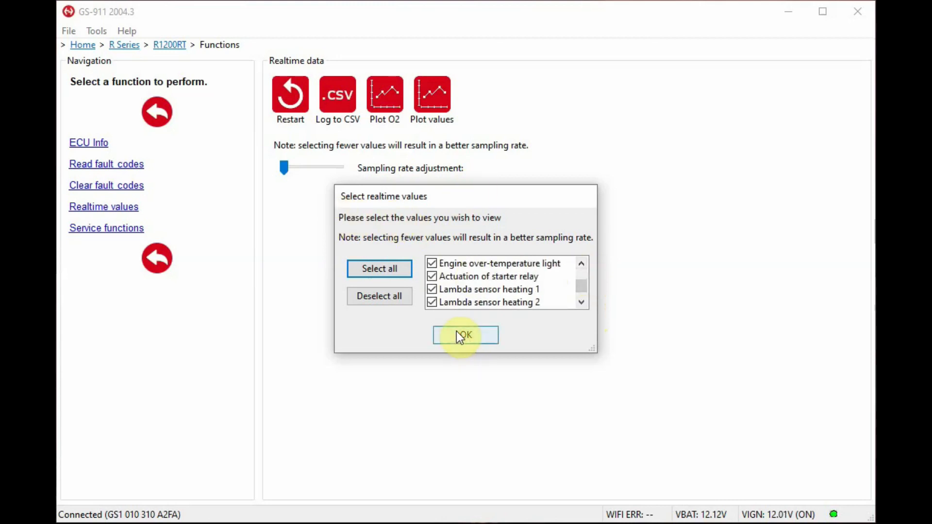
{"action": "left_click", "coordinate": [465, 334]}
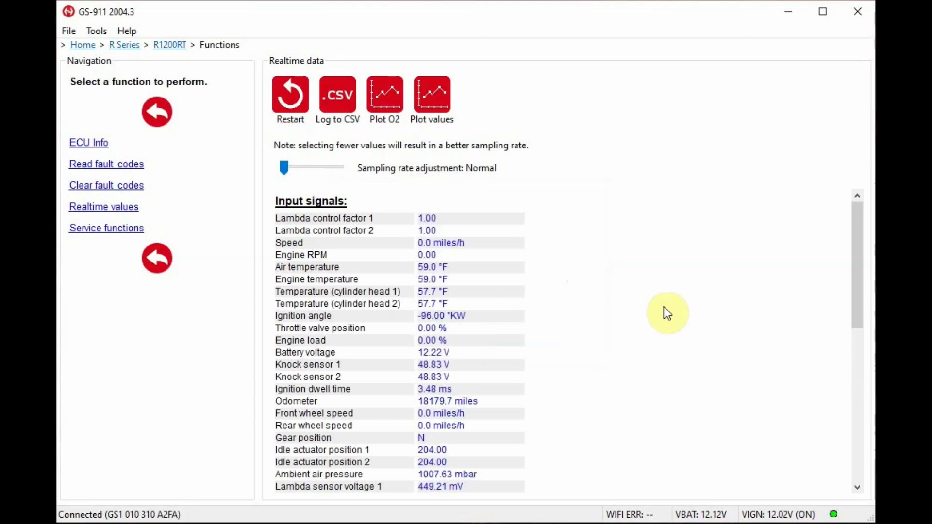
{"action": "mouse_move", "coordinate": [693, 349]}
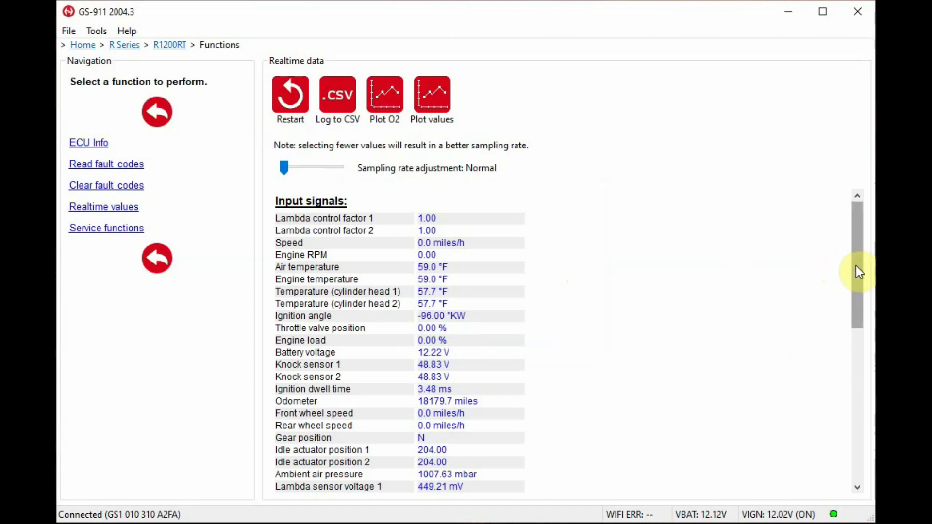
Scroll the live readings down through output signals, digital outputs and switch positions
{"action": "scroll", "scroll_direction": "down", "scroll_amount": 3}
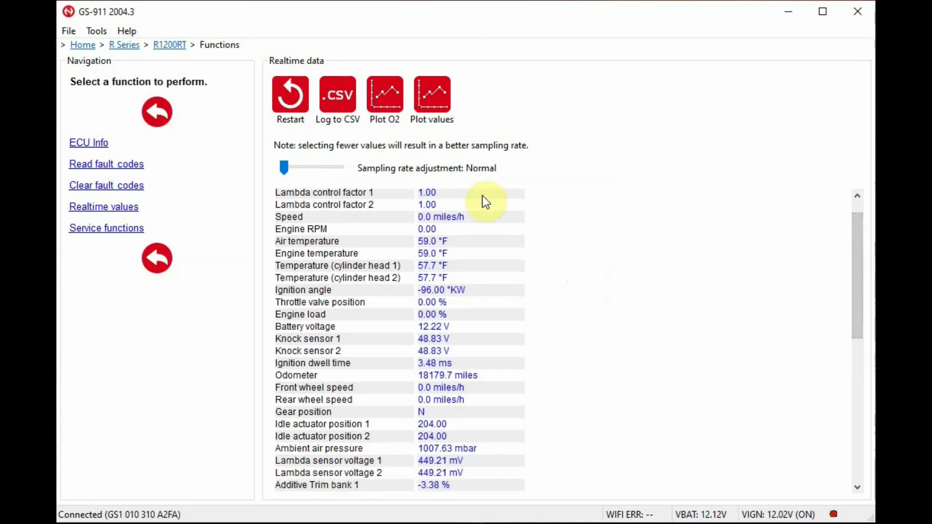
{"action": "mouse_move", "coordinate": [353, 344]}
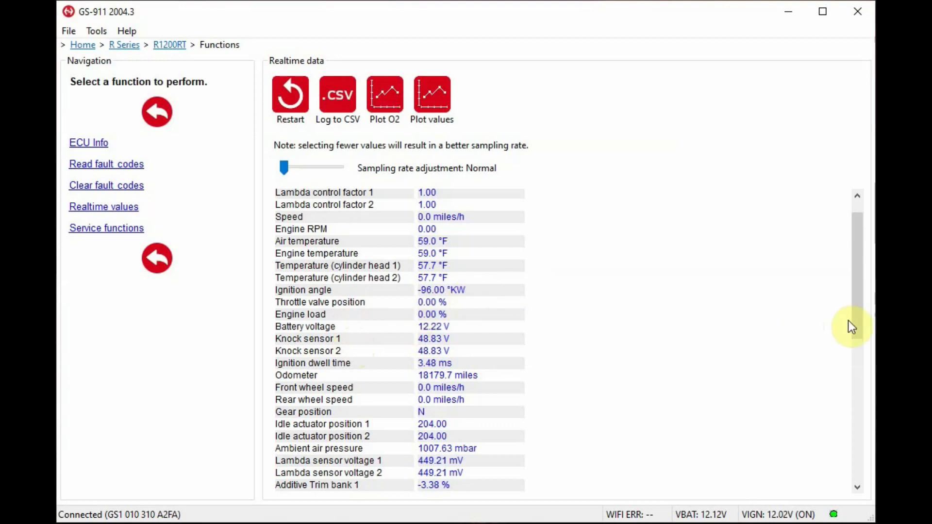
{"action": "scroll", "scroll_direction": "down", "scroll_amount": 3}
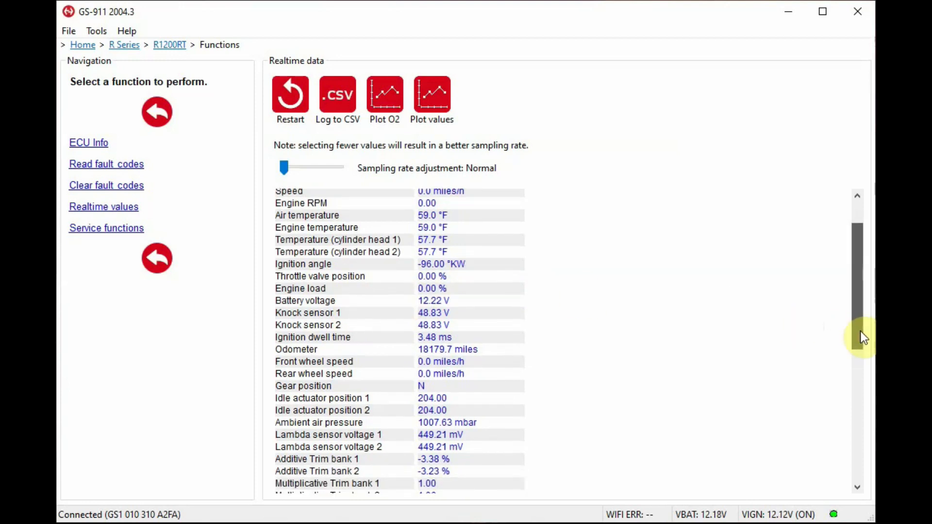
{"action": "scroll", "scroll_direction": "down", "scroll_amount": 3}
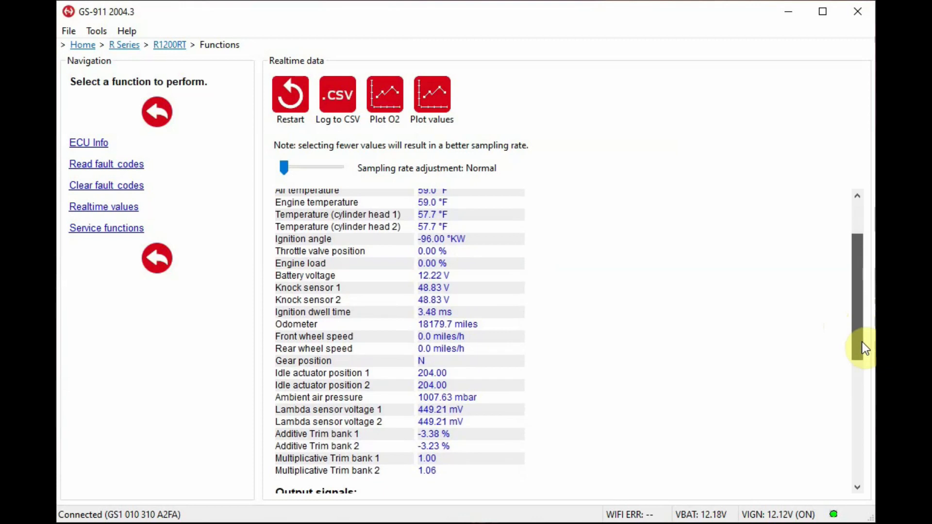
{"action": "scroll", "scroll_direction": "down", "scroll_amount": 3}
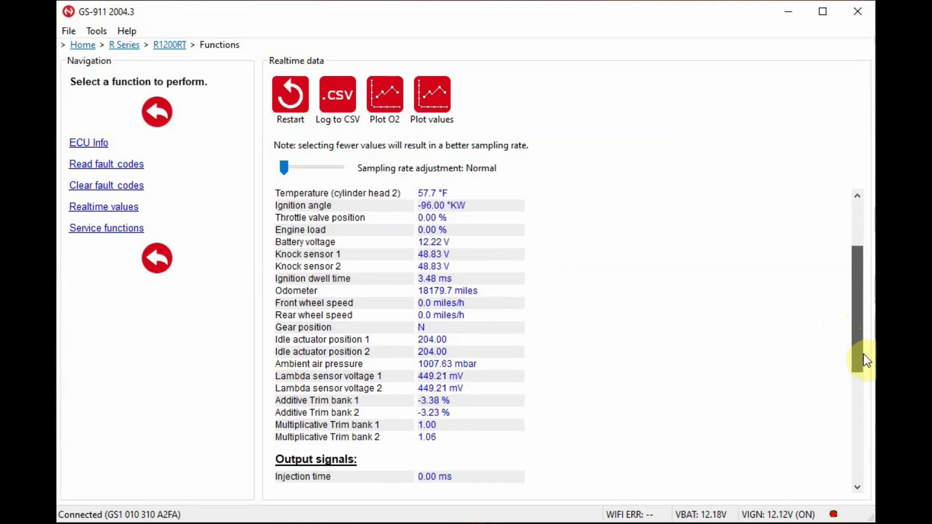
{"action": "scroll", "scroll_direction": "down", "scroll_amount": 3}
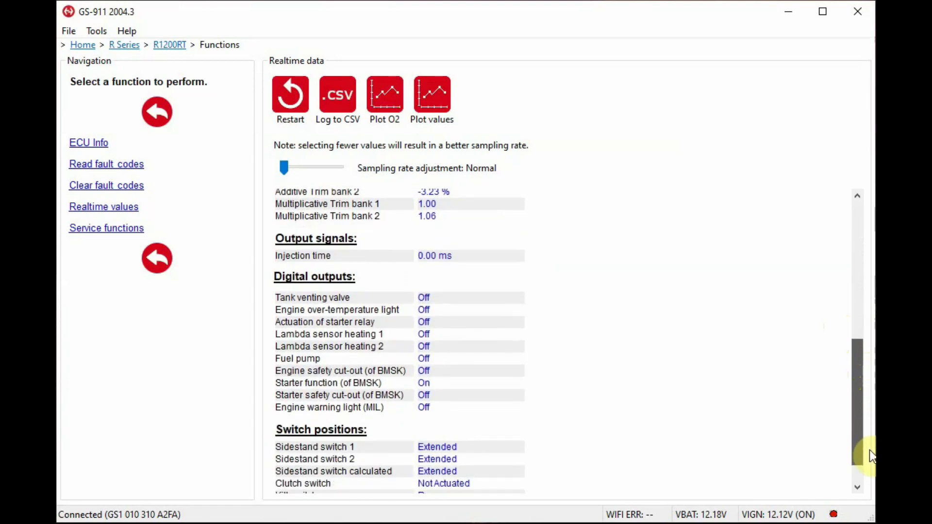
{"action": "scroll", "scroll_direction": "down", "scroll_amount": 3}
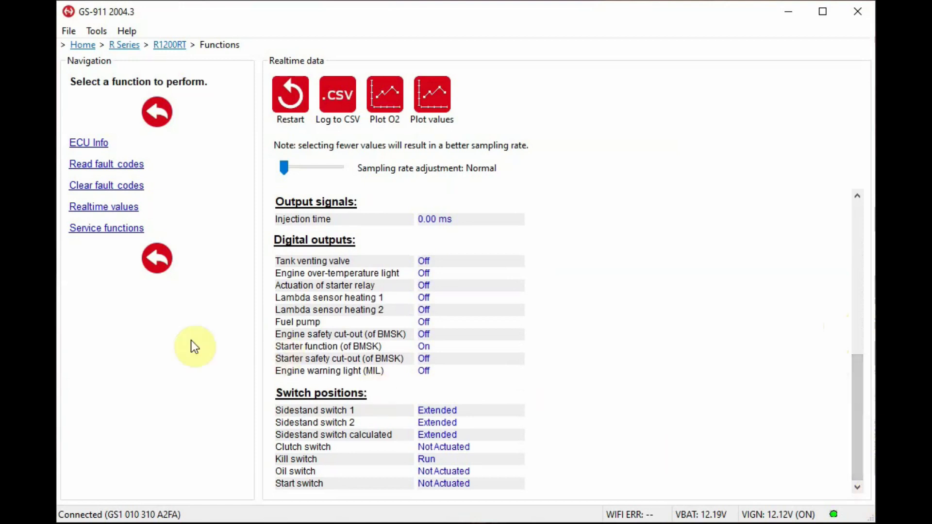
{"action": "mouse_move", "coordinate": [116, 321]}
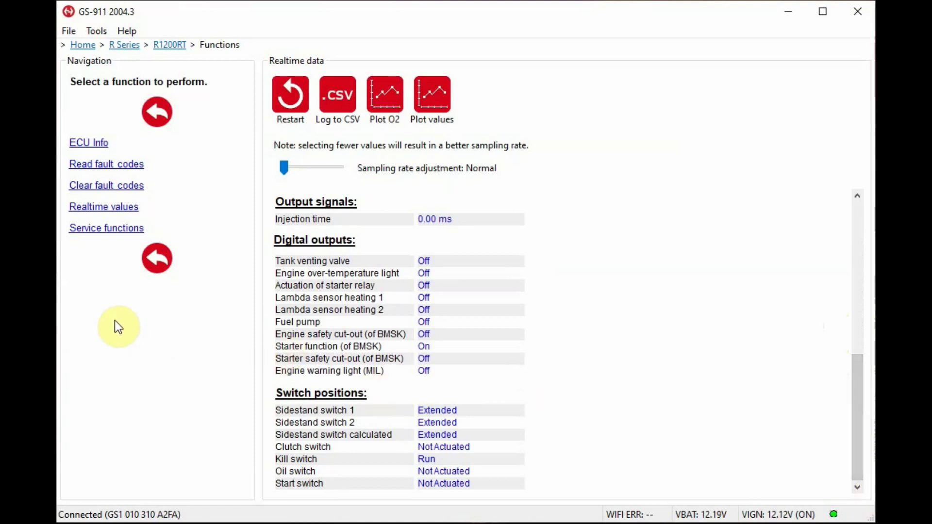
{"action": "mouse_move", "coordinate": [346, 99]}
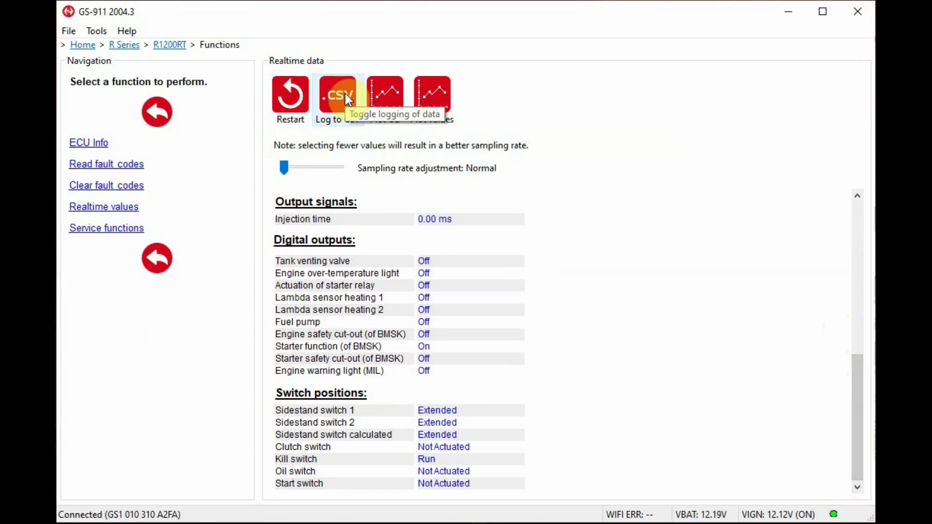
{"action": "mouse_move", "coordinate": [380, 97]}
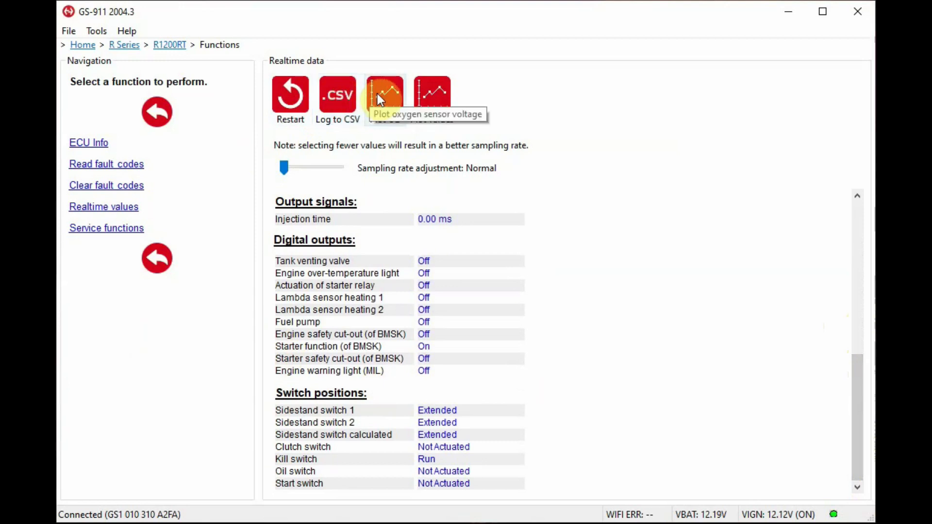
{"action": "mouse_move", "coordinate": [436, 104]}
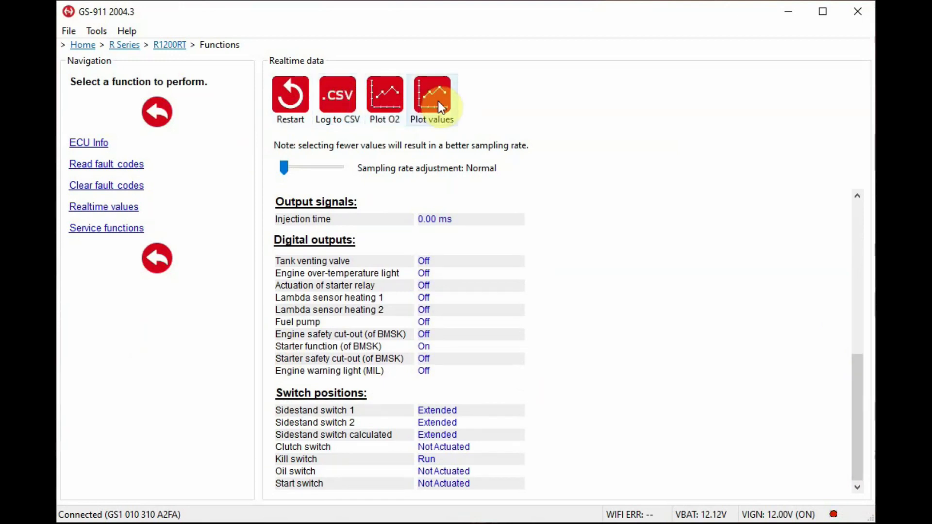
{"action": "mouse_move", "coordinate": [314, 99]}
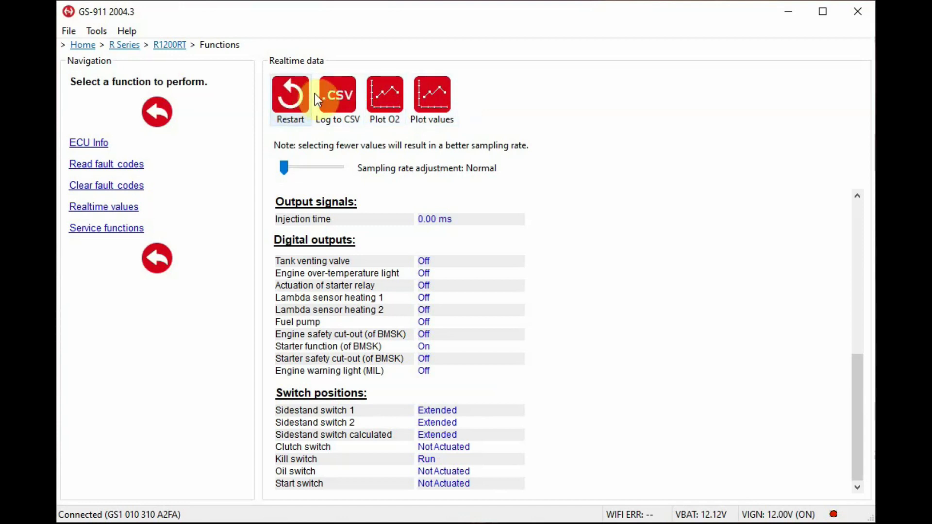
{"action": "mouse_move", "coordinate": [332, 101]}
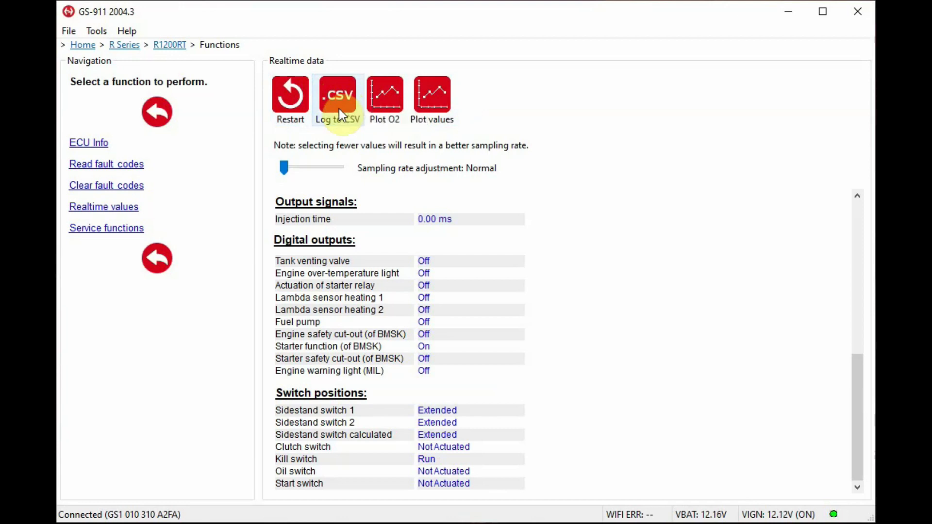
{"action": "mouse_move", "coordinate": [356, 127]}
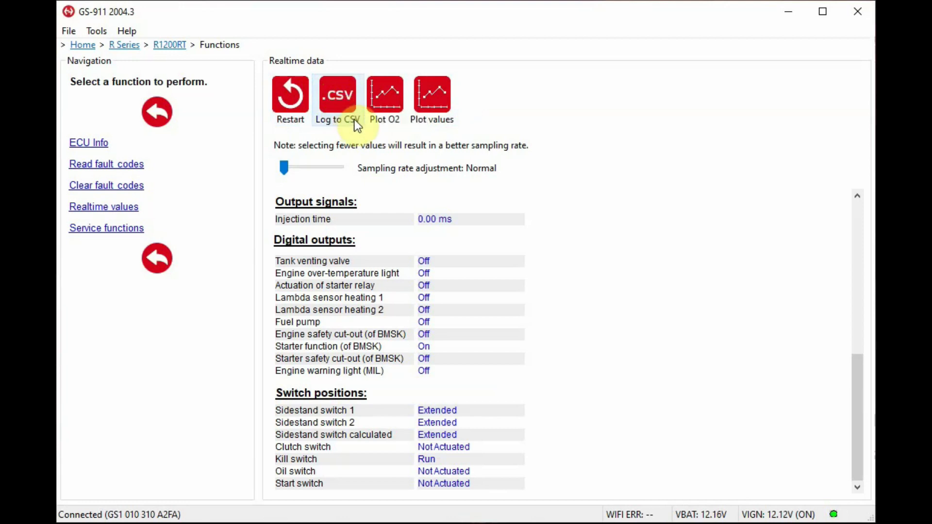
{"action": "mouse_move", "coordinate": [338, 128]}
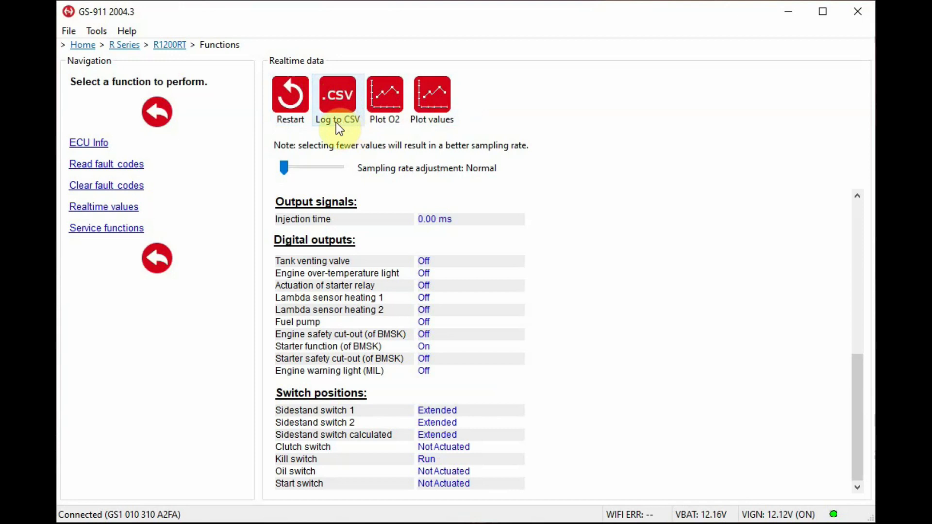
{"action": "mouse_move", "coordinate": [97, 239]}
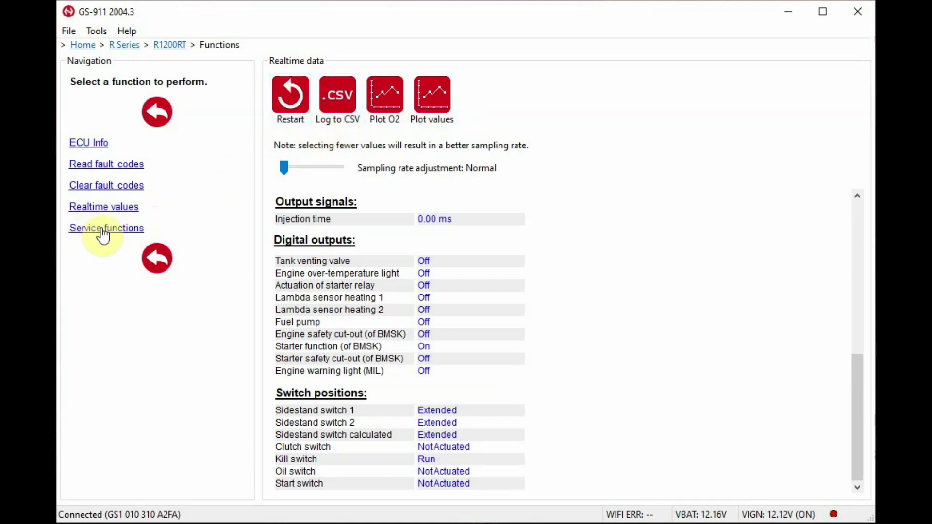
Choose the BMSK Output Tests service function group and keep Engine warning light as the function
{"action": "left_click", "coordinate": [100, 227]}
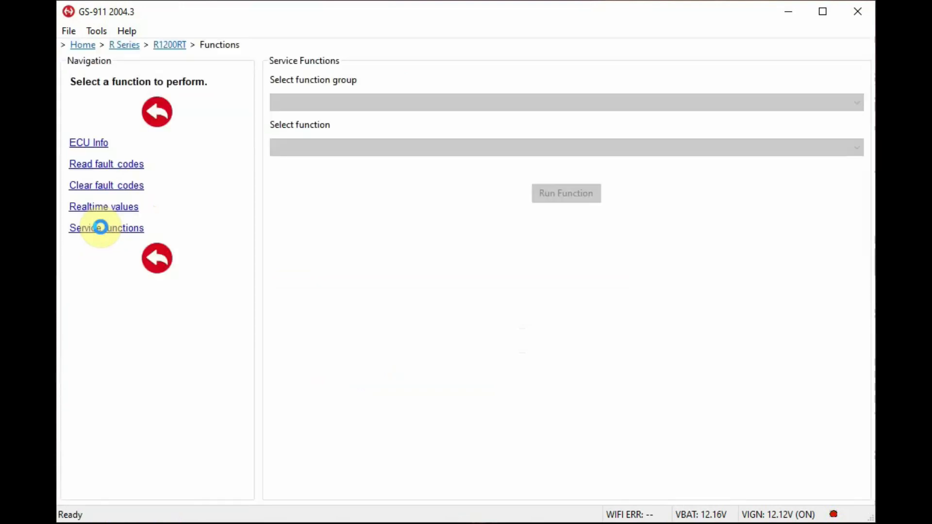
{"action": "left_click", "coordinate": [101, 227]}
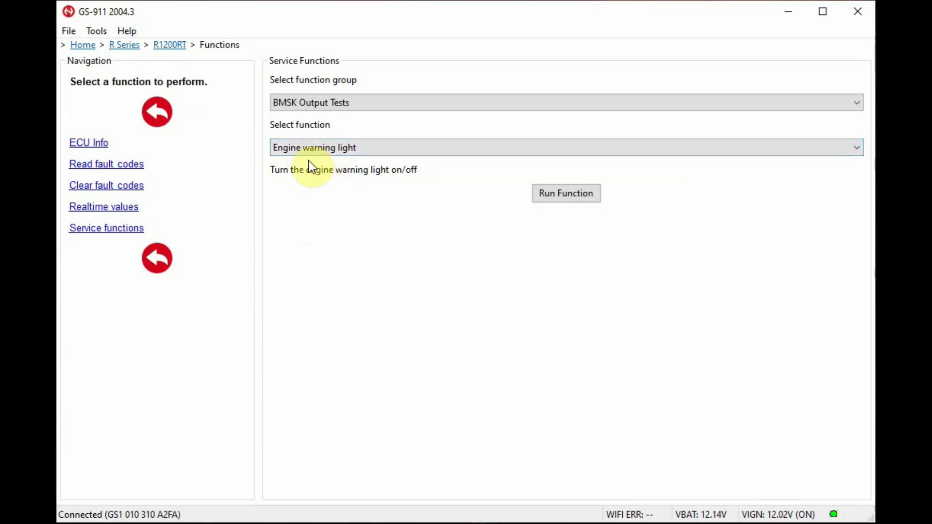
{"action": "left_click", "coordinate": [565, 145]}
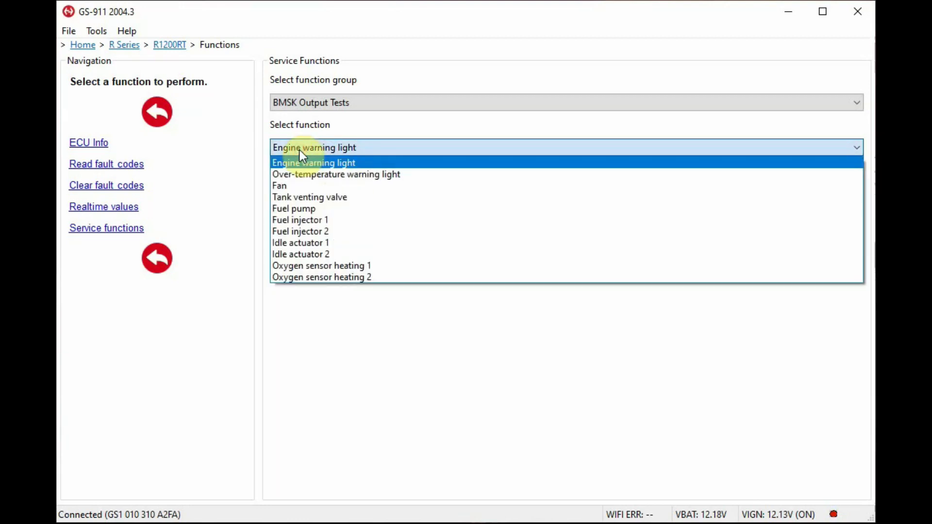
{"action": "mouse_move", "coordinate": [326, 237]}
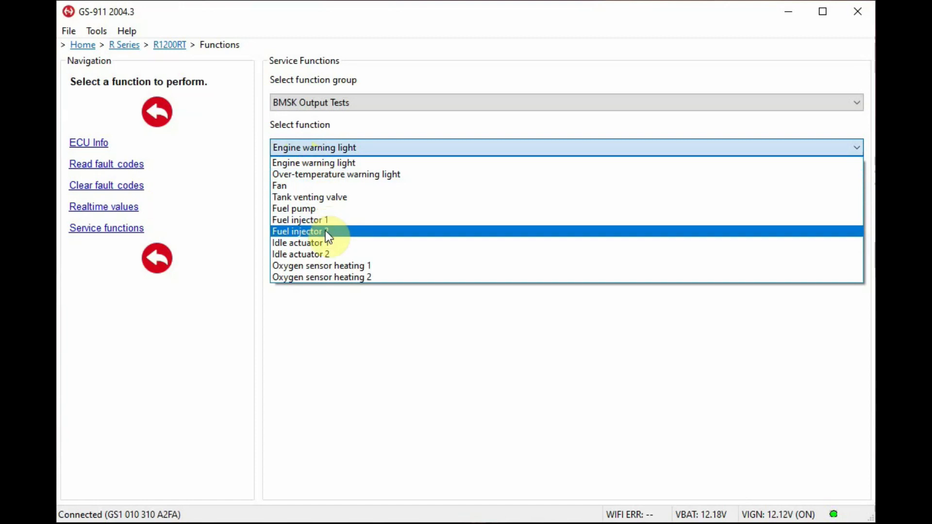
{"action": "mouse_move", "coordinate": [330, 280]}
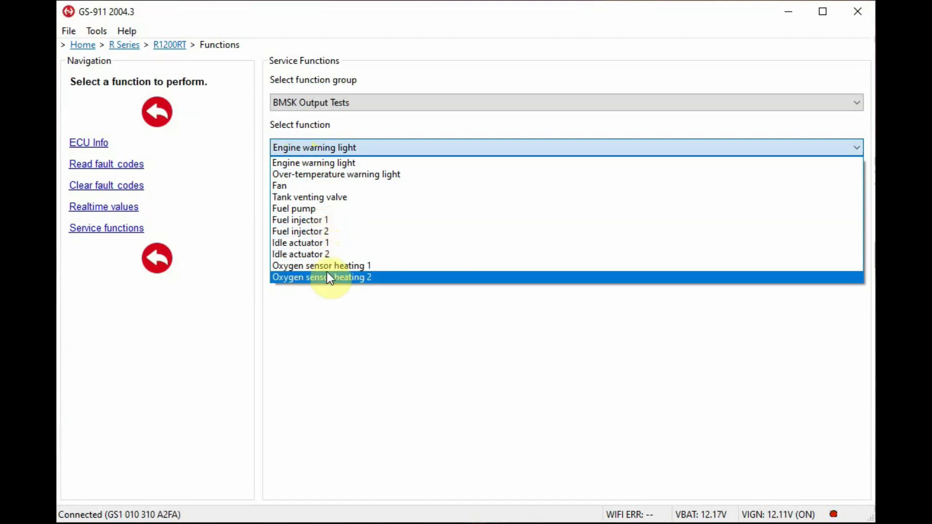
{"action": "mouse_move", "coordinate": [328, 174]}
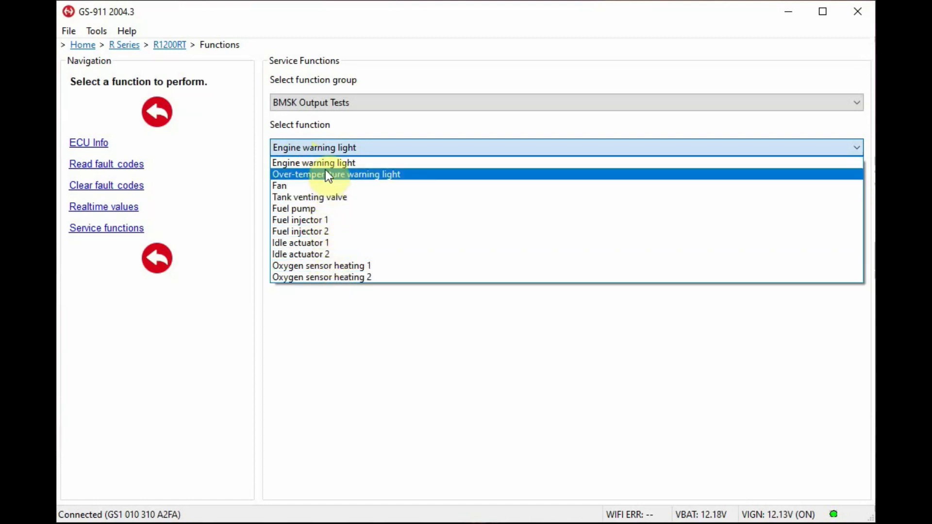
{"action": "mouse_move", "coordinate": [345, 245]}
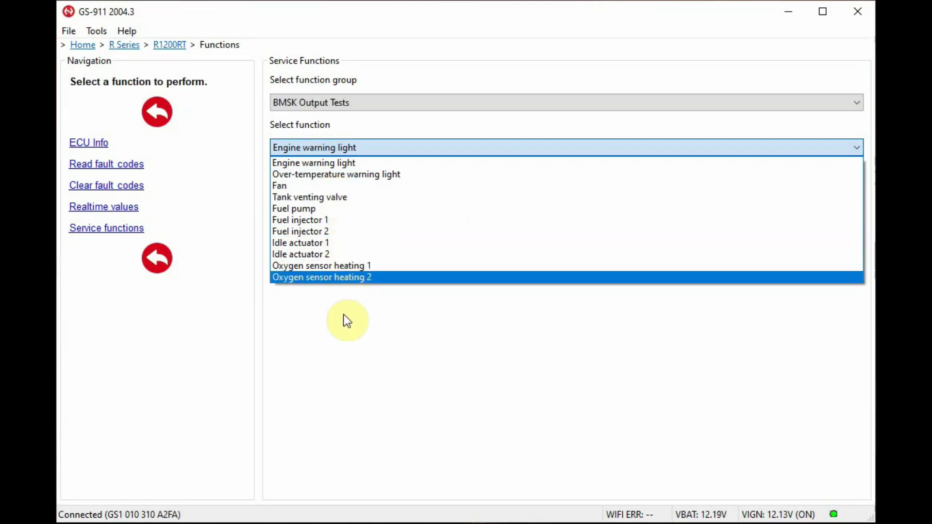
{"action": "left_click", "coordinate": [312, 163]}
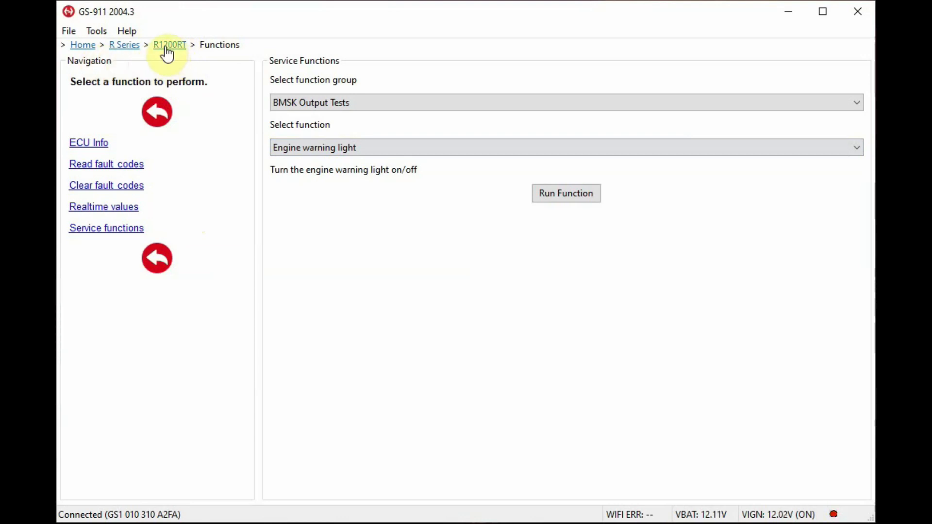
Return to the R1200RT controllers, select Anti-Lock Braking System, show its ECU info, then its ABS status
{"action": "left_click", "coordinate": [169, 45]}
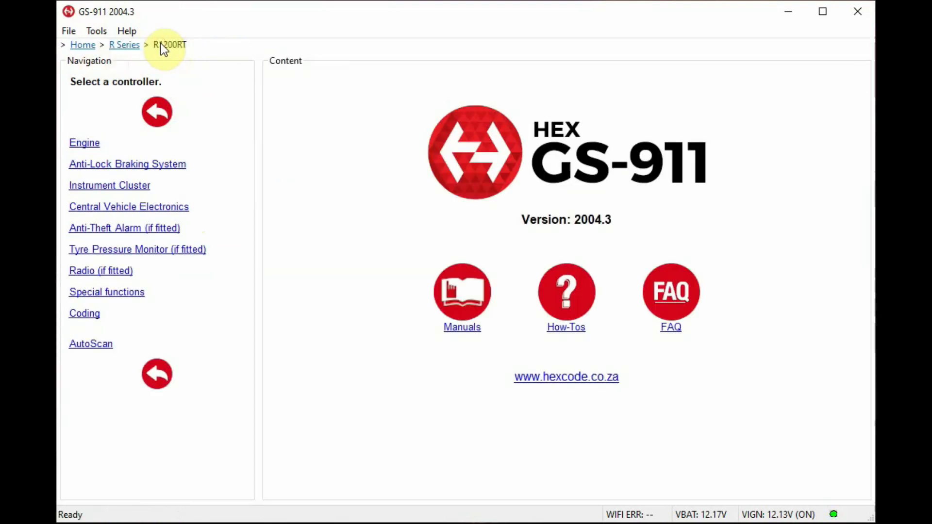
{"action": "mouse_move", "coordinate": [155, 167]}
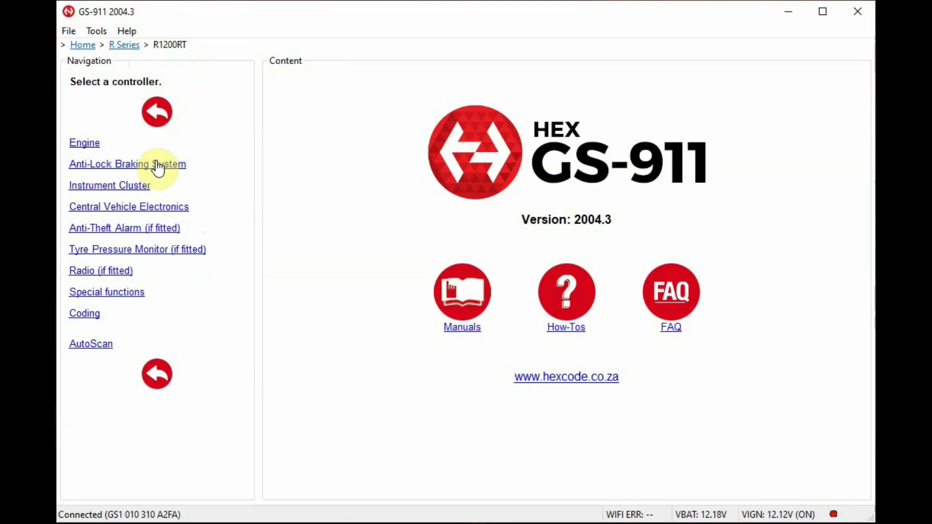
{"action": "left_click", "coordinate": [127, 164]}
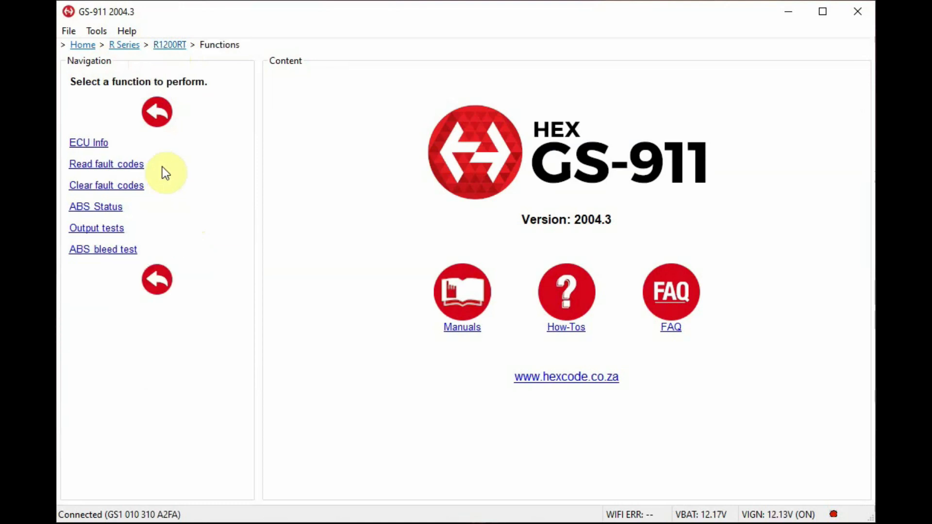
{"action": "mouse_move", "coordinate": [99, 149]}
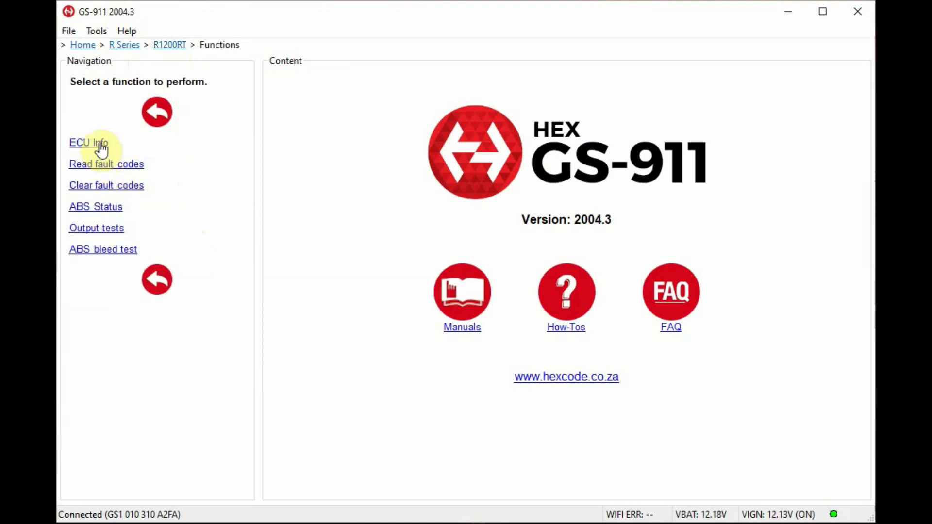
{"action": "left_click", "coordinate": [89, 142]}
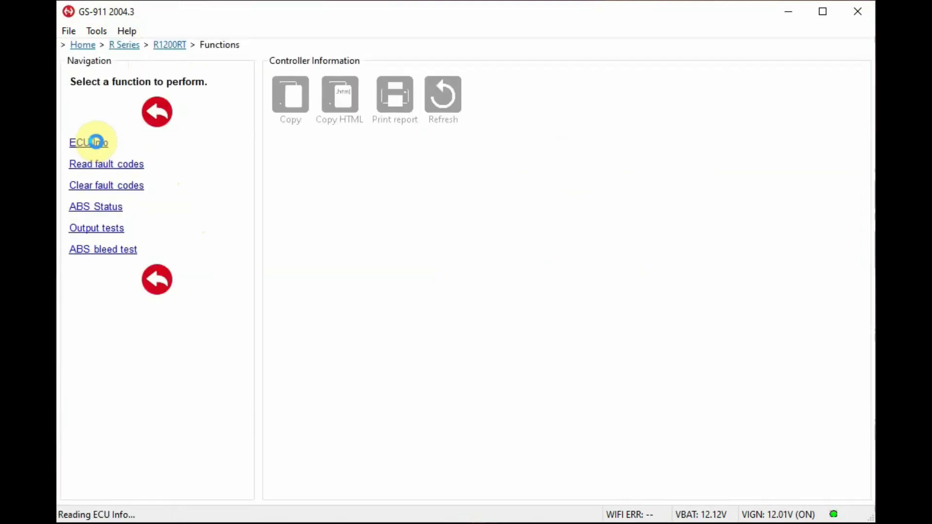
{"action": "left_click", "coordinate": [89, 143]}
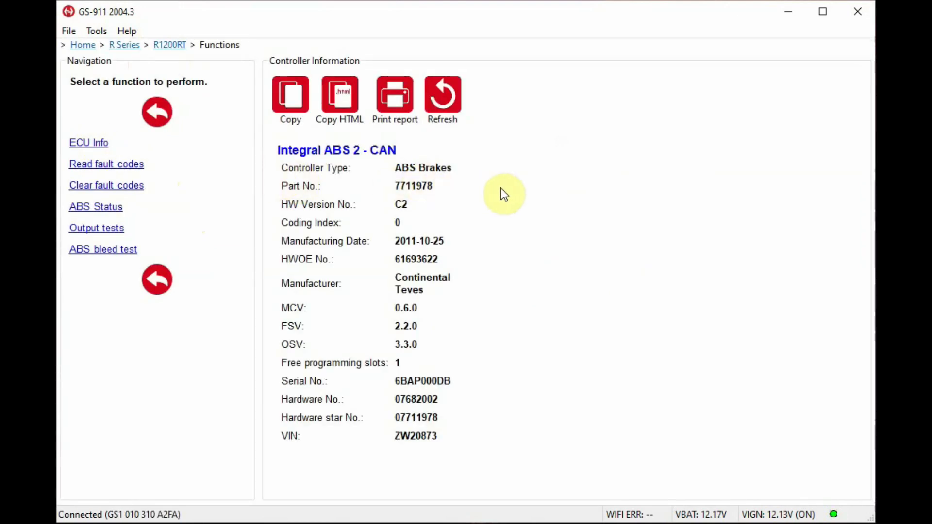
{"action": "mouse_move", "coordinate": [468, 283]}
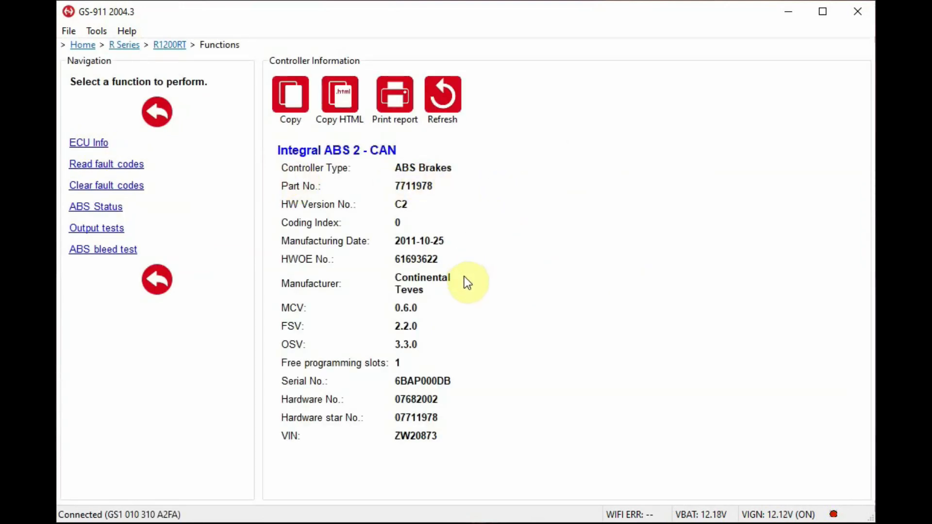
{"action": "mouse_move", "coordinate": [127, 175]}
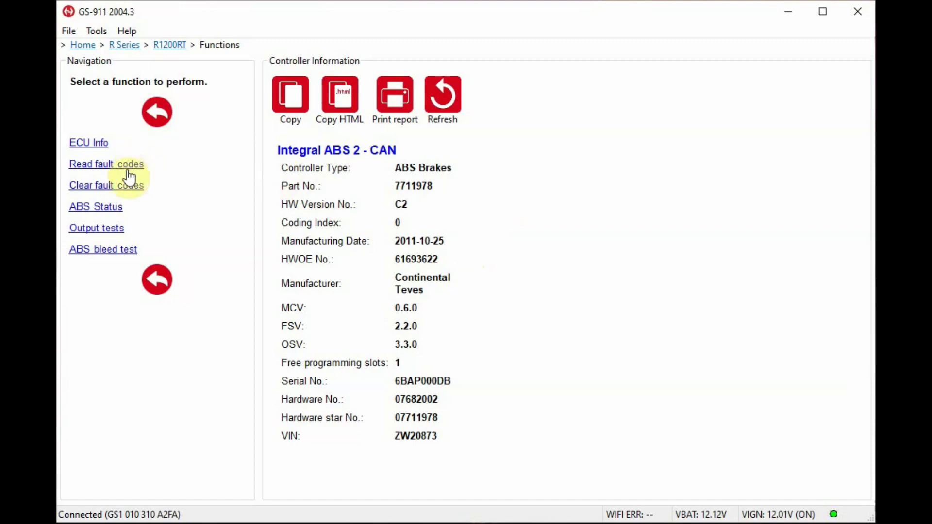
{"action": "mouse_move", "coordinate": [134, 199]}
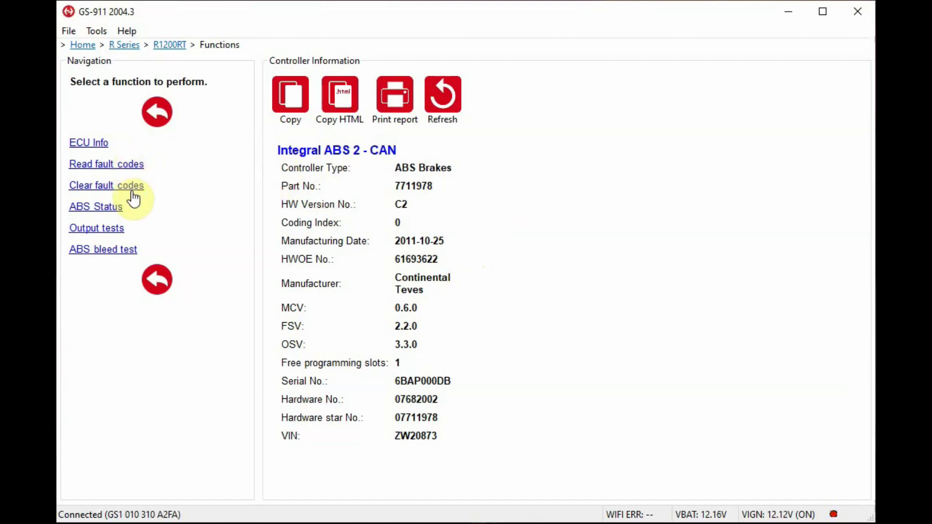
{"action": "mouse_move", "coordinate": [107, 213]}
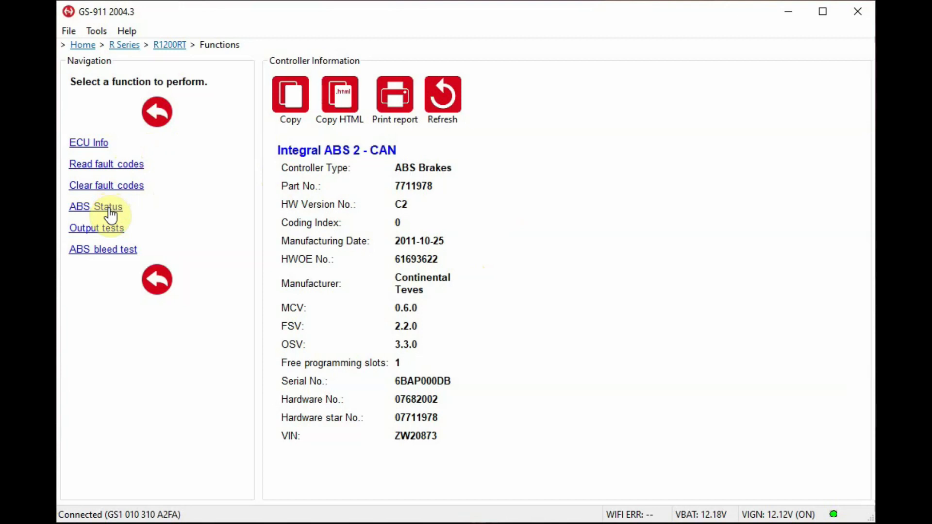
{"action": "left_click", "coordinate": [95, 206]}
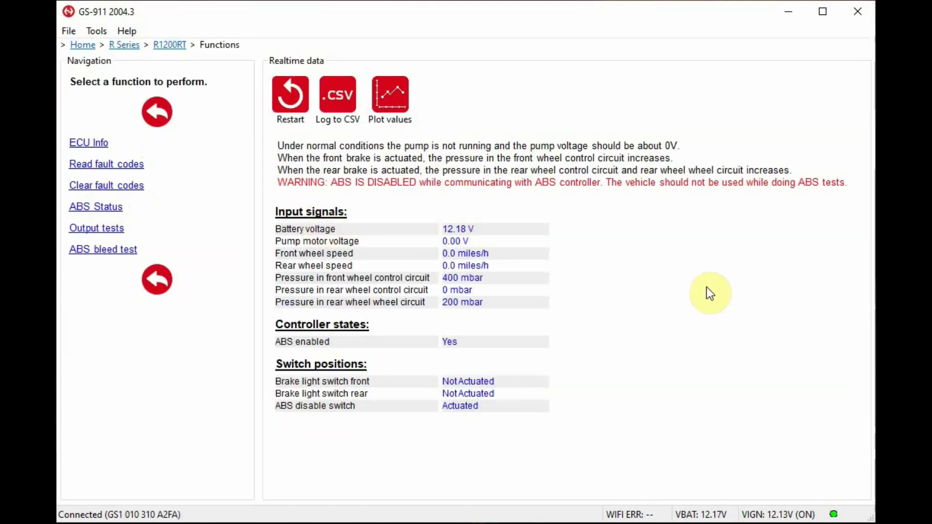
{"action": "mouse_move", "coordinate": [800, 466]}
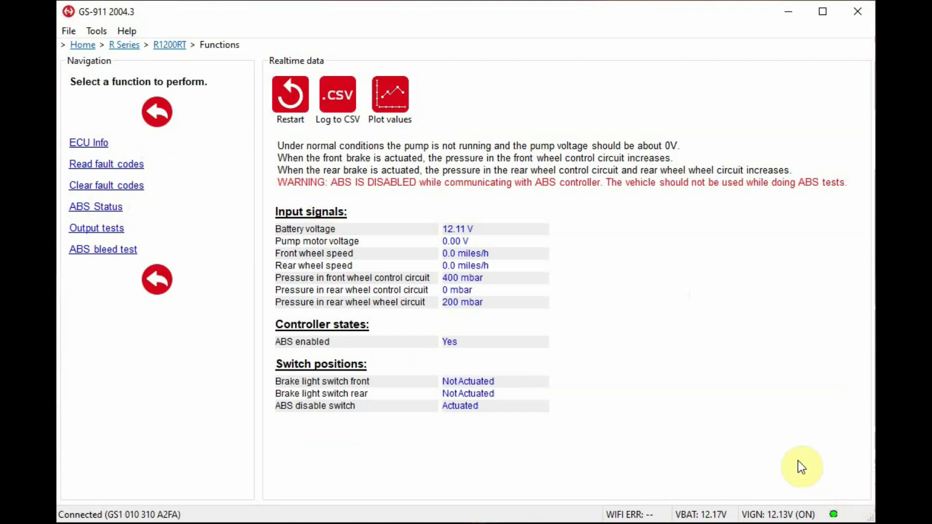
{"action": "mouse_move", "coordinate": [87, 240]}
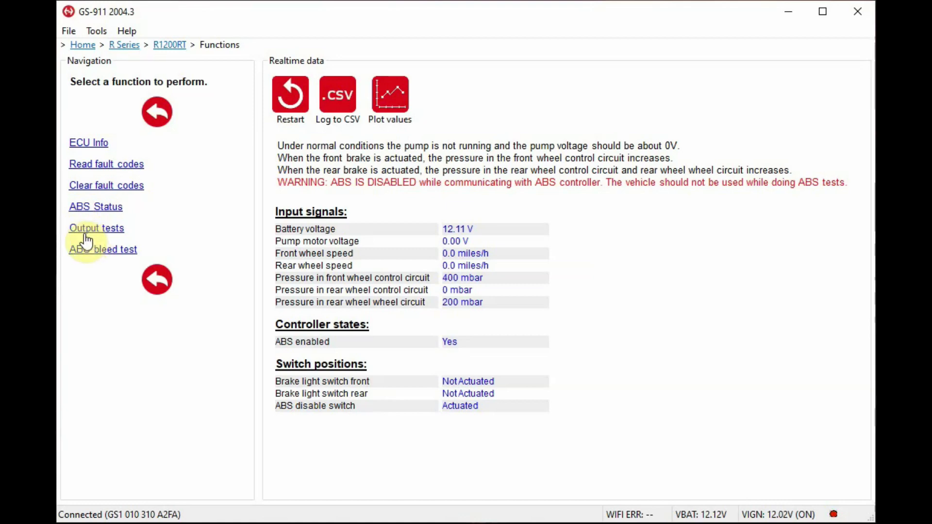
Switch from the live ABS status readings to the ABS output tests list
{"action": "left_click", "coordinate": [95, 227]}
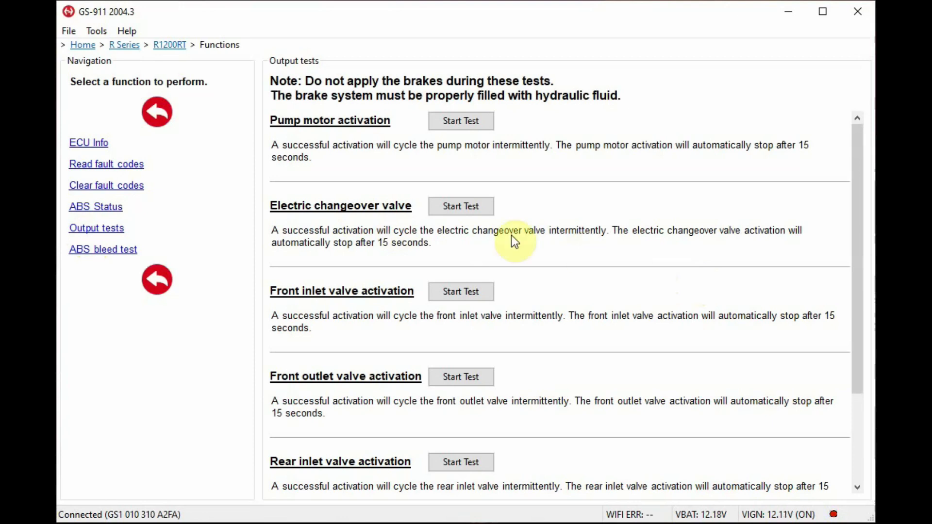
{"action": "mouse_move", "coordinate": [359, 122]}
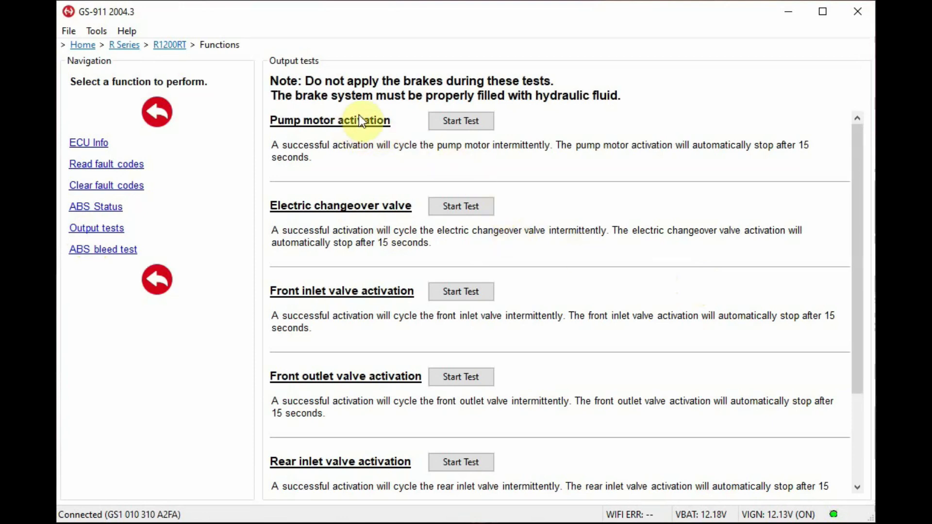
{"action": "mouse_move", "coordinate": [386, 265]}
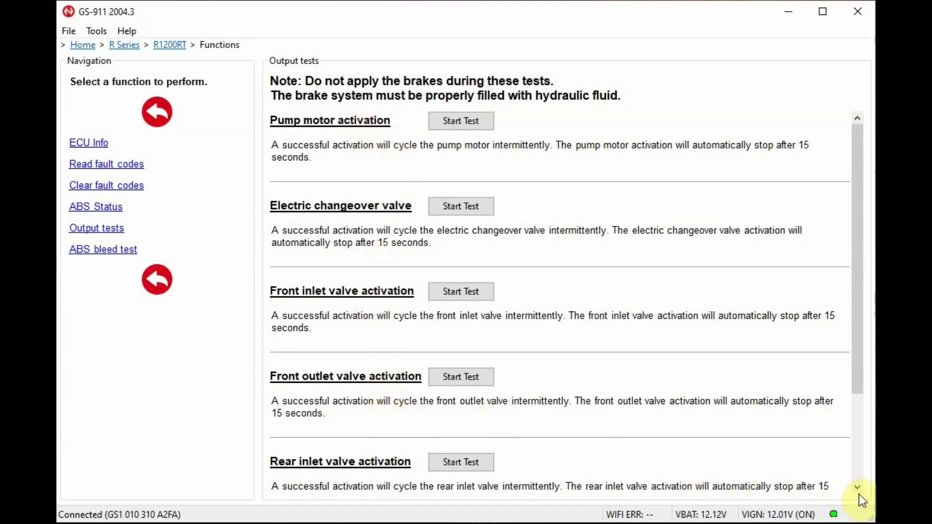
Browse the ABS output tests from pump motor activation down to rear outlet valve activation
{"action": "scroll", "scroll_direction": "down", "scroll_amount": 3}
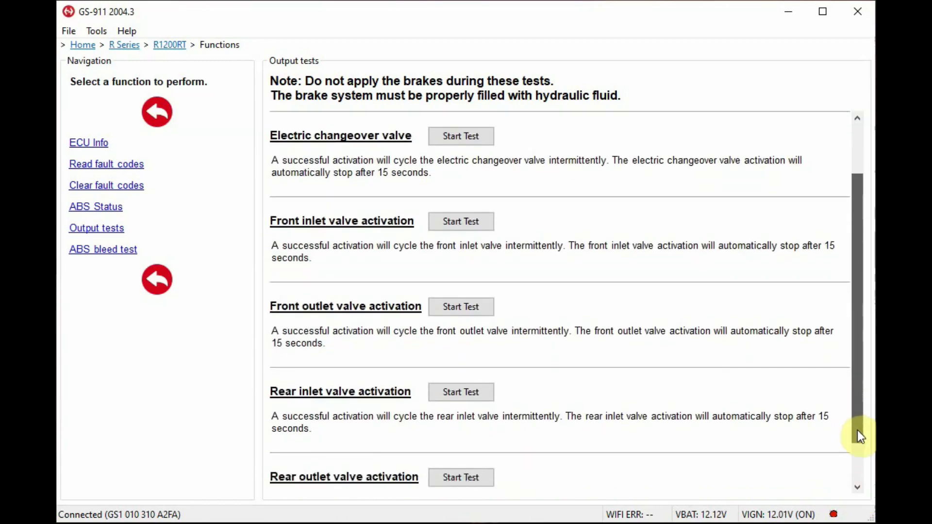
{"action": "scroll", "scroll_direction": "down", "scroll_amount": 3}
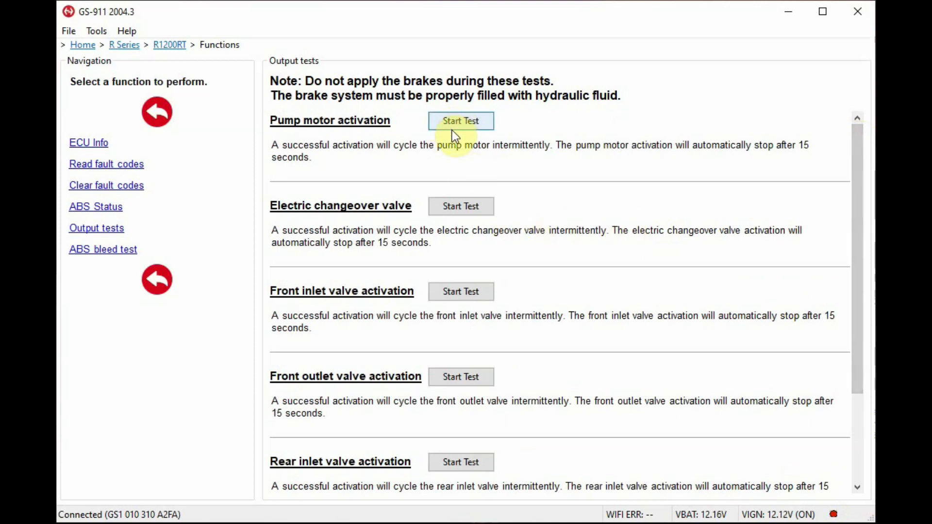
{"action": "mouse_move", "coordinate": [507, 260]}
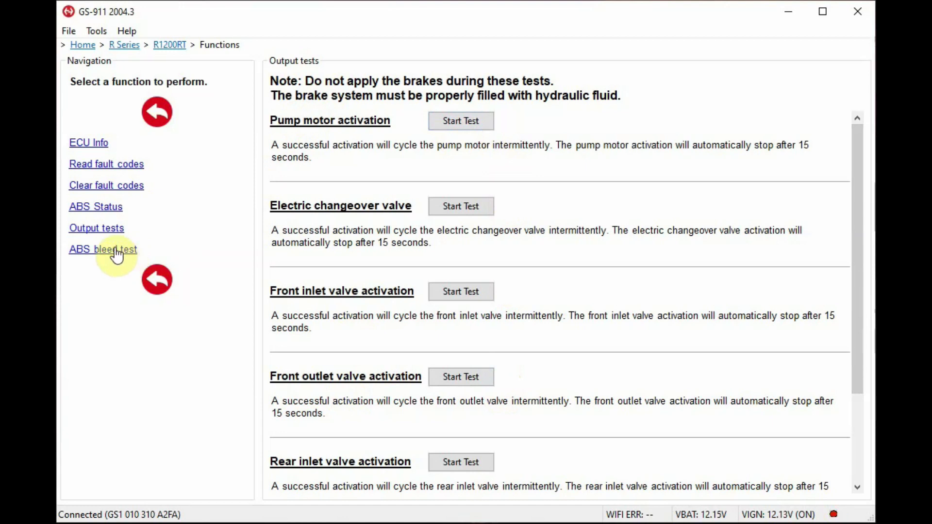
Show the ABS bleed tests, start the front brake bleed prompt and cancel it without running
{"action": "left_click", "coordinate": [103, 249]}
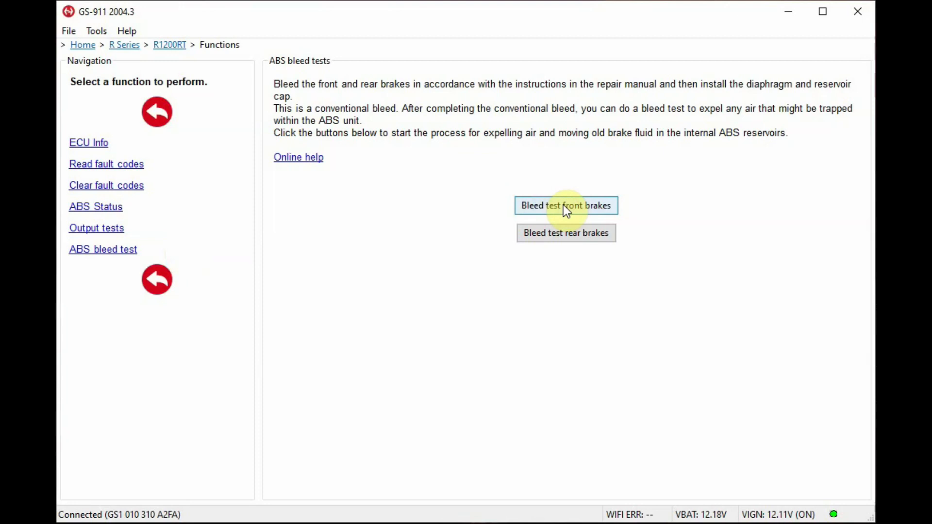
{"action": "left_click", "coordinate": [563, 206]}
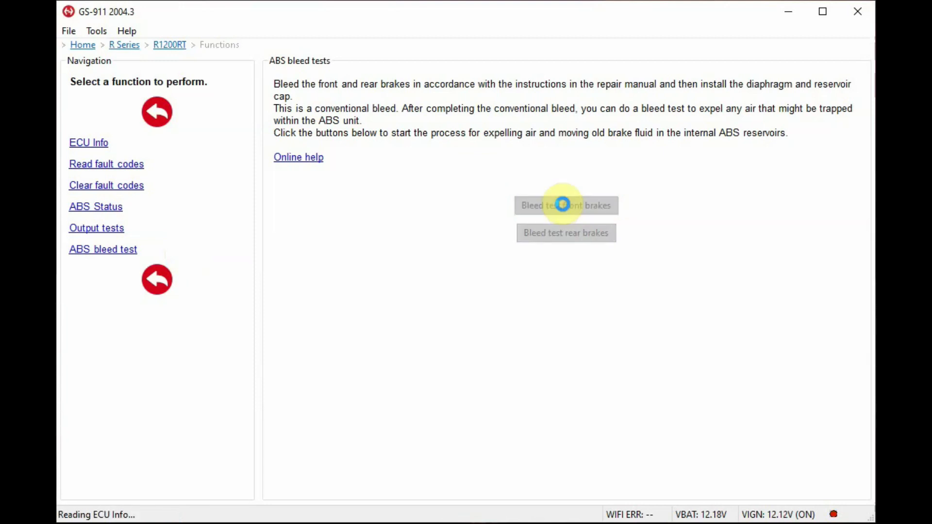
{"action": "left_click", "coordinate": [560, 206]}
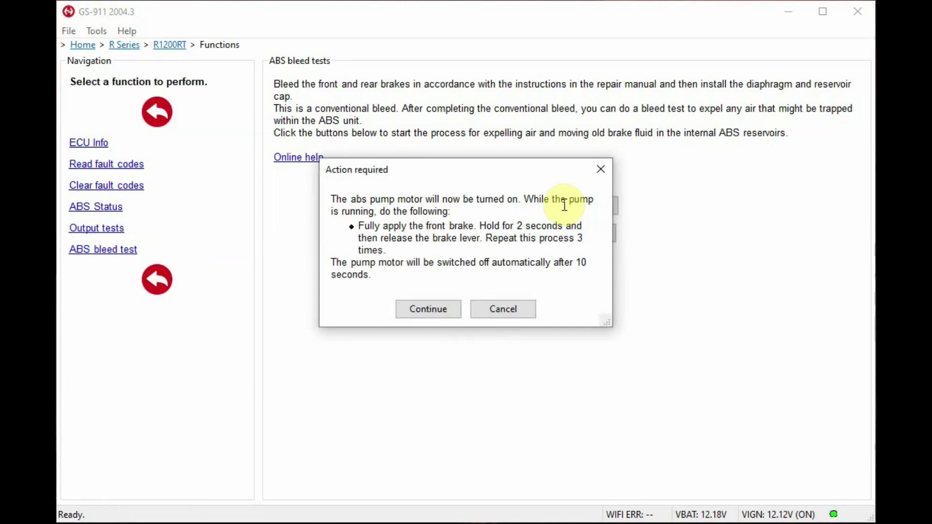
{"action": "mouse_move", "coordinate": [518, 259]}
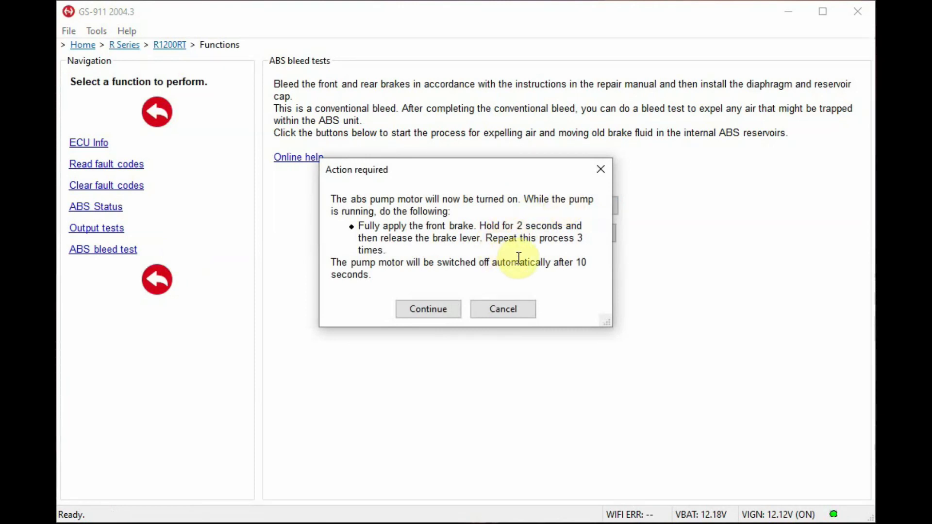
{"action": "mouse_move", "coordinate": [544, 313]}
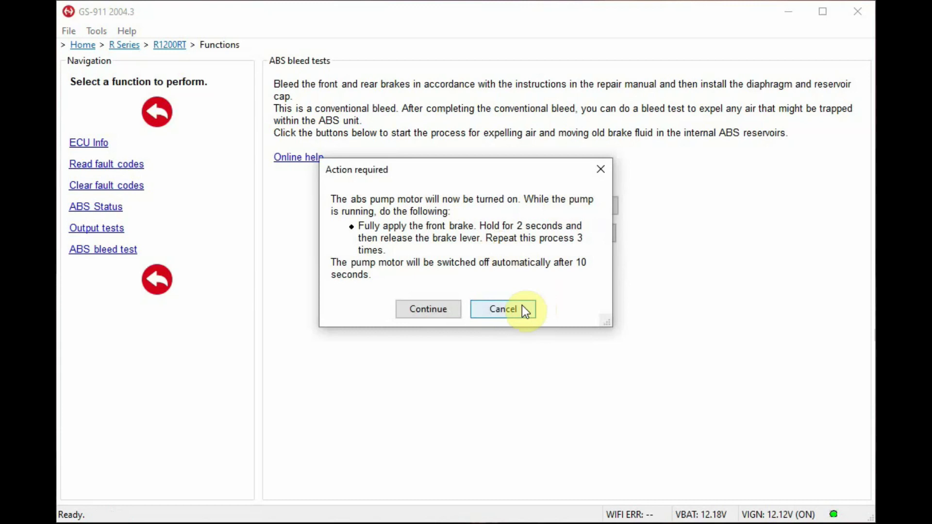
{"action": "left_click", "coordinate": [503, 308]}
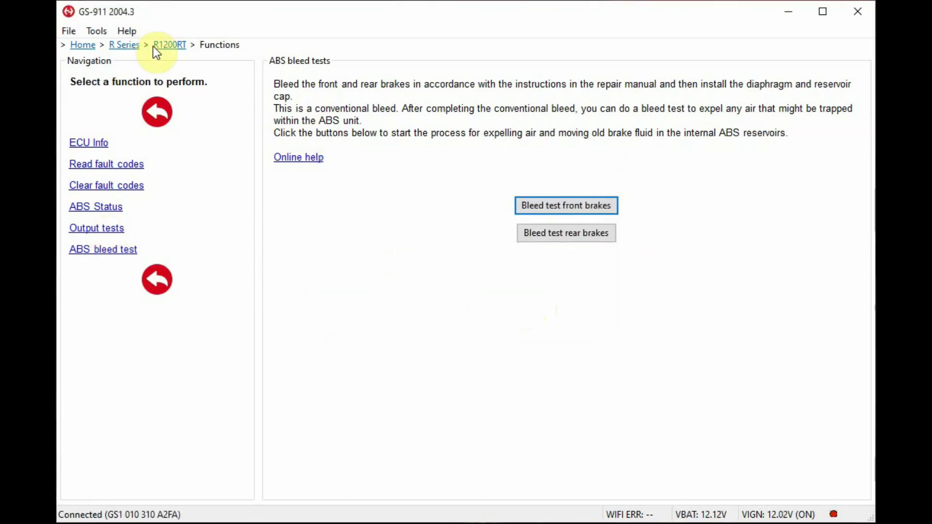
Return to the R1200RT controllers, select Instrument Cluster and display its CAN-Kombi H/L ECU information
{"action": "left_click", "coordinate": [169, 44]}
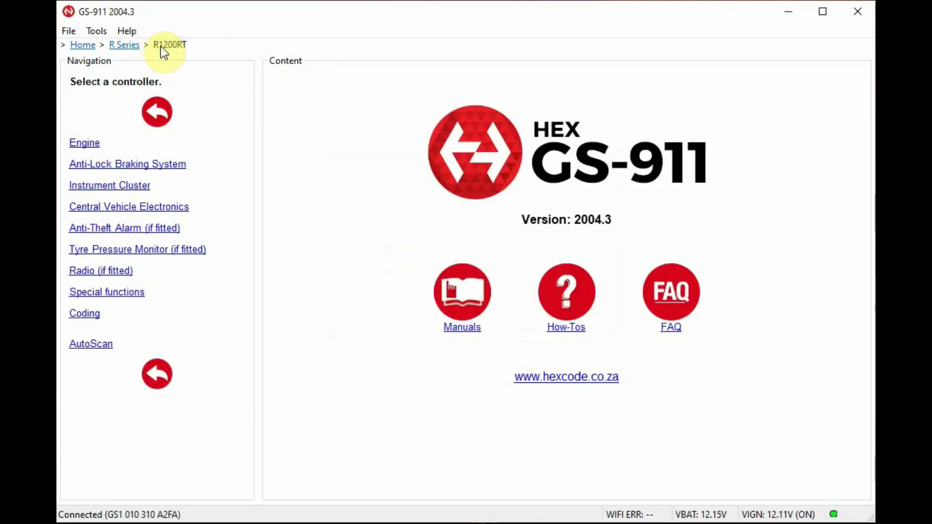
{"action": "mouse_move", "coordinate": [132, 185]}
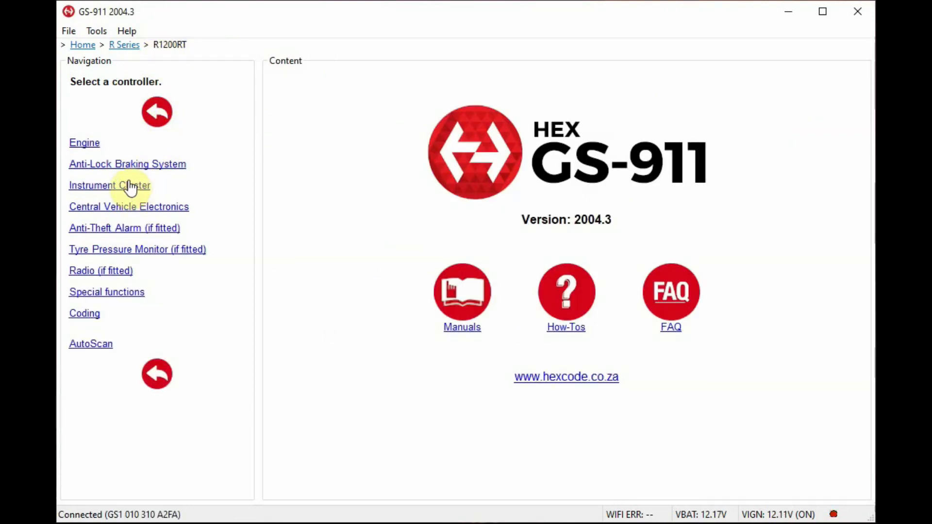
{"action": "left_click", "coordinate": [110, 185]}
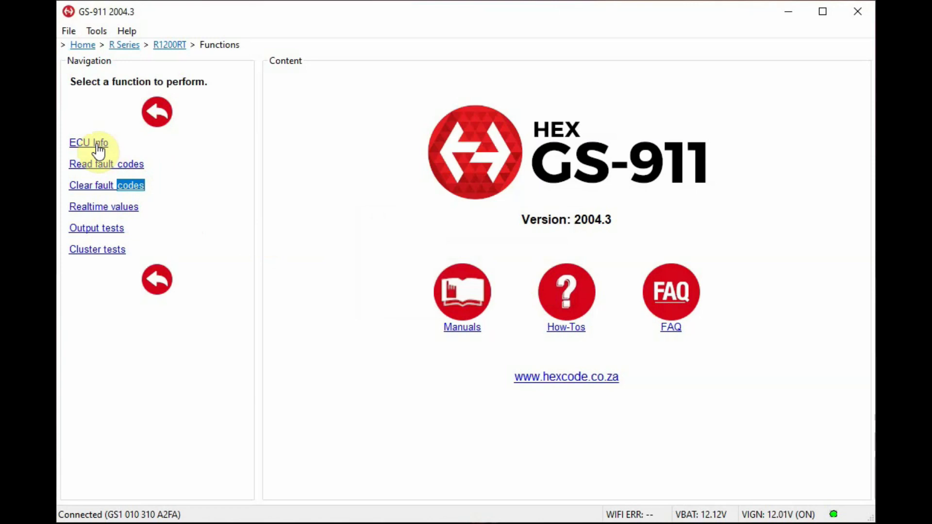
{"action": "left_click", "coordinate": [89, 144]}
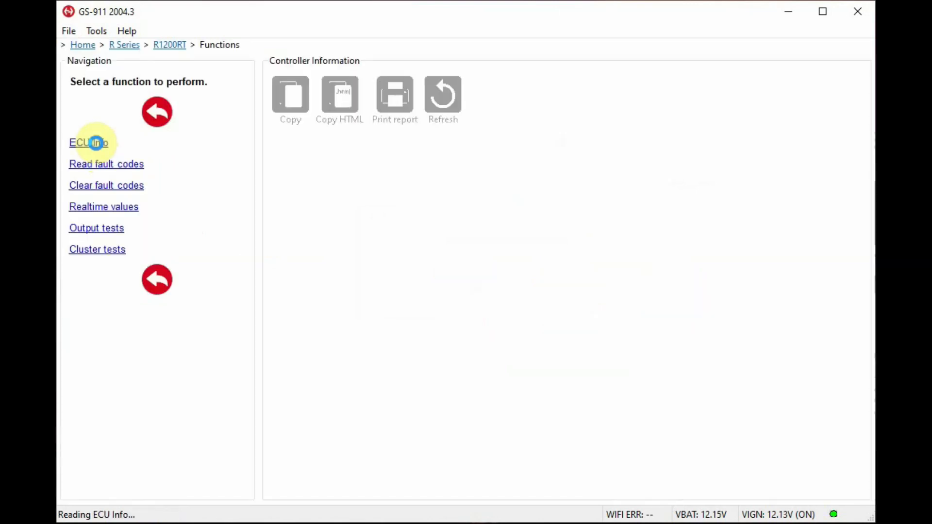
{"action": "left_click", "coordinate": [90, 143]}
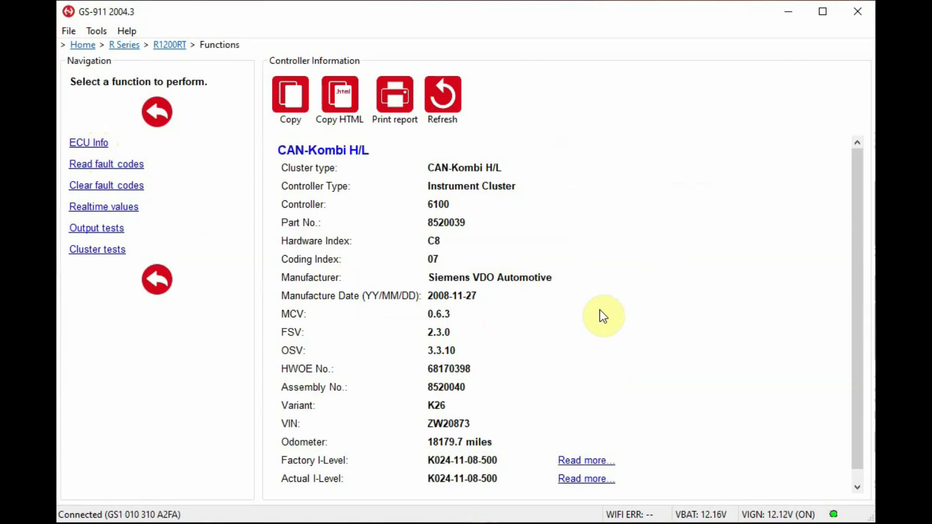
{"action": "mouse_move", "coordinate": [106, 188]}
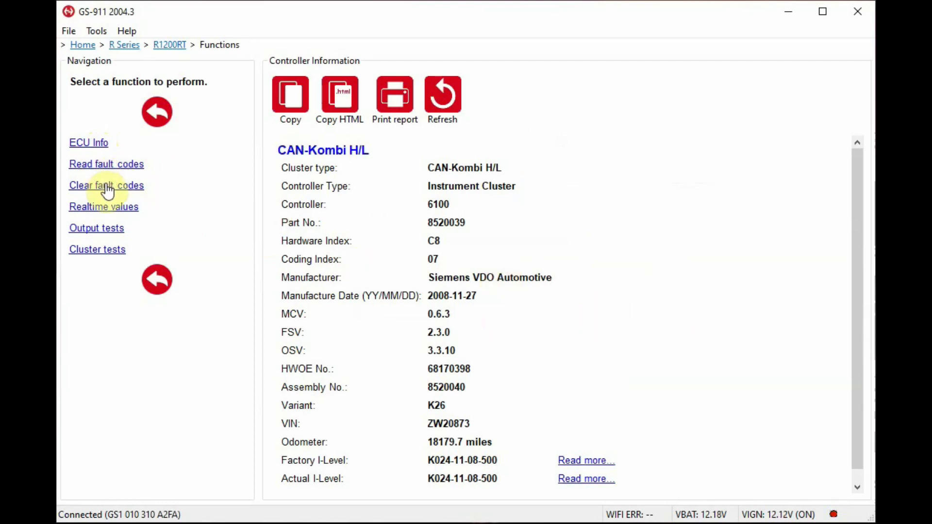
{"action": "mouse_move", "coordinate": [112, 209]}
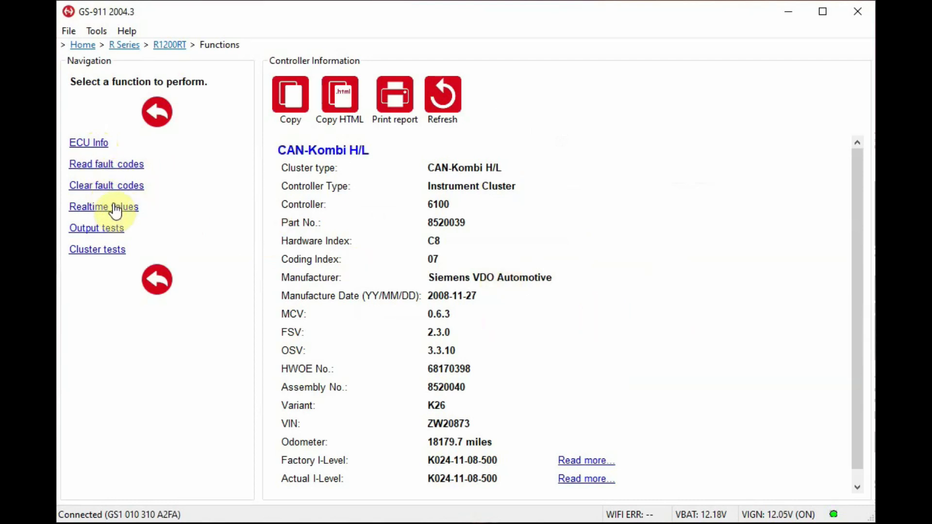
Stream the cluster's battery voltage and ambient brightness readings, then move to its output tests
{"action": "left_click", "coordinate": [103, 207]}
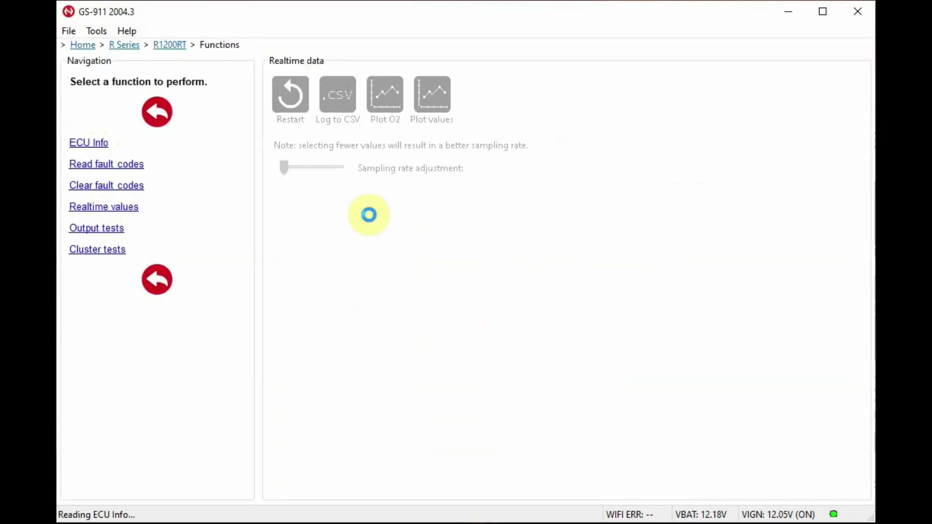
{"action": "left_click", "coordinate": [103, 206]}
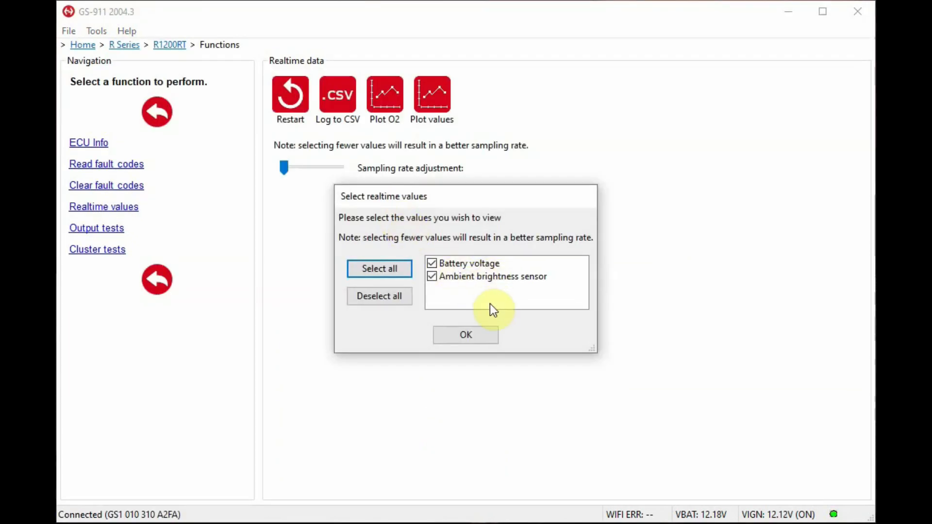
{"action": "left_click", "coordinate": [466, 335]}
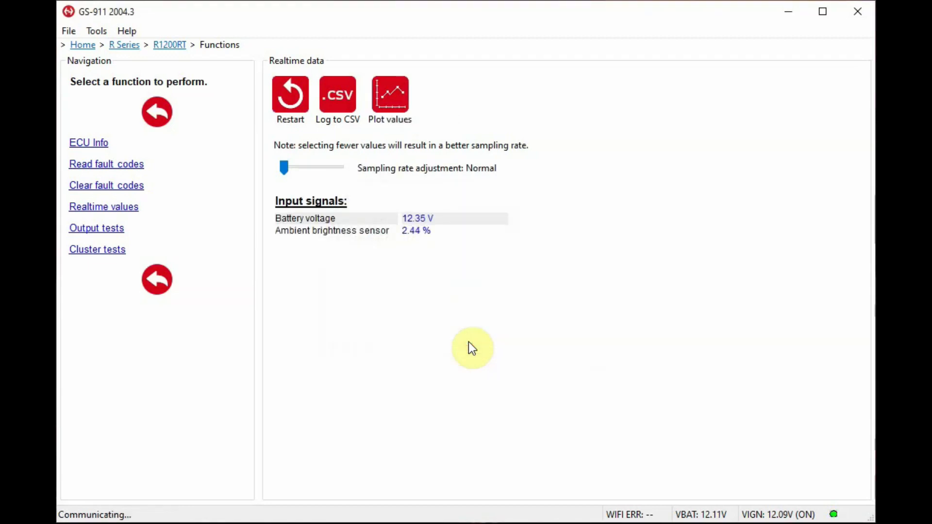
{"action": "left_click", "coordinate": [99, 227]}
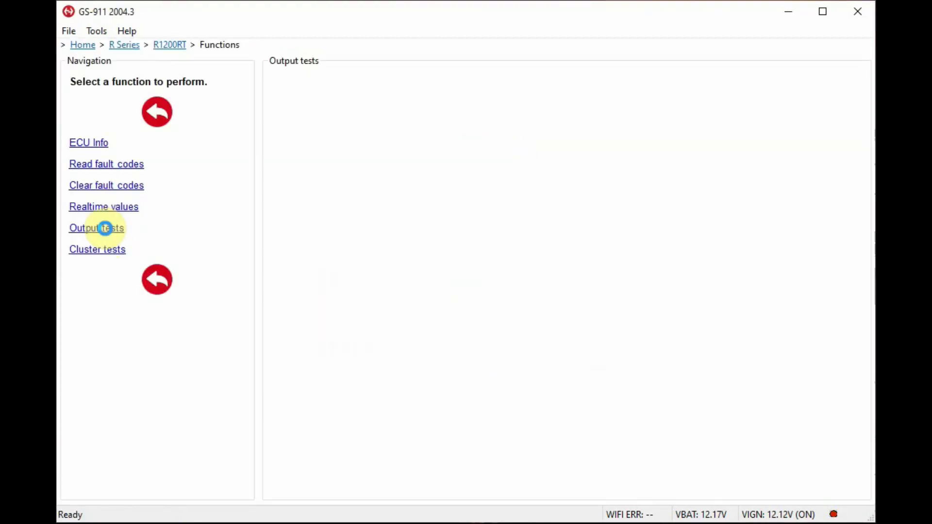
Browse the cluster's warning lamp output tests, then show its self-test and dial gauge test options
{"action": "left_click", "coordinate": [96, 227]}
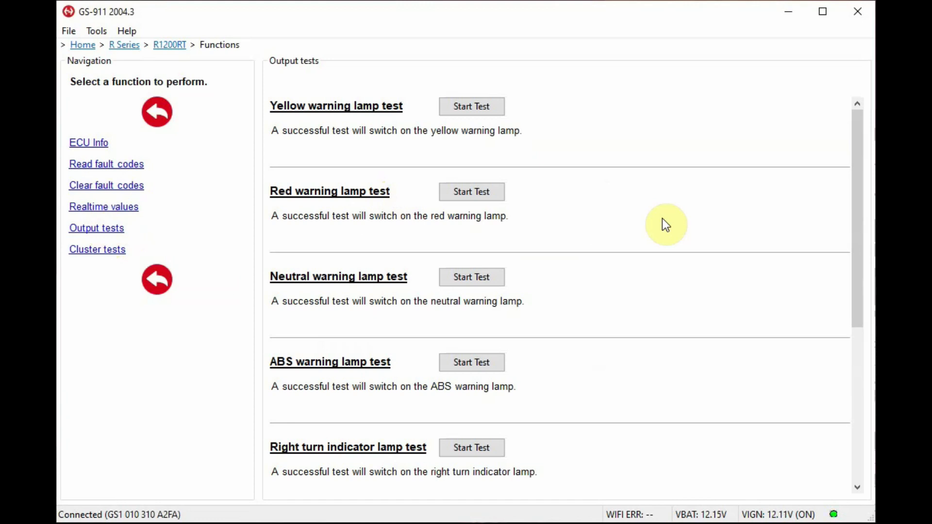
{"action": "mouse_move", "coordinate": [396, 119]}
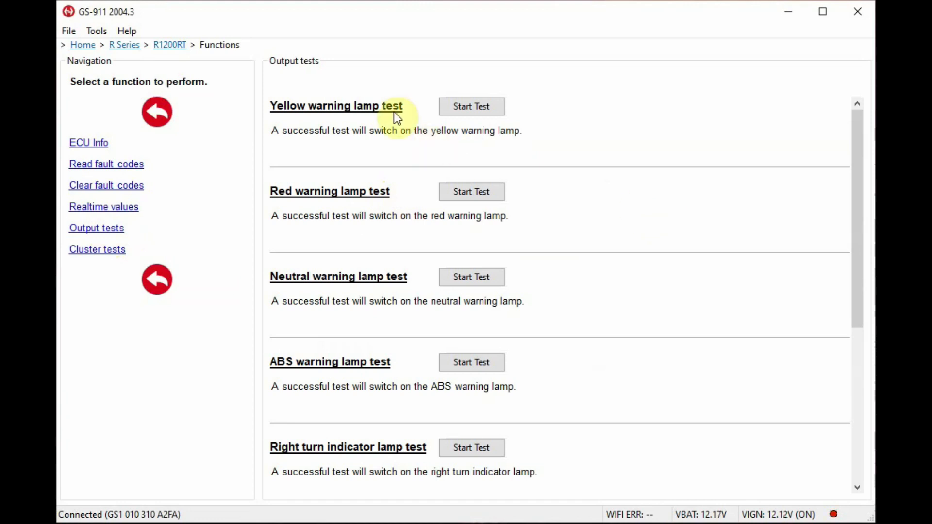
{"action": "mouse_move", "coordinate": [578, 312]}
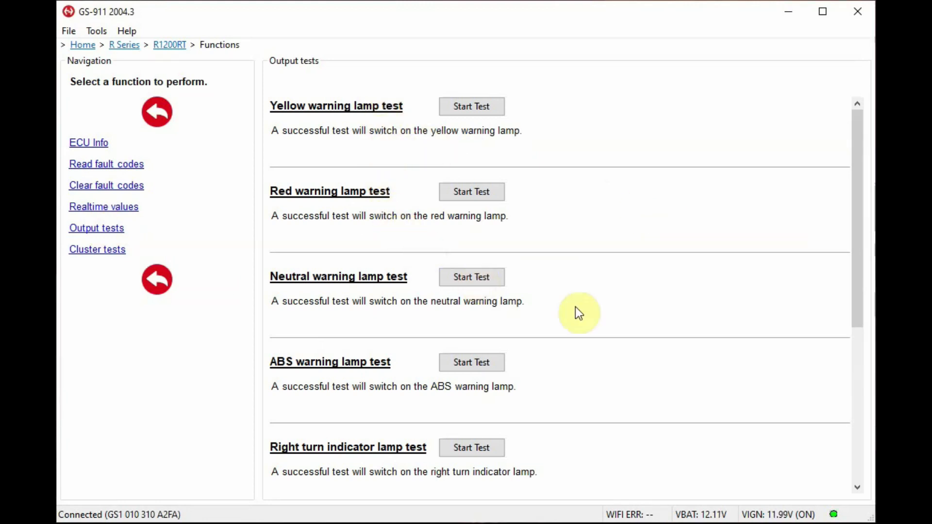
{"action": "mouse_move", "coordinate": [860, 281]}
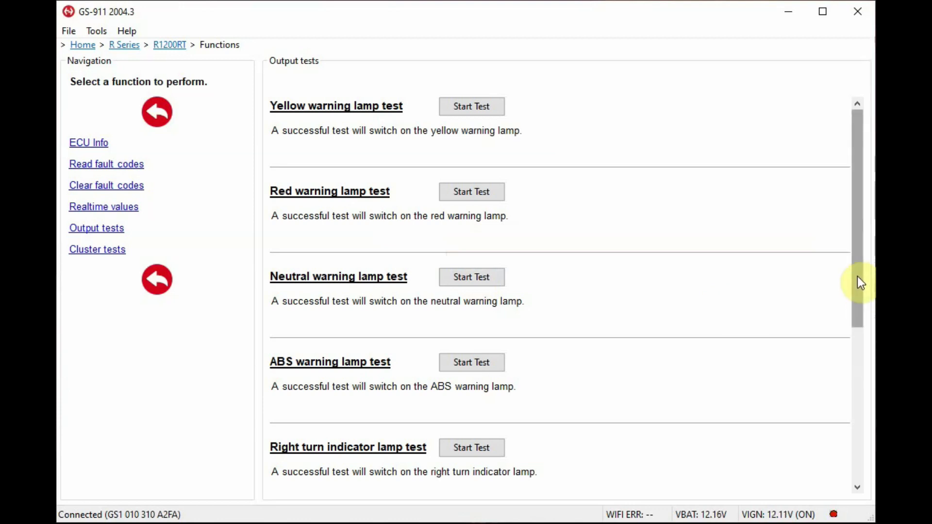
{"action": "scroll", "scroll_direction": "down", "scroll_amount": 3}
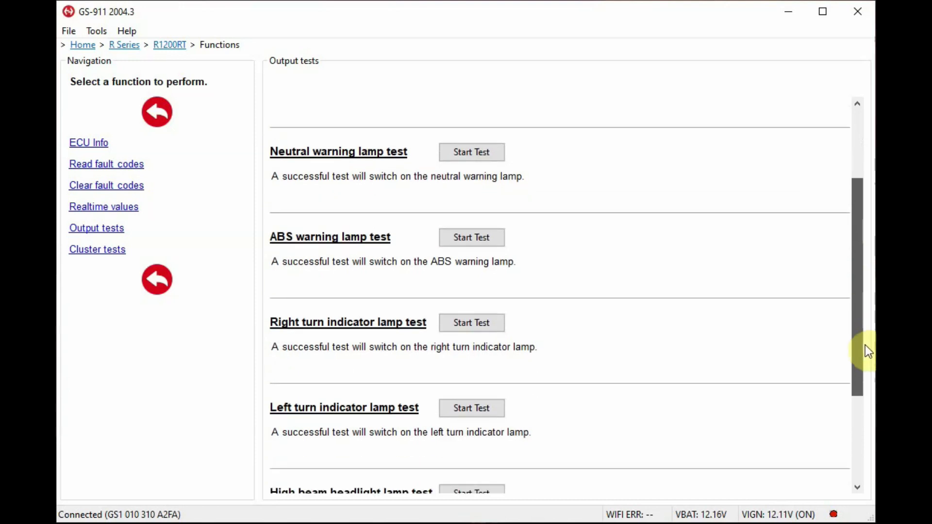
{"action": "scroll", "scroll_direction": "up", "scroll_amount": 3}
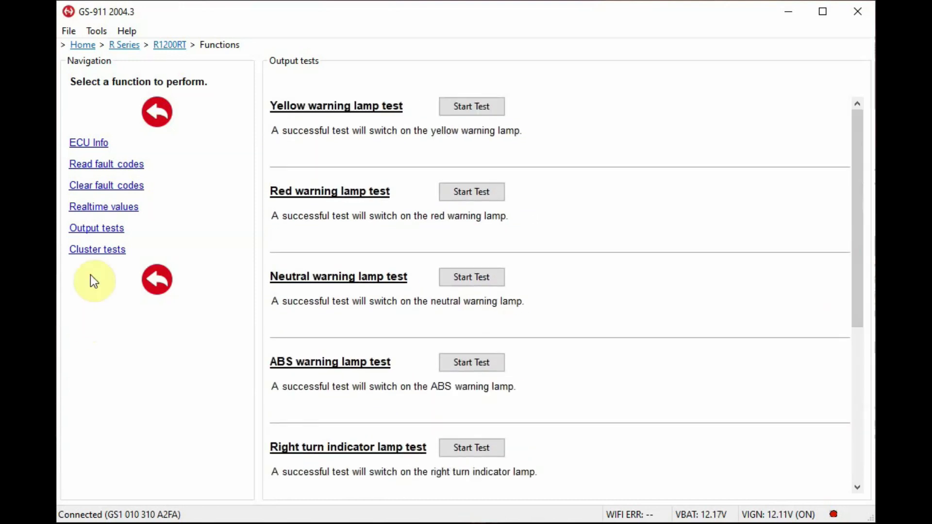
{"action": "left_click", "coordinate": [87, 250]}
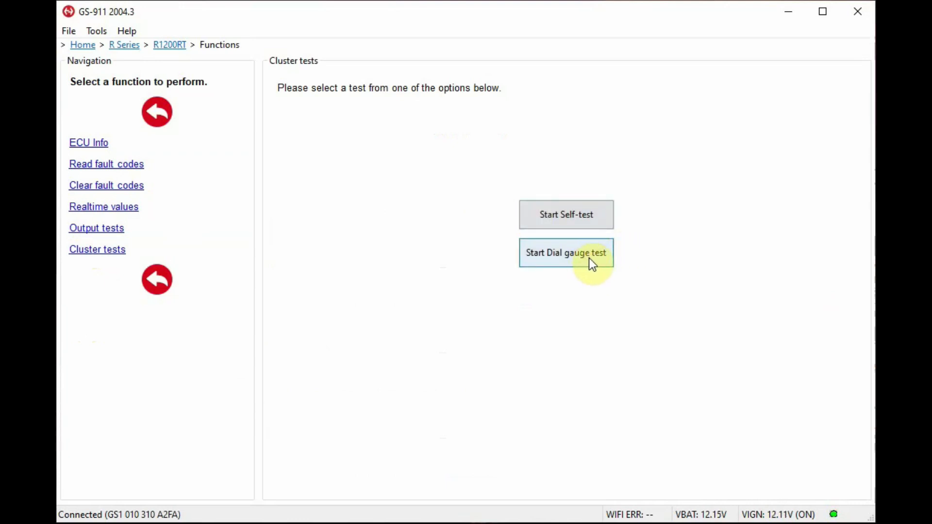
{"action": "mouse_move", "coordinate": [480, 221]}
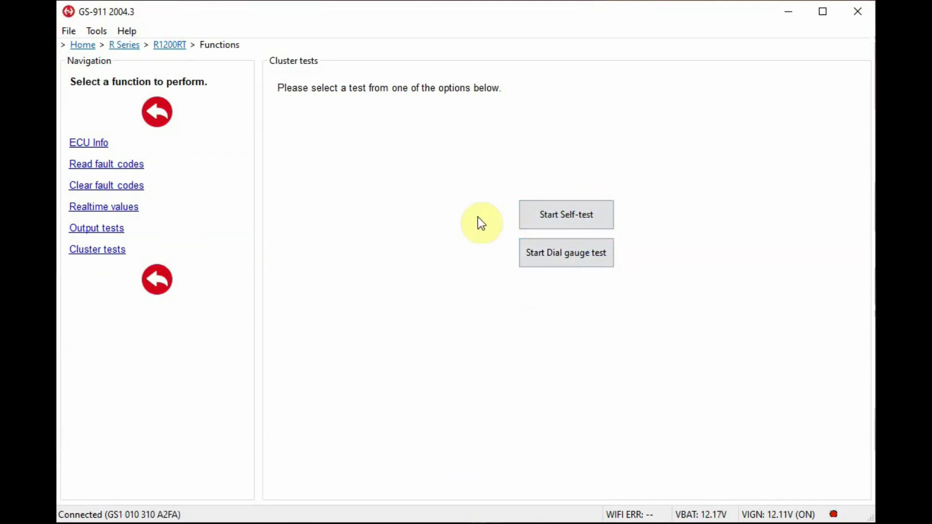
{"action": "mouse_move", "coordinate": [328, 72]}
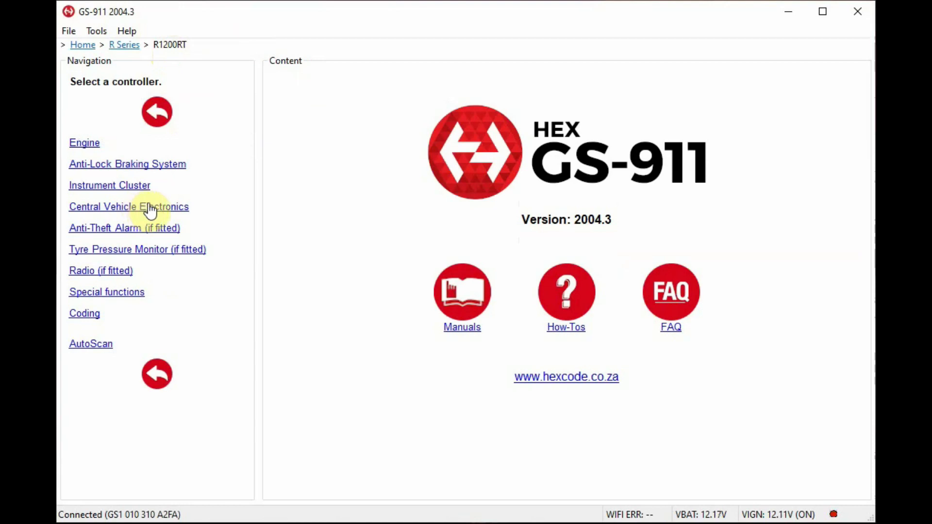
Show the Central Vehicle Electronics ECU info, identifying a ZFE-High unit with part number and options
{"action": "left_click", "coordinate": [128, 206]}
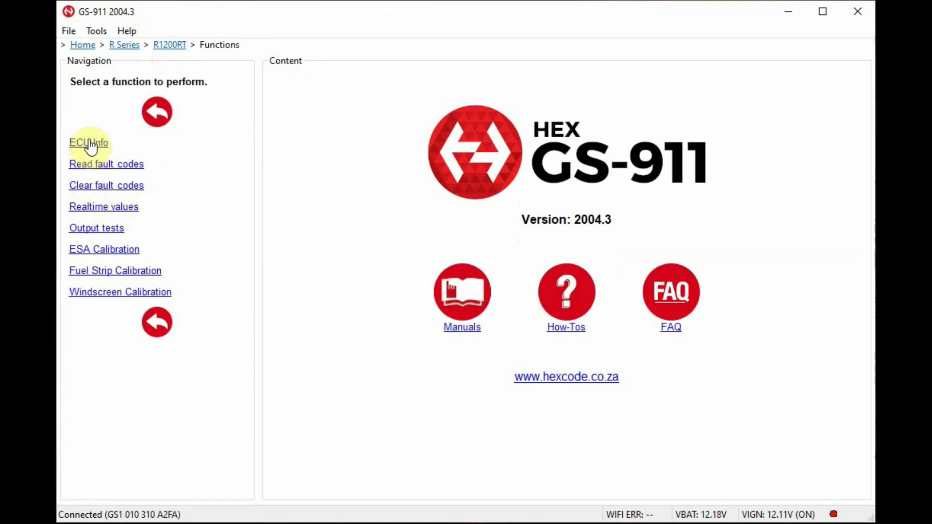
{"action": "left_click", "coordinate": [89, 142]}
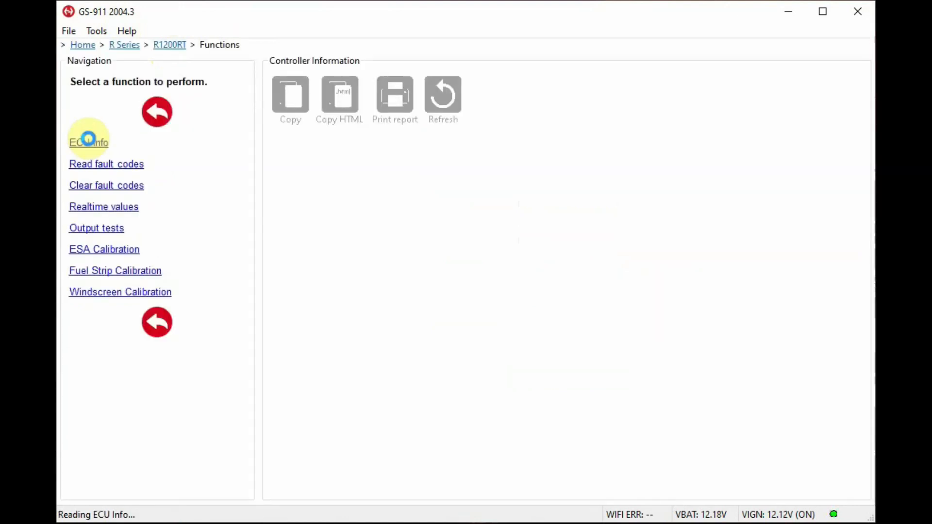
{"action": "left_click", "coordinate": [89, 141]}
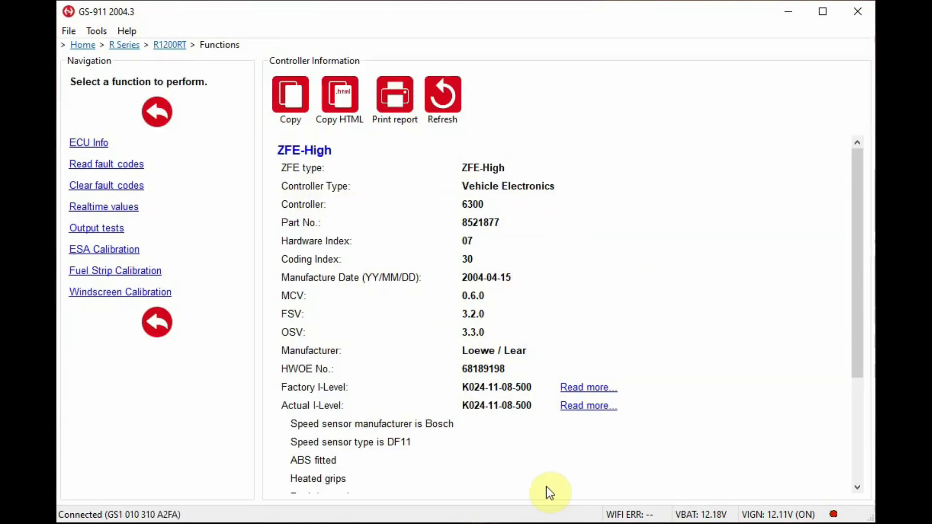
{"action": "mouse_move", "coordinate": [88, 233]}
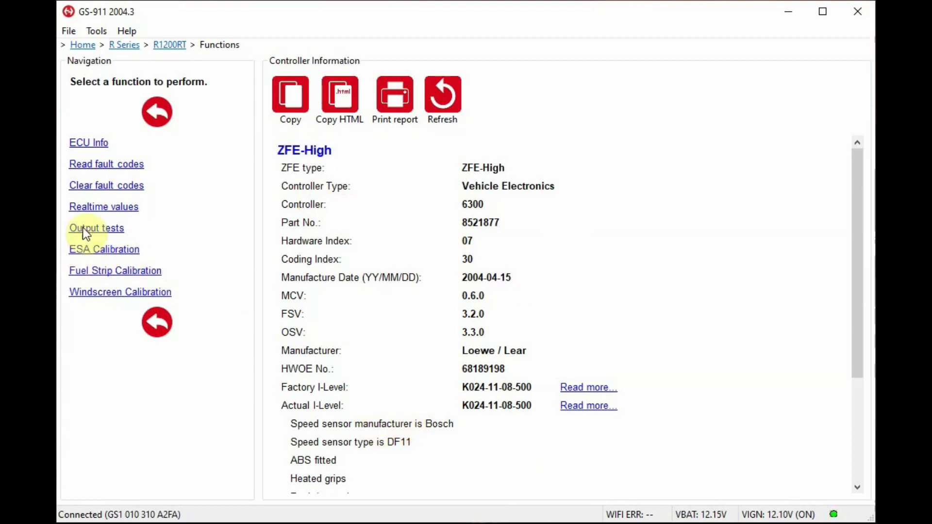
{"action": "mouse_move", "coordinate": [124, 195]}
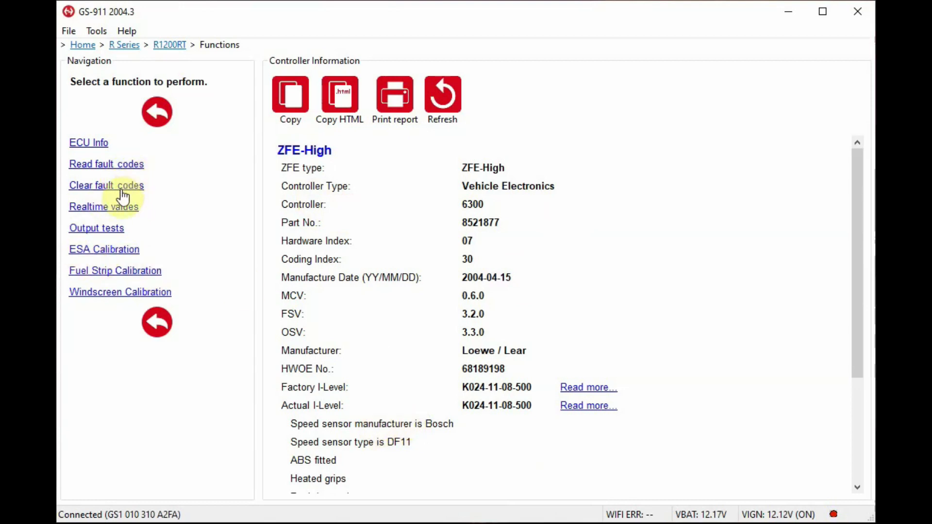
{"action": "mouse_move", "coordinate": [130, 211]}
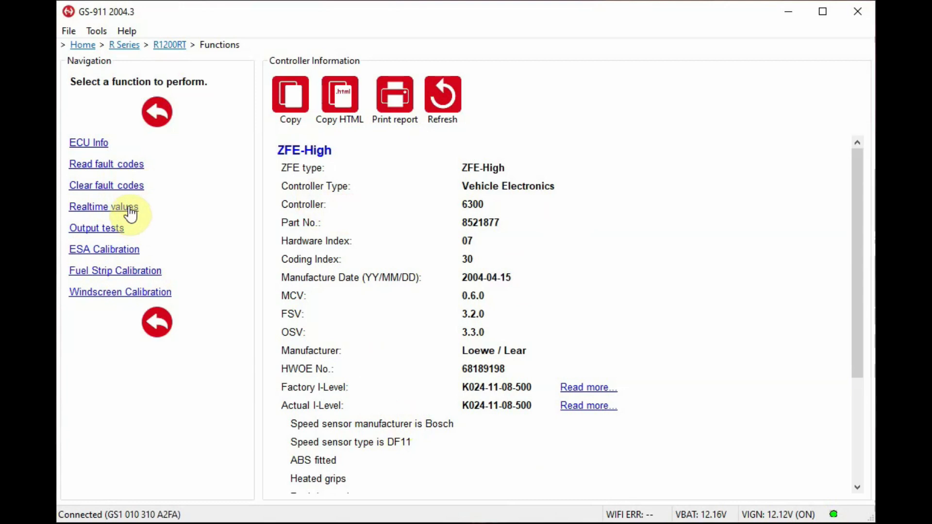
Stream live ZFE-High readings with all values selected: inputs, outputs, digital outputs and switch positions
{"action": "left_click", "coordinate": [103, 206]}
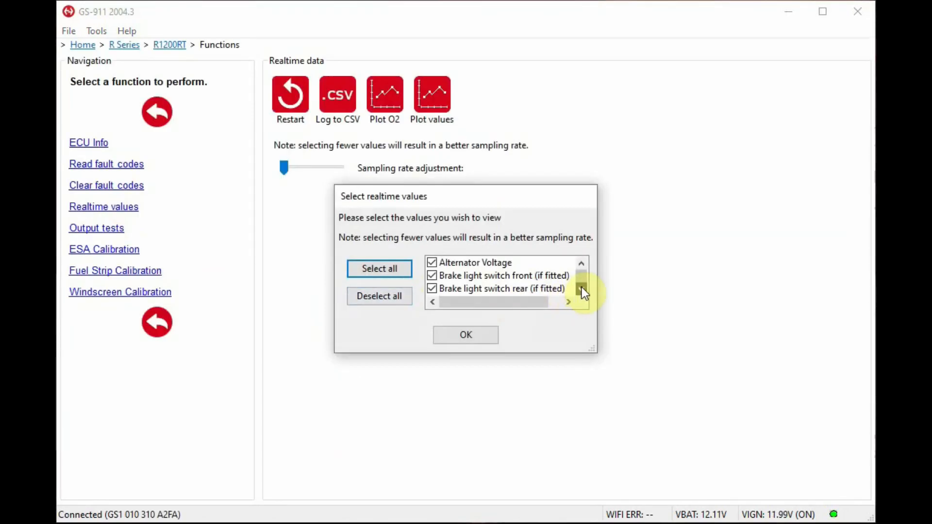
{"action": "scroll", "scroll_direction": "down", "scroll_amount": 3}
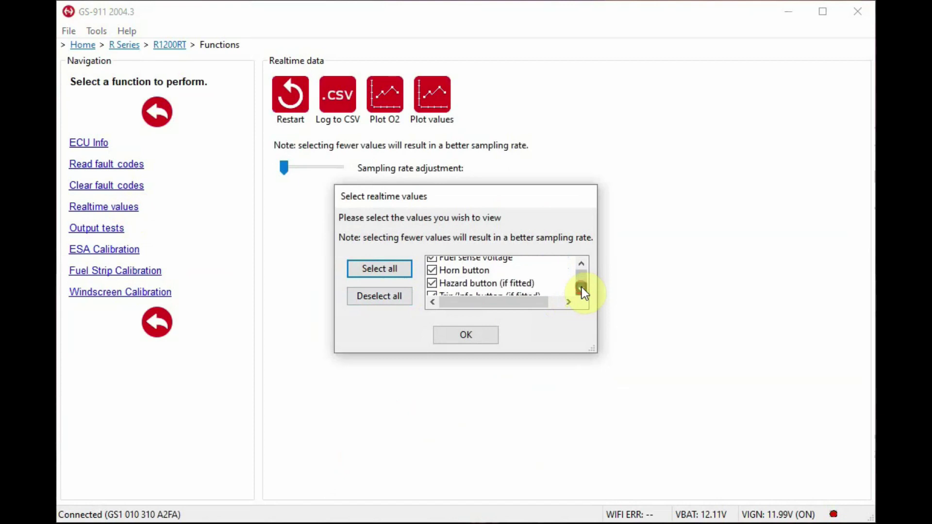
{"action": "scroll", "scroll_direction": "down", "scroll_amount": 3}
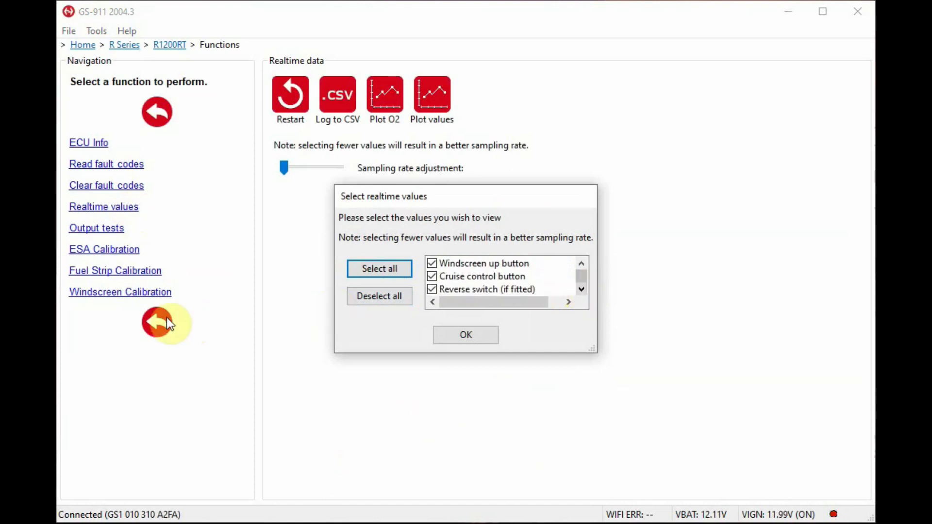
{"action": "left_click", "coordinate": [466, 335]}
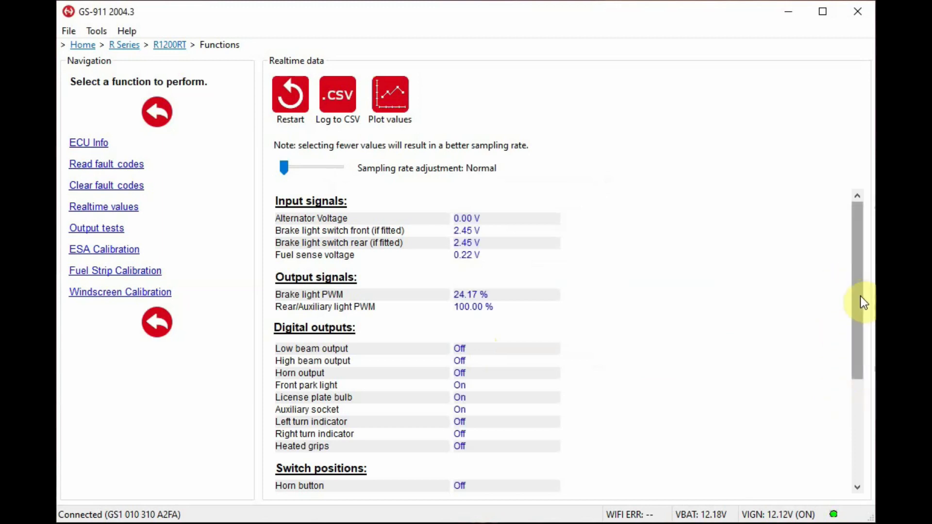
{"action": "scroll", "scroll_direction": "down", "scroll_amount": 3}
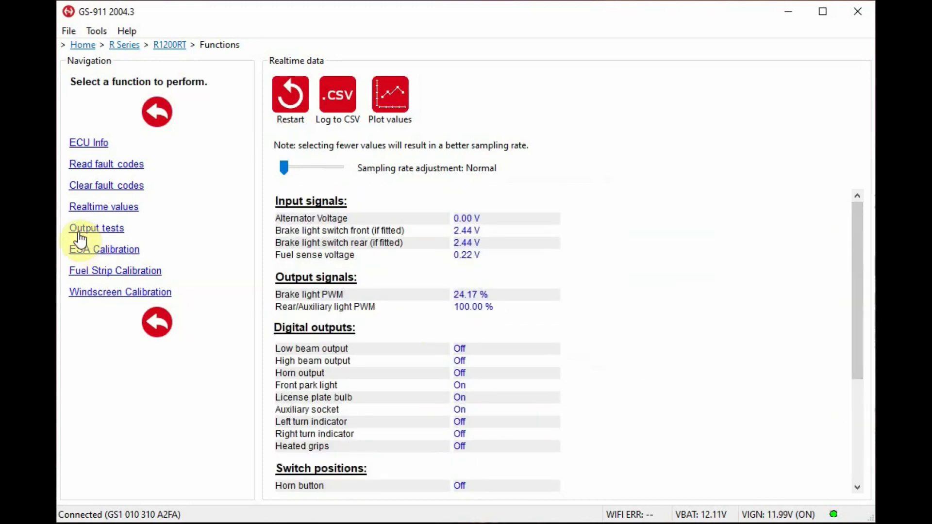
{"action": "left_click", "coordinate": [95, 227]}
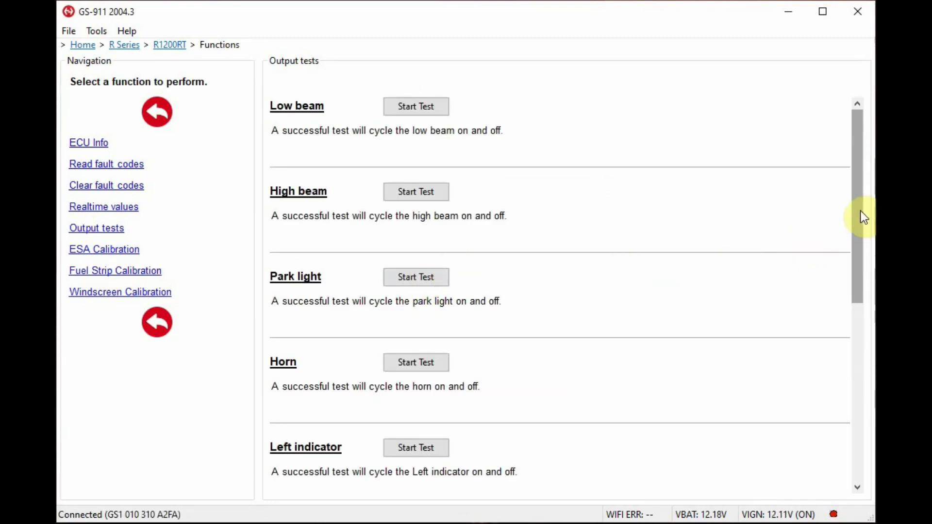
{"action": "scroll", "scroll_direction": "down", "scroll_amount": 3}
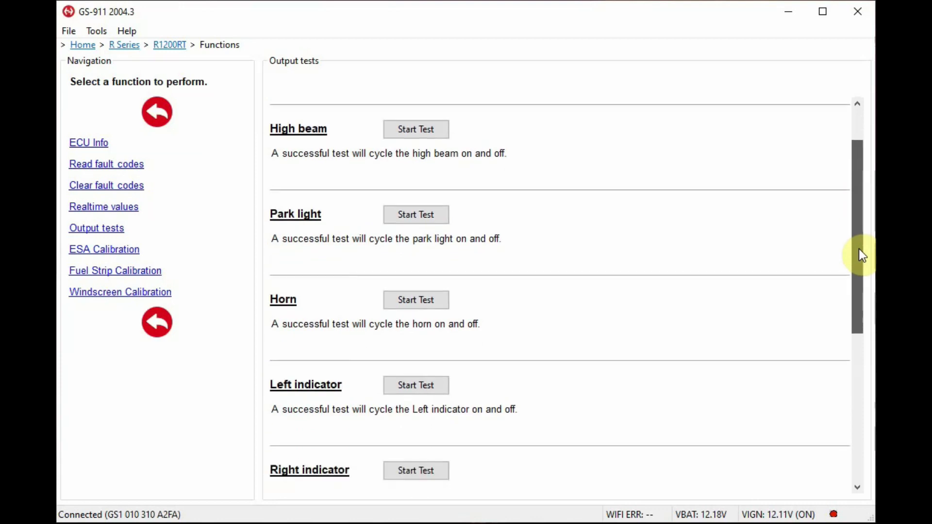
{"action": "scroll", "scroll_direction": "down", "scroll_amount": 3}
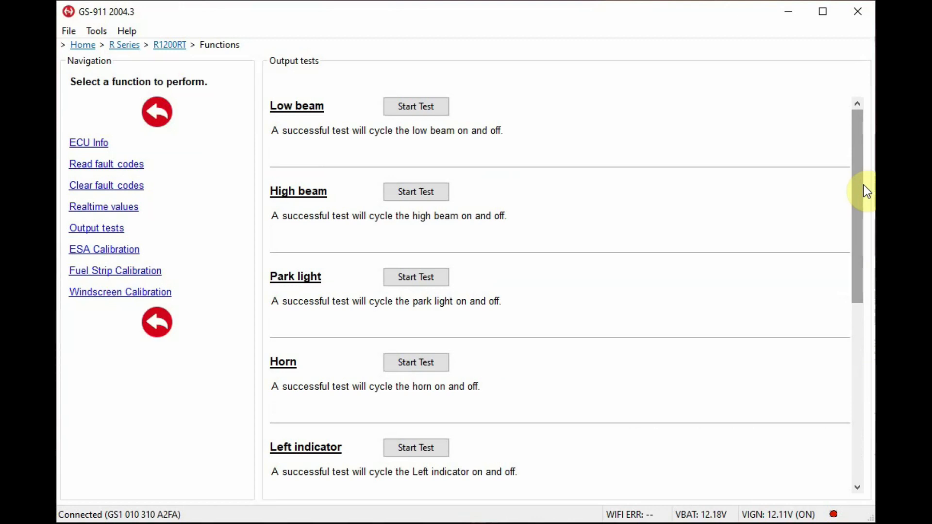
{"action": "mouse_move", "coordinate": [339, 150]}
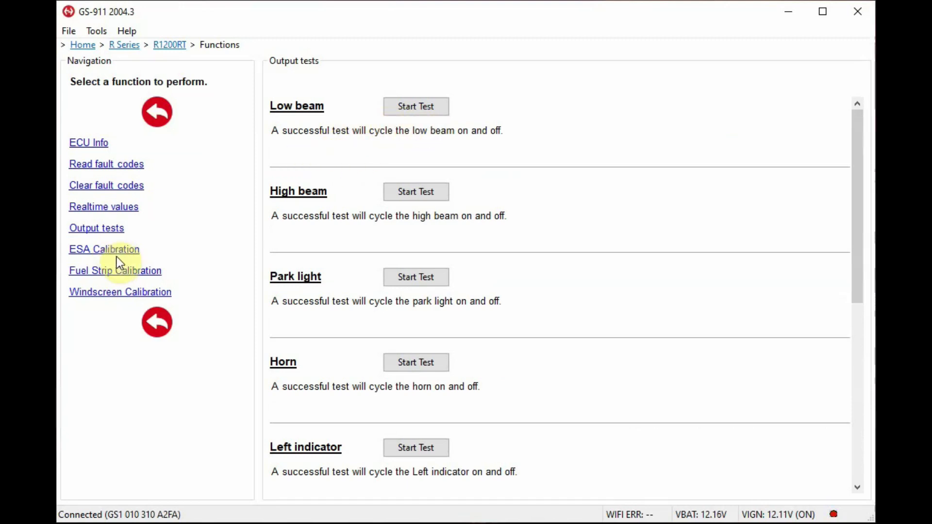
Find no ESA and no fuel strip fitted to calibrate, then reach the windscreen calibration page
{"action": "left_click", "coordinate": [109, 249]}
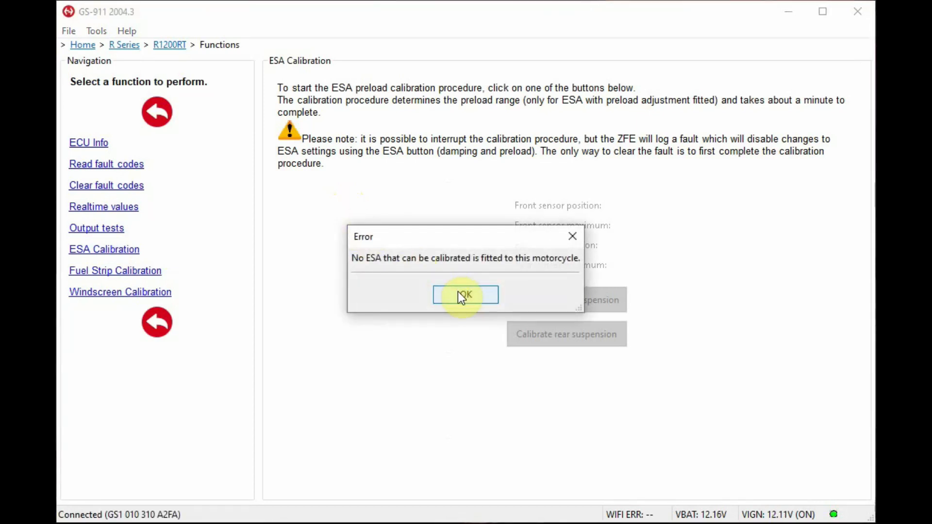
{"action": "left_click", "coordinate": [465, 295]}
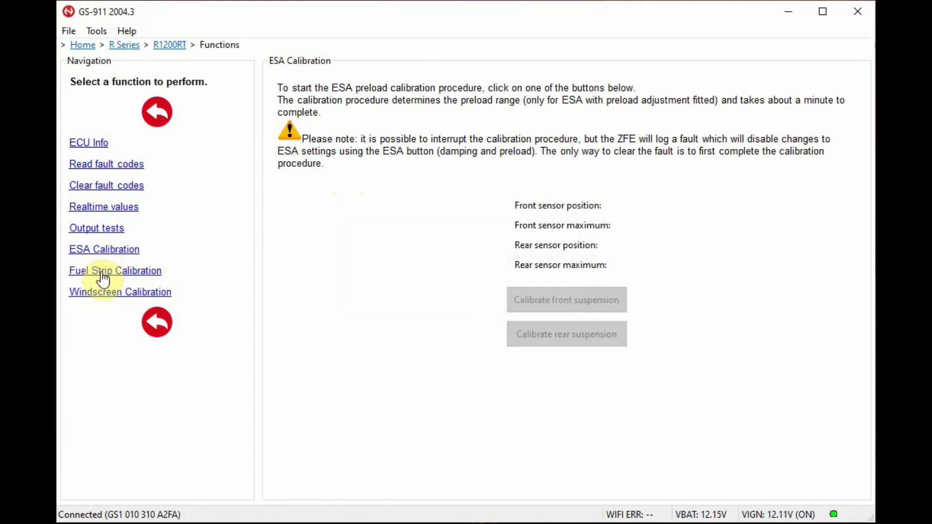
{"action": "left_click", "coordinate": [115, 270]}
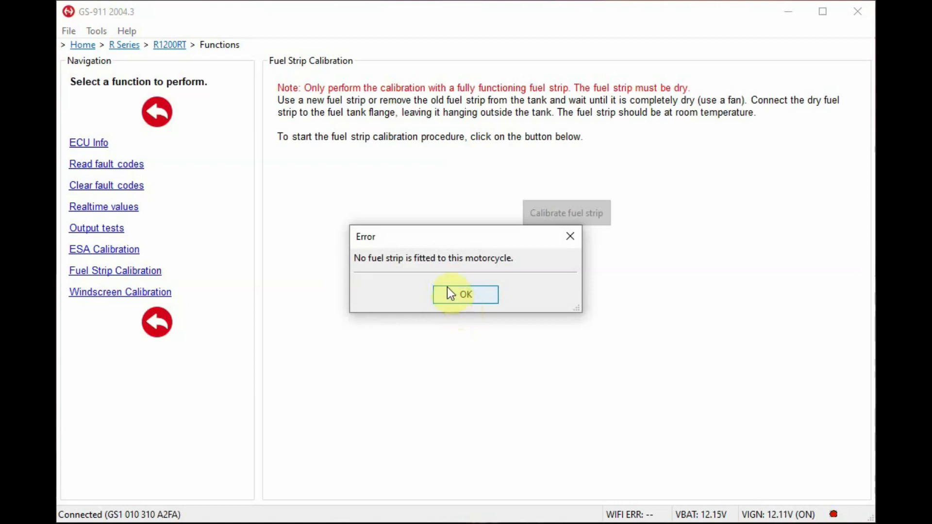
{"action": "left_click", "coordinate": [466, 296]}
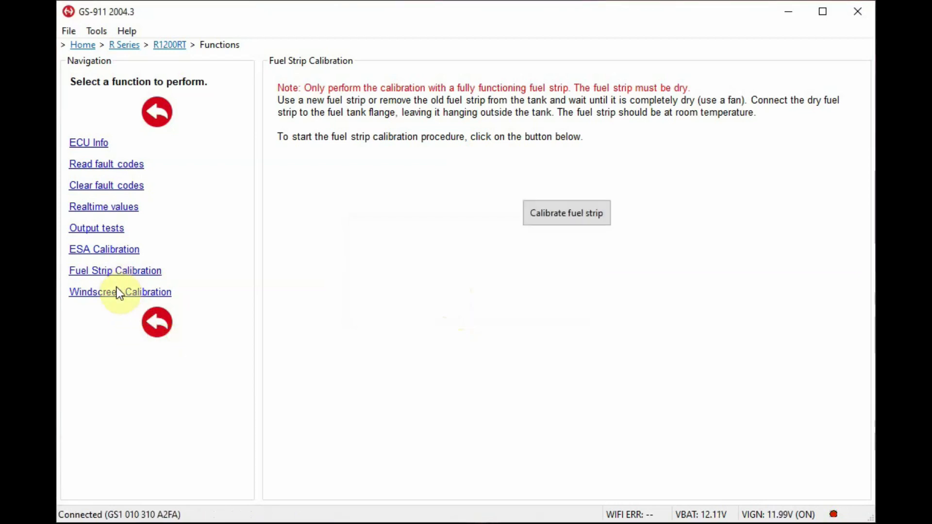
{"action": "left_click", "coordinate": [120, 293]}
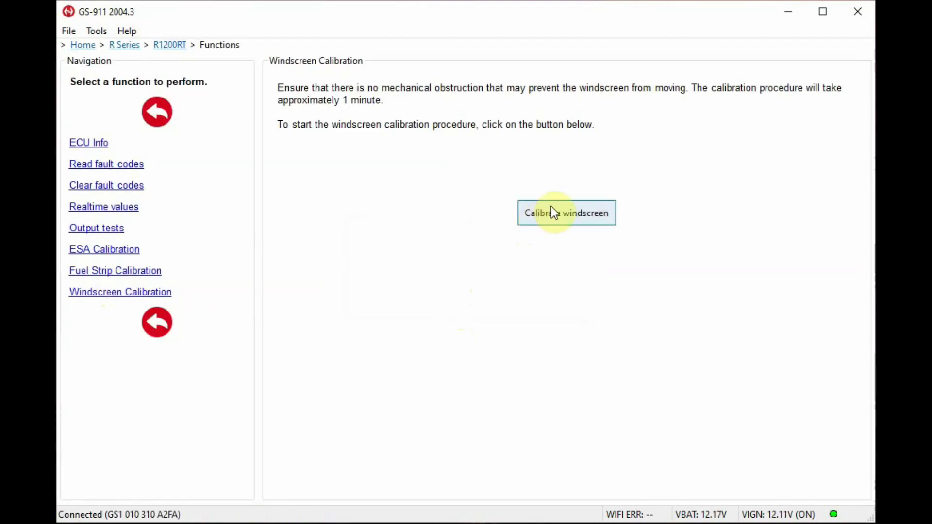
Calibrate the windscreen and acknowledge the successful completion notice
{"action": "left_click", "coordinate": [553, 213]}
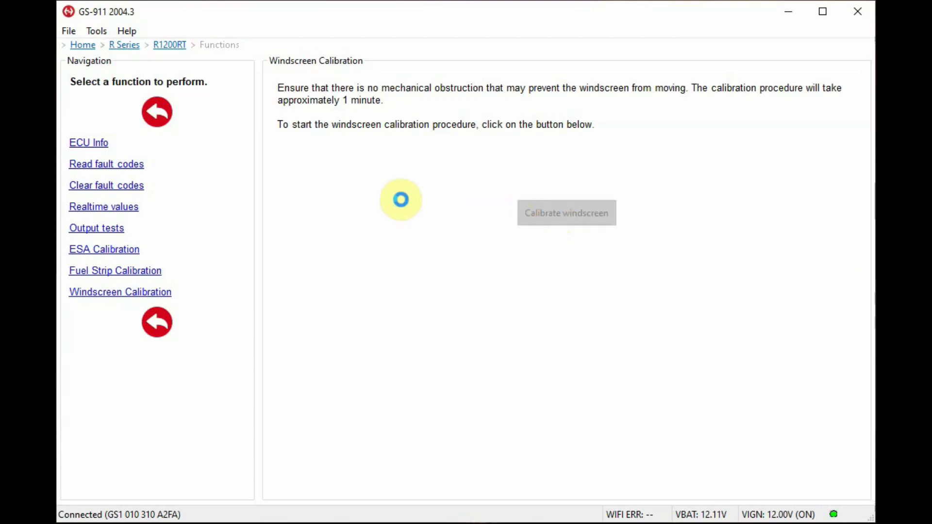
{"action": "left_click", "coordinate": [567, 212]}
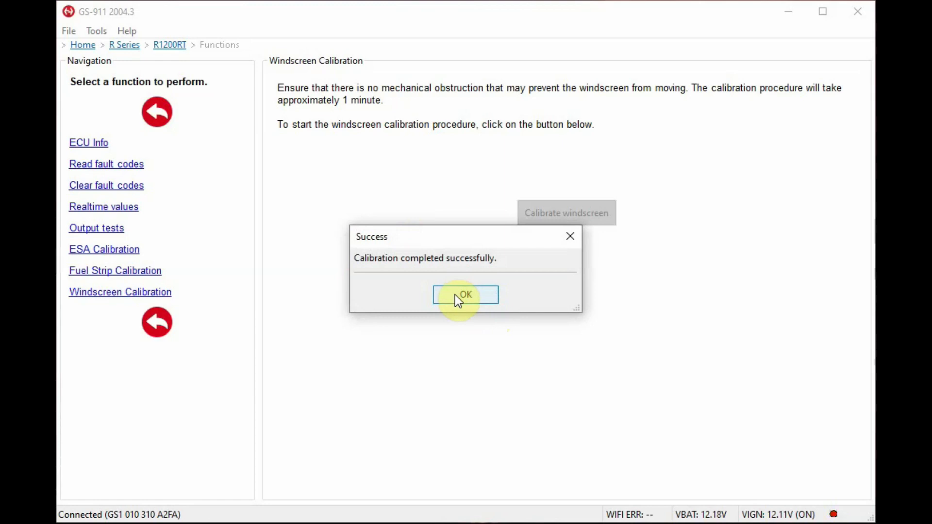
{"action": "left_click", "coordinate": [465, 295]}
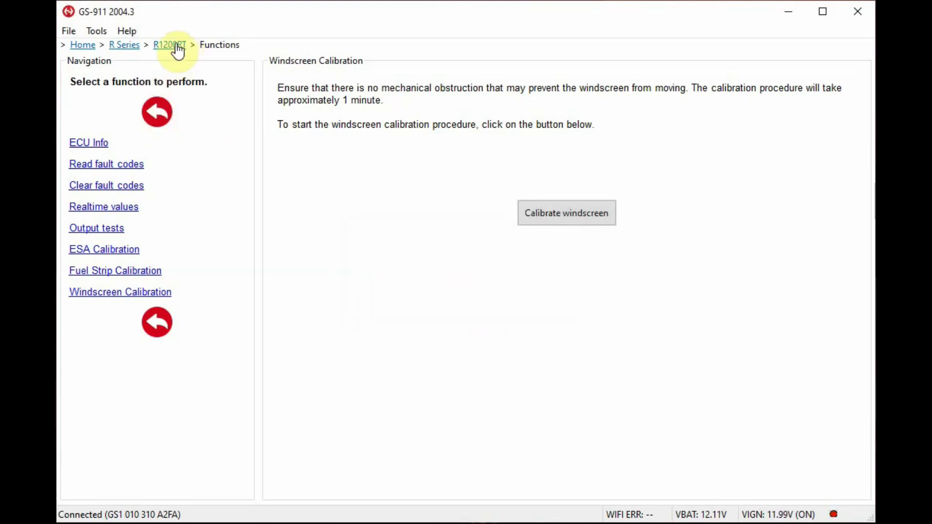
Return to the R1200RT controller list and bring up the RDC tyre-sensor service functions
{"action": "left_click", "coordinate": [168, 45]}
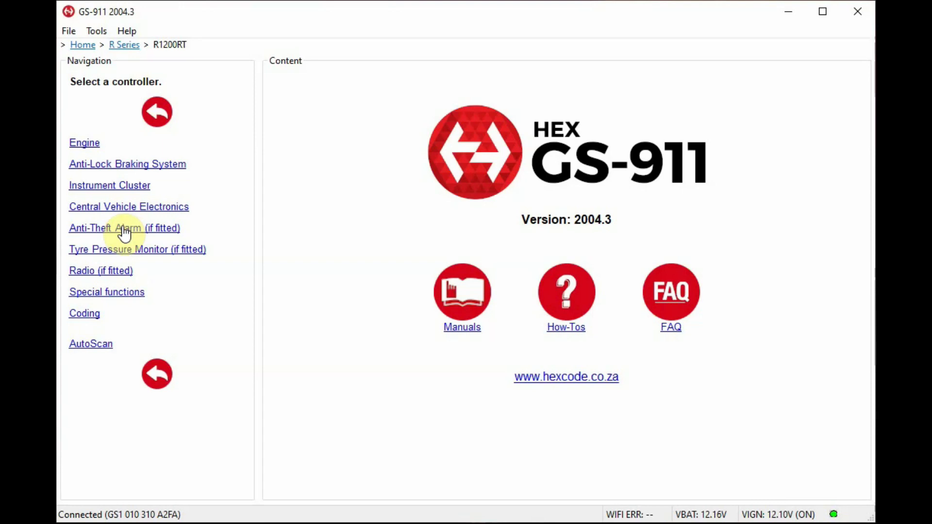
{"action": "left_click", "coordinate": [124, 228]}
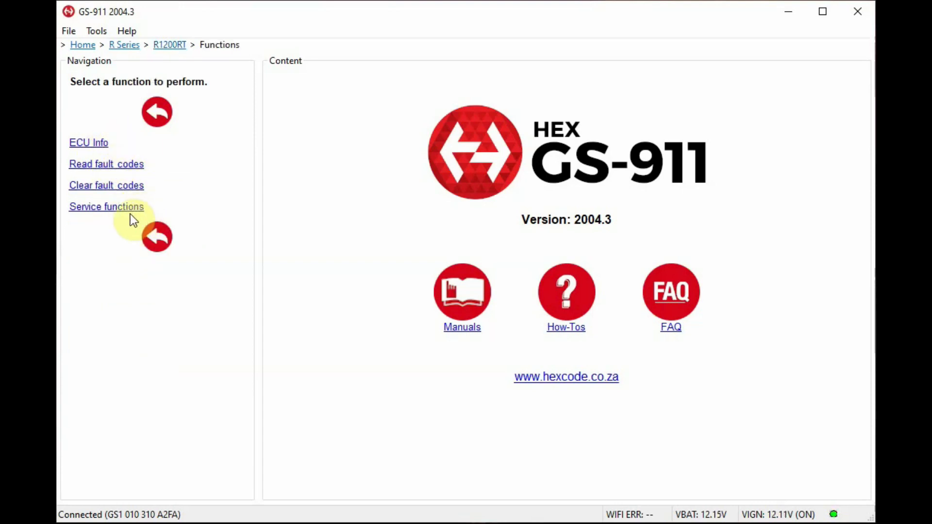
{"action": "left_click", "coordinate": [124, 207]}
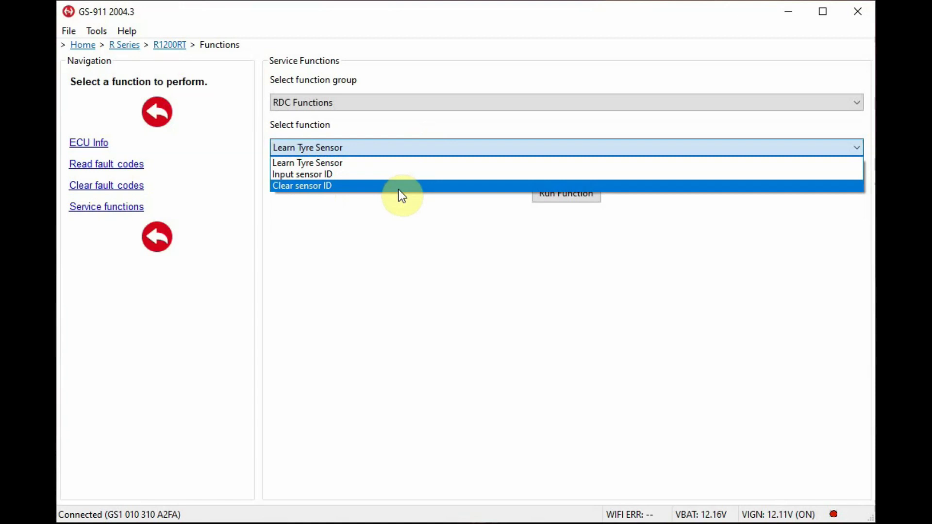
{"action": "mouse_move", "coordinate": [395, 183]}
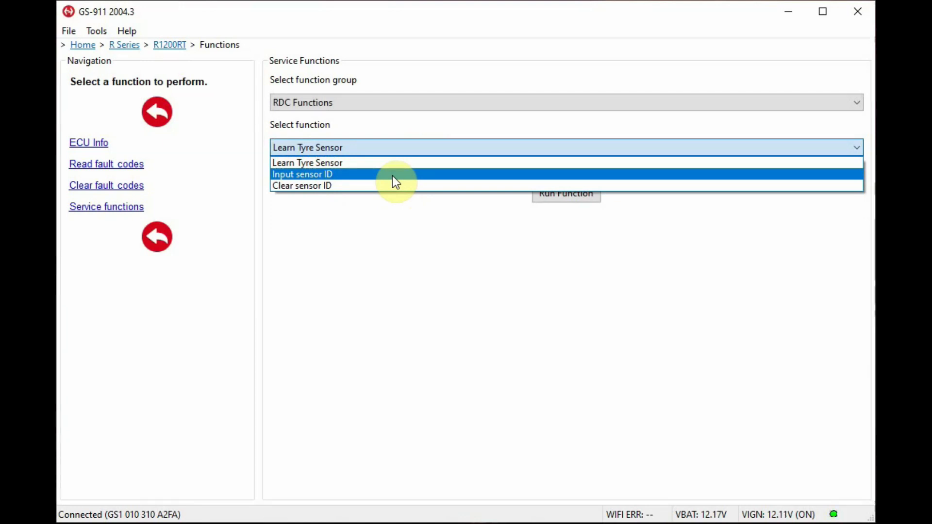
Run Input sensor ID to view the current set A and B sensor IDs, then cancel it
{"action": "left_click", "coordinate": [303, 174]}
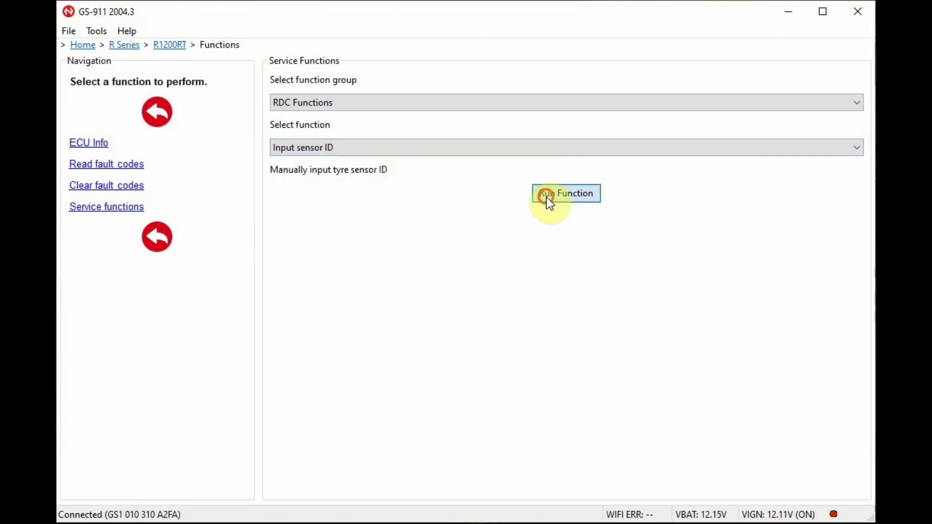
{"action": "left_click", "coordinate": [550, 195]}
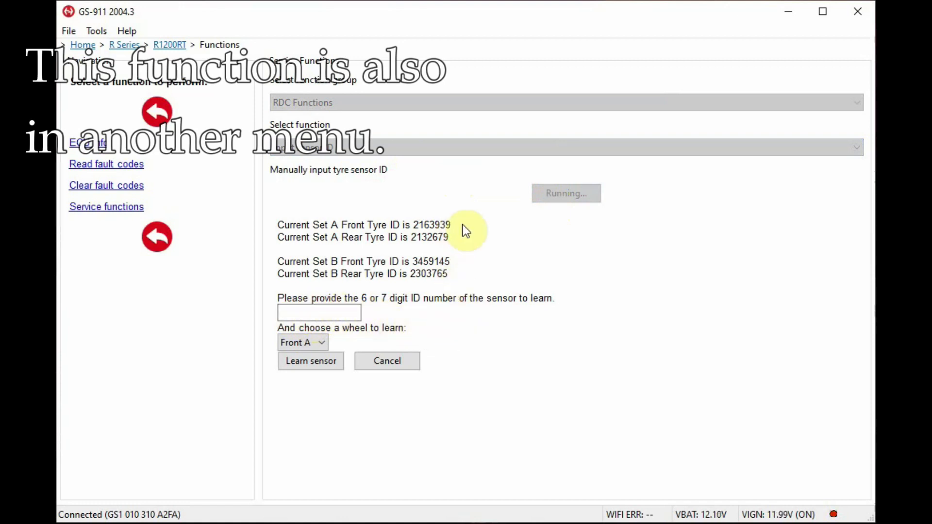
{"action": "mouse_move", "coordinate": [464, 258]}
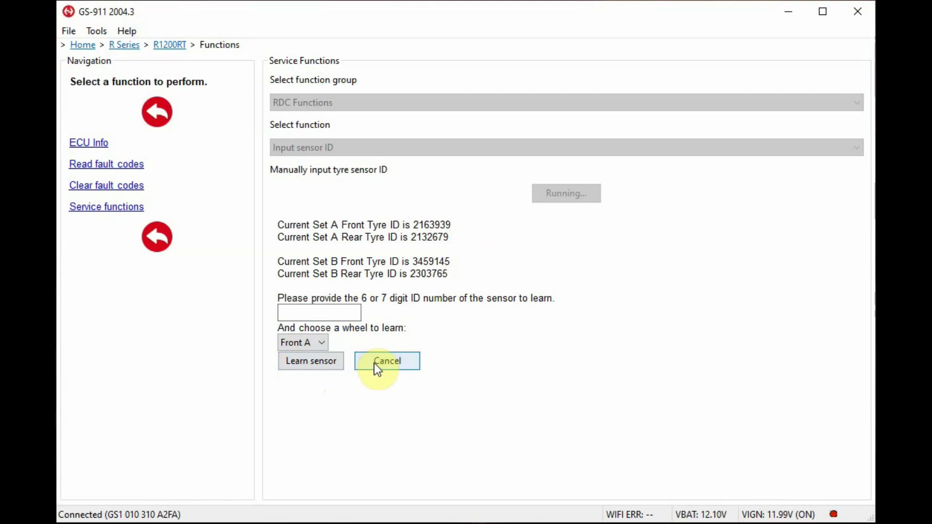
{"action": "left_click", "coordinate": [386, 361]}
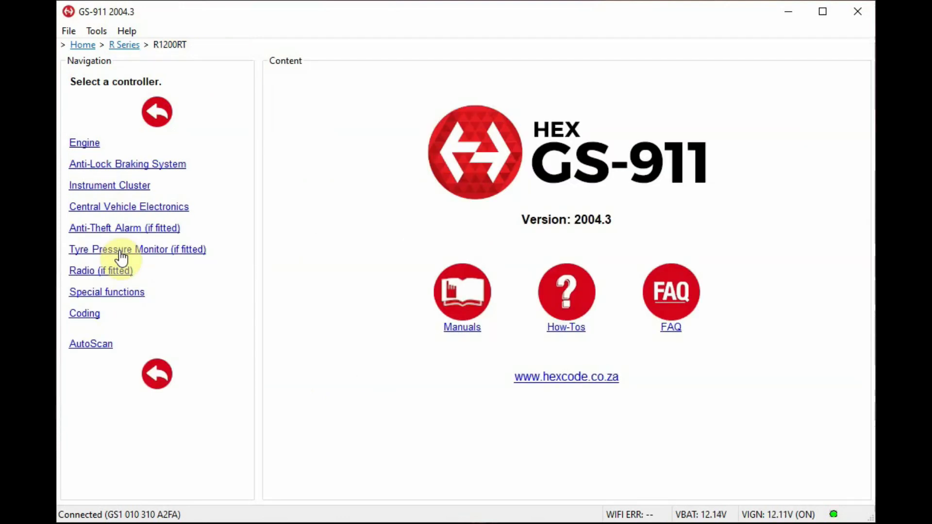
{"action": "mouse_move", "coordinate": [138, 256]}
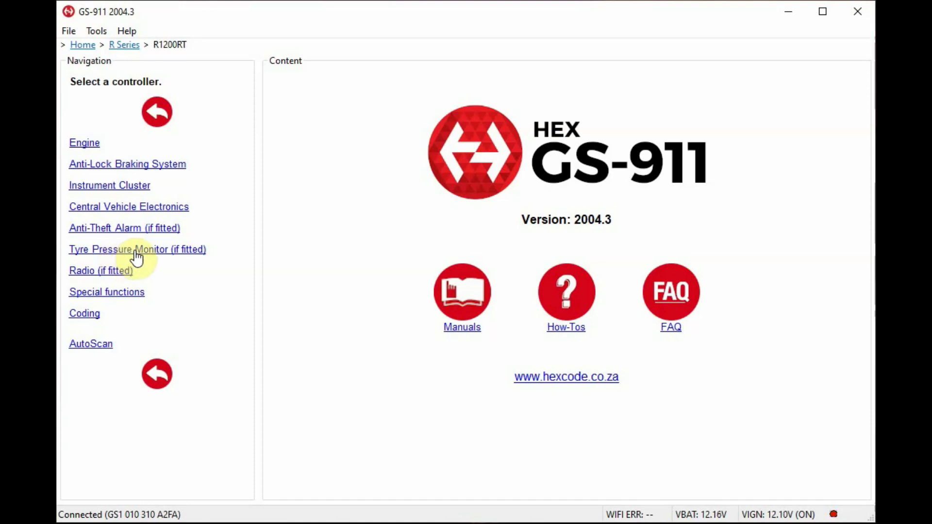
Enter the Tyre Pressure Monitor controller and its realtime value selection
{"action": "left_click", "coordinate": [137, 250]}
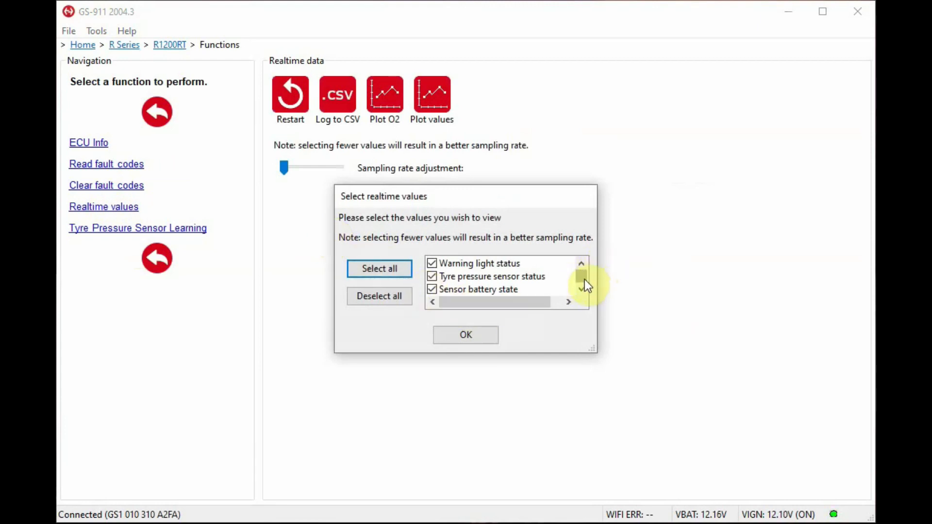
Stream live tyre pressure monitor data: both sensors OK, warning light off, set A and B sensor IDs
{"action": "left_click", "coordinate": [579, 291]}
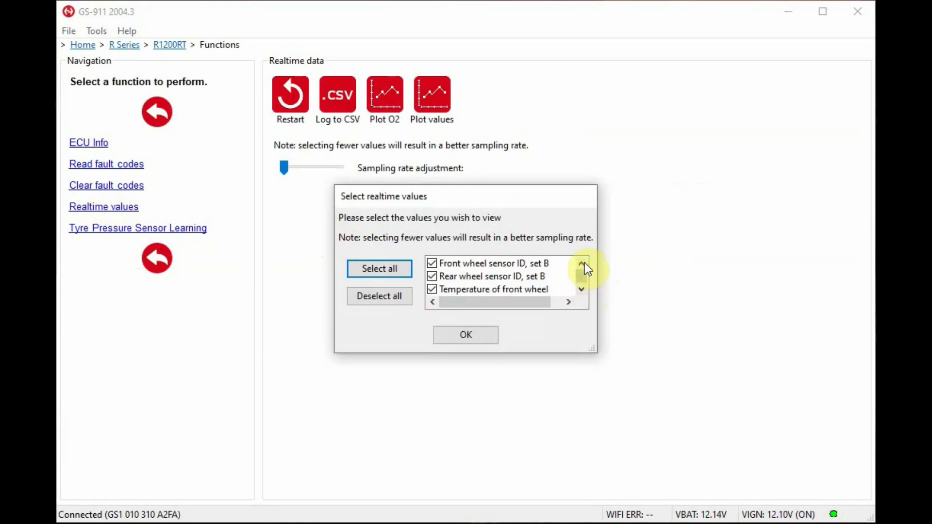
{"action": "left_click", "coordinate": [580, 264]}
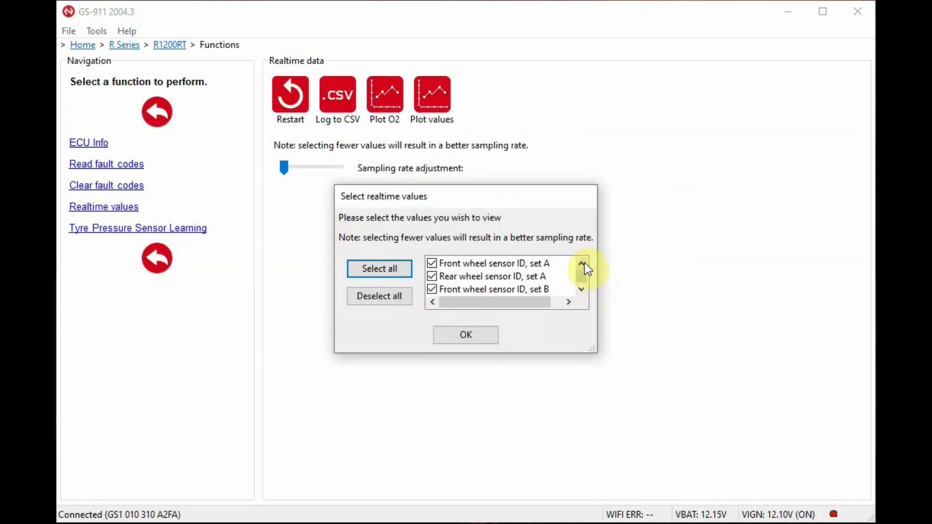
{"action": "left_click", "coordinate": [466, 335]}
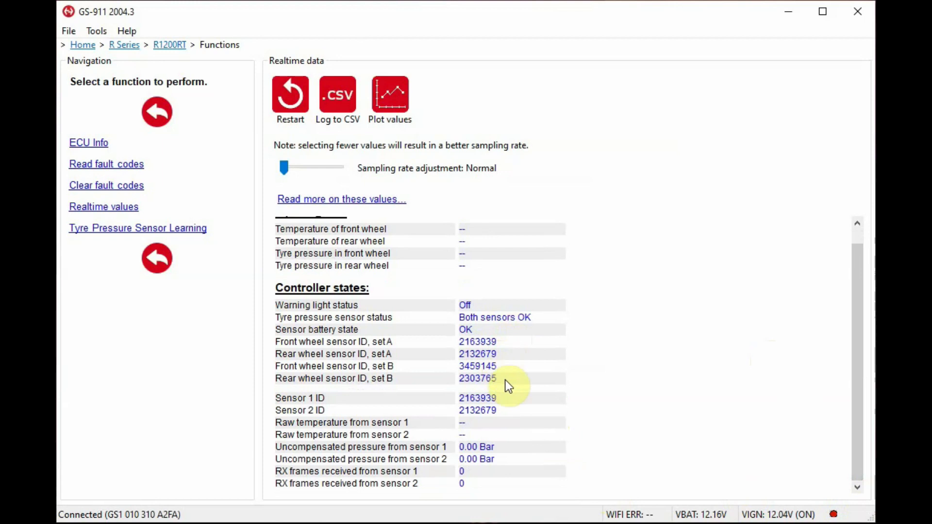
{"action": "mouse_move", "coordinate": [518, 429]}
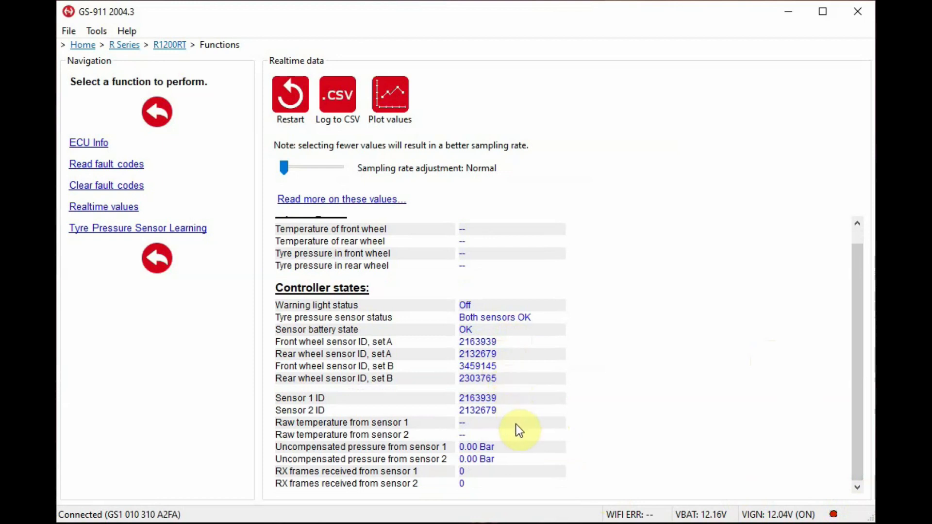
{"action": "mouse_move", "coordinate": [516, 456]}
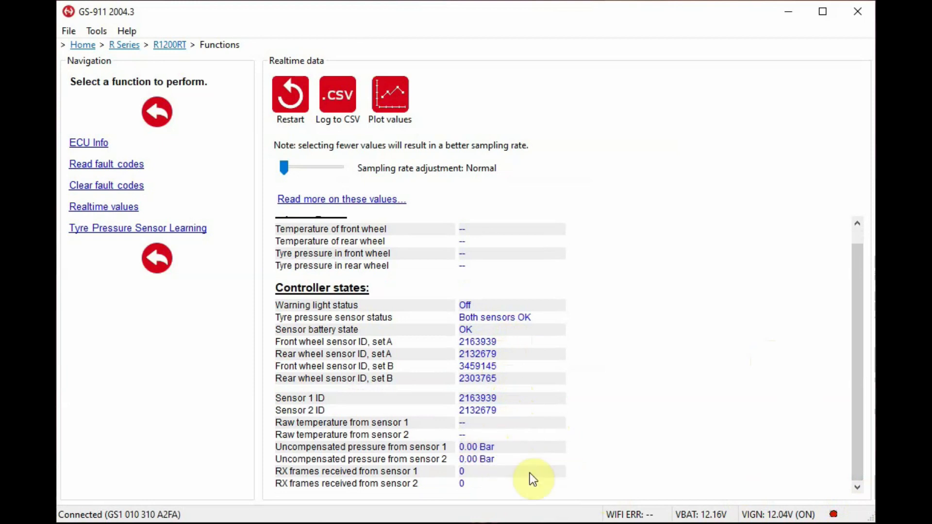
{"action": "mouse_move", "coordinate": [796, 180]}
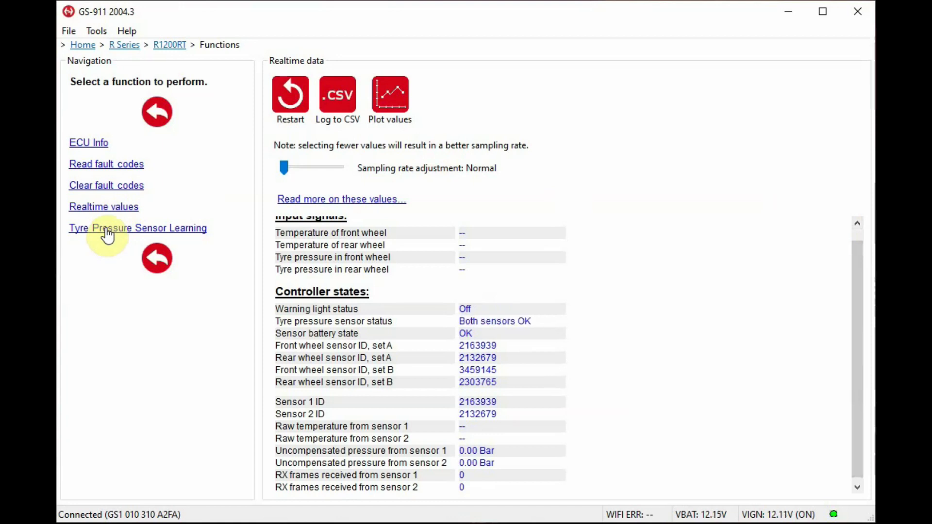
View tyre sensor learning with current front and rear IDs for sets A and B, then return to the controller list
{"action": "left_click", "coordinate": [138, 228]}
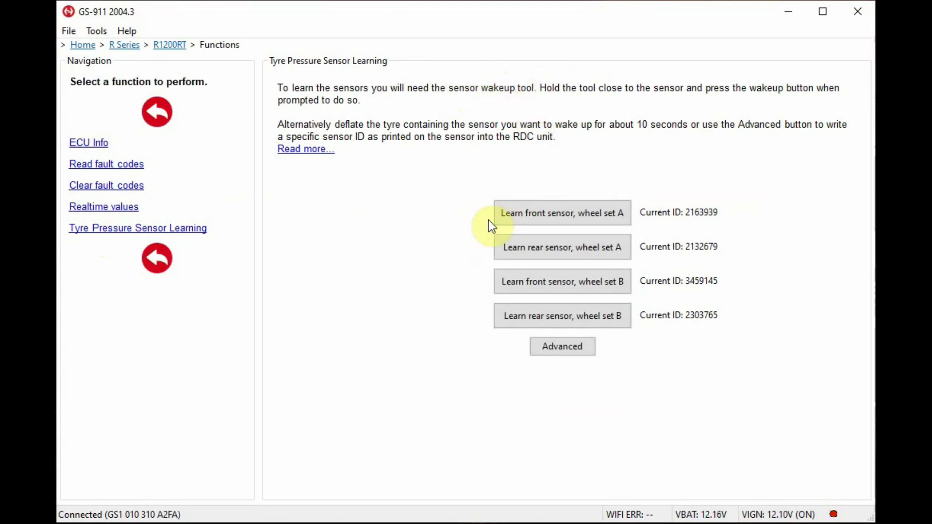
{"action": "mouse_move", "coordinate": [491, 349]}
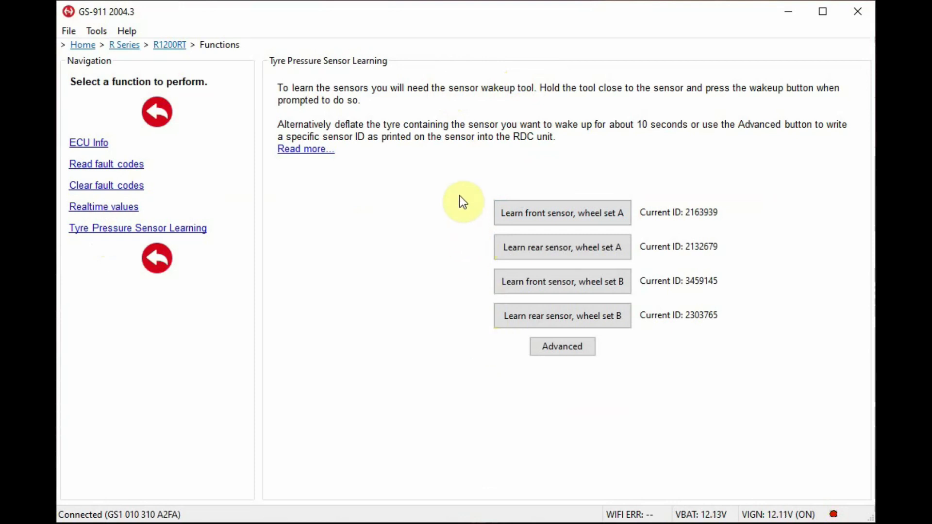
{"action": "mouse_move", "coordinate": [535, 296]}
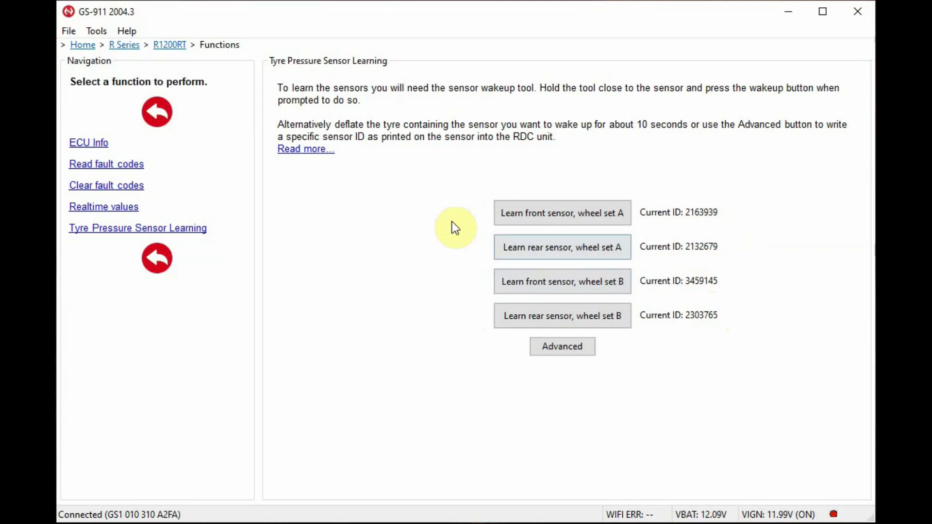
{"action": "mouse_move", "coordinate": [469, 320]}
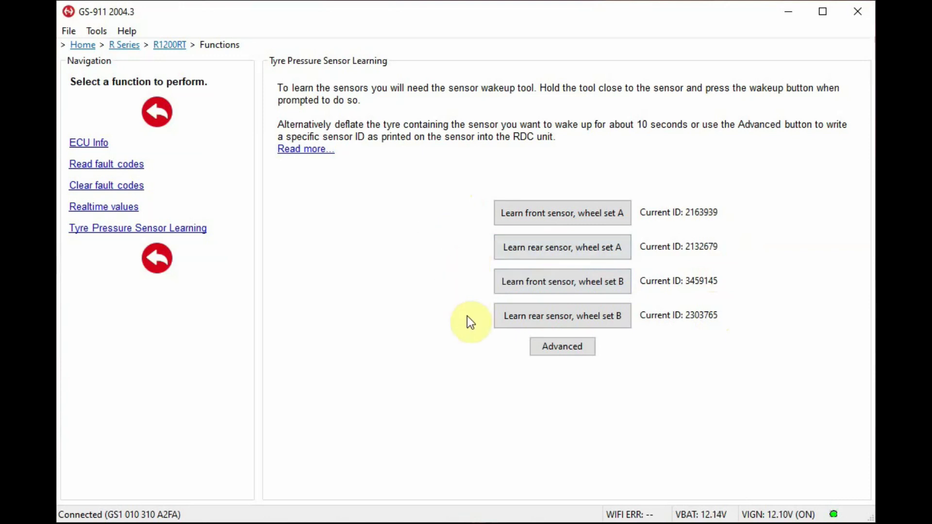
{"action": "left_click", "coordinate": [169, 44]}
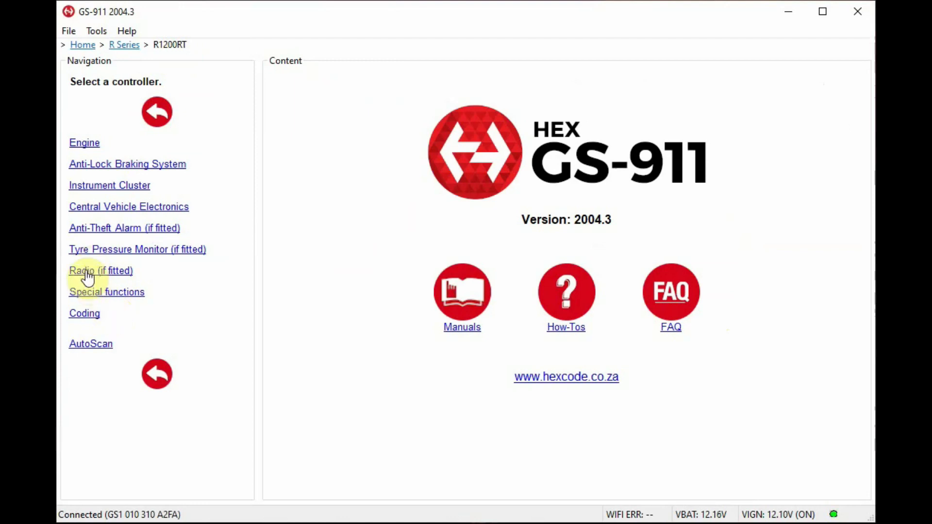
Bring up Special functions and go to the Service Reminder page, showing motorcycle date 14 October 2020
{"action": "left_click", "coordinate": [92, 270]}
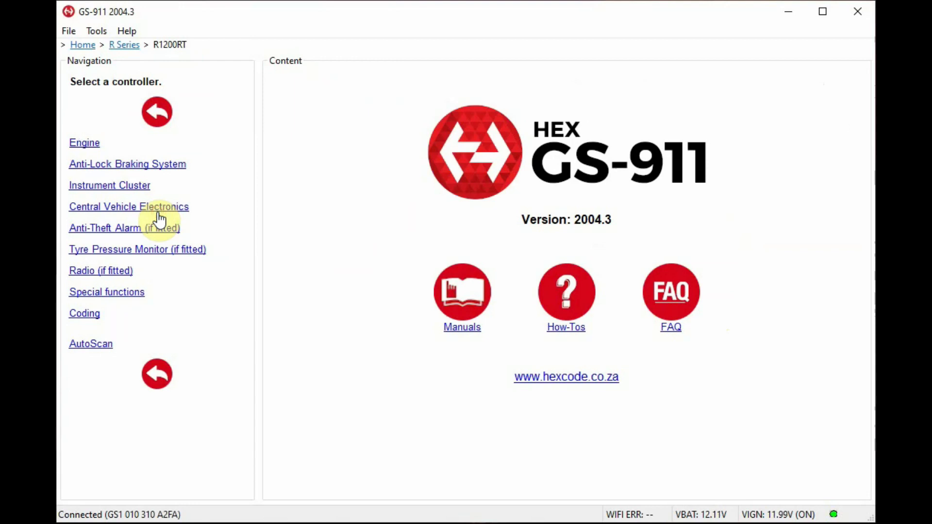
{"action": "left_click", "coordinate": [106, 292]}
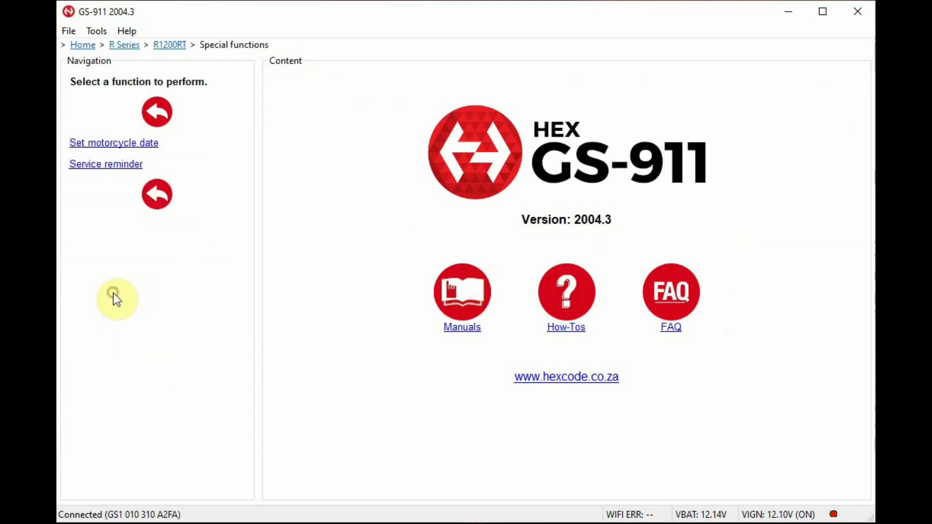
{"action": "mouse_move", "coordinate": [157, 142]}
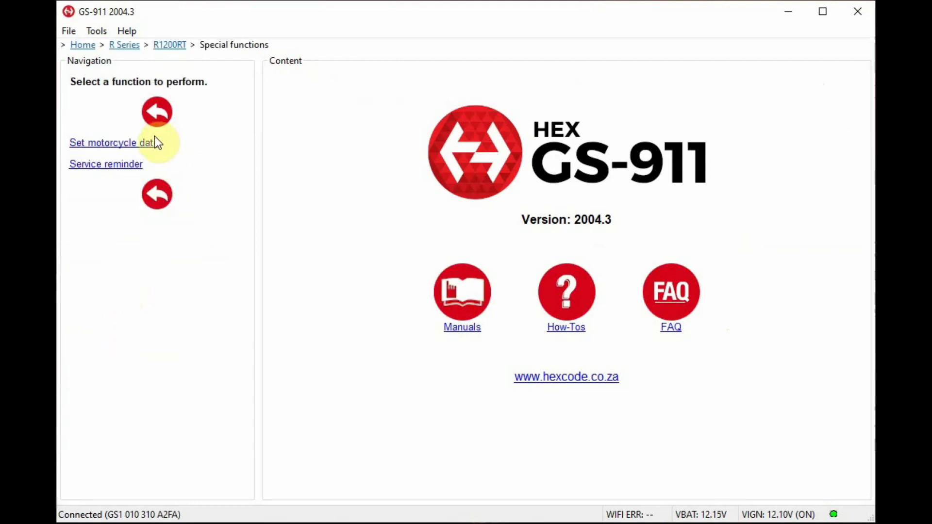
{"action": "mouse_move", "coordinate": [138, 165]}
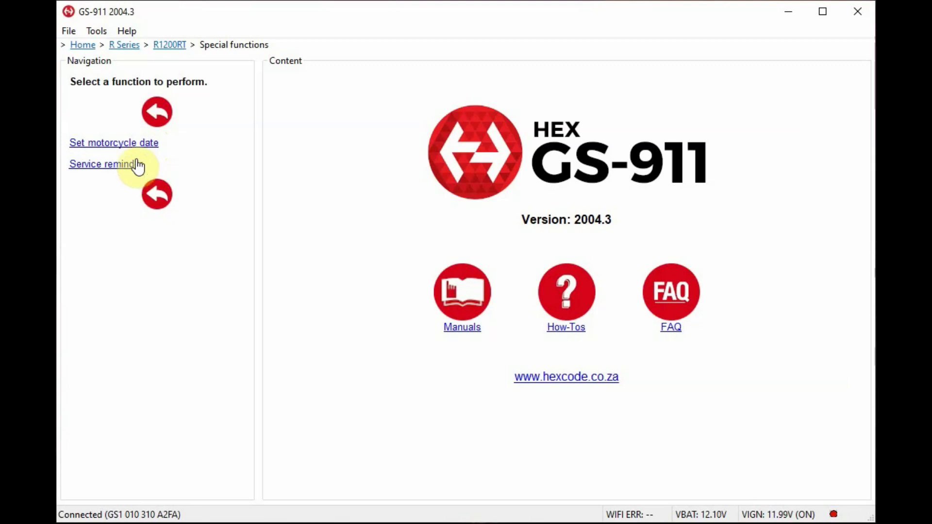
{"action": "mouse_move", "coordinate": [137, 147]}
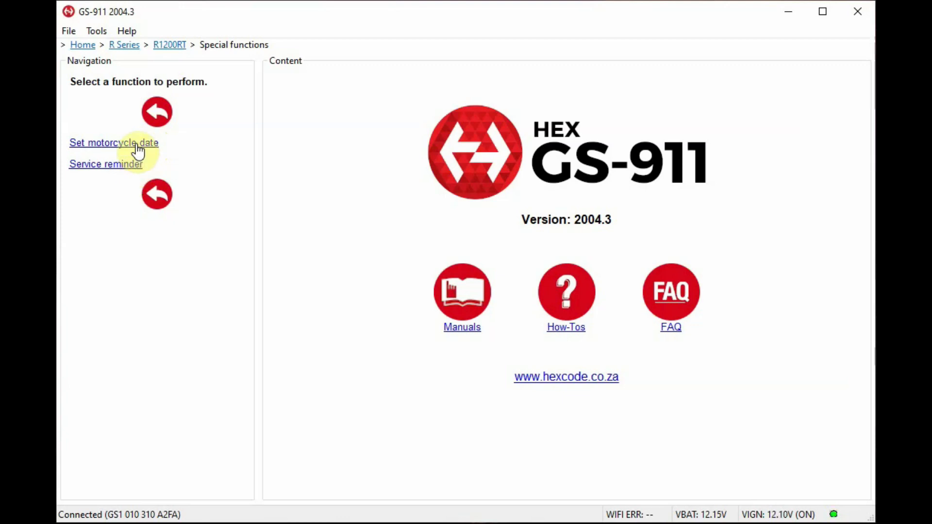
{"action": "left_click", "coordinate": [114, 142]}
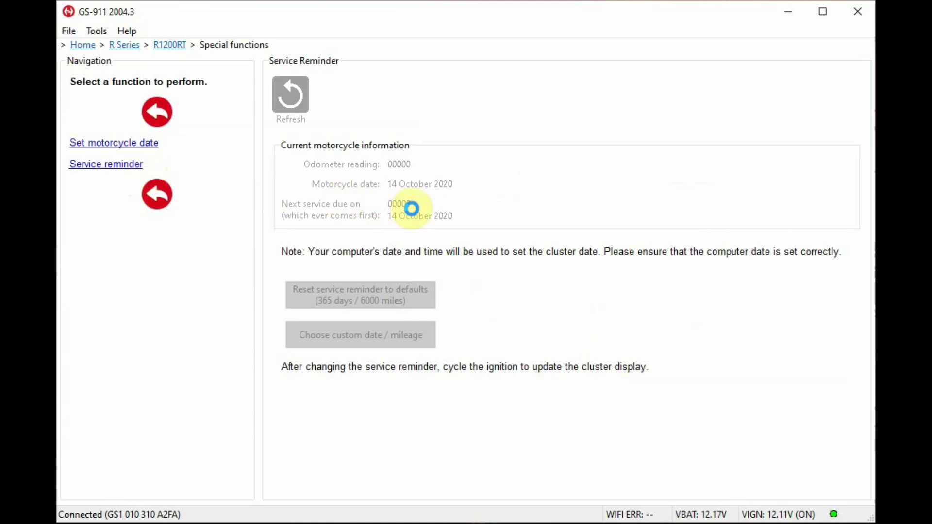
{"action": "mouse_move", "coordinate": [471, 252]}
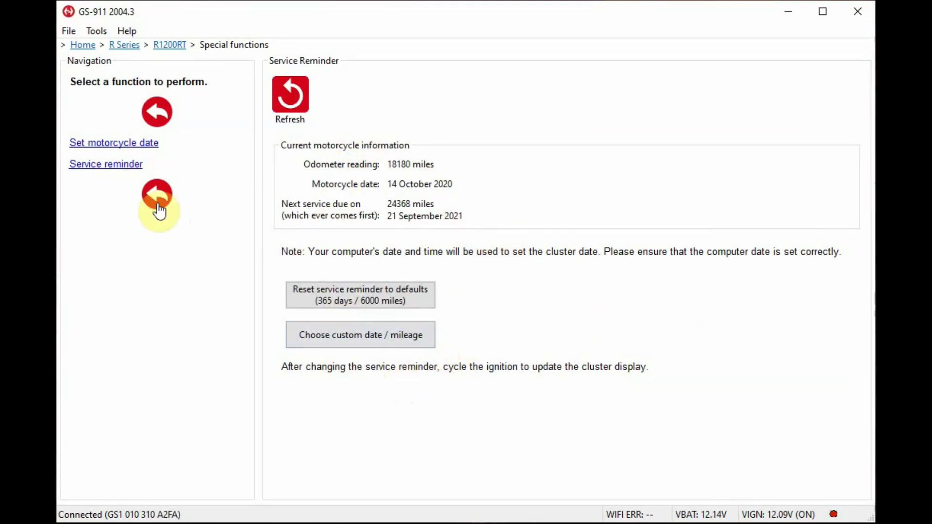
Note 18180 miles with service due at 24368 miles or 21 September 2021, then return to the controller list
{"action": "left_click", "coordinate": [157, 194]}
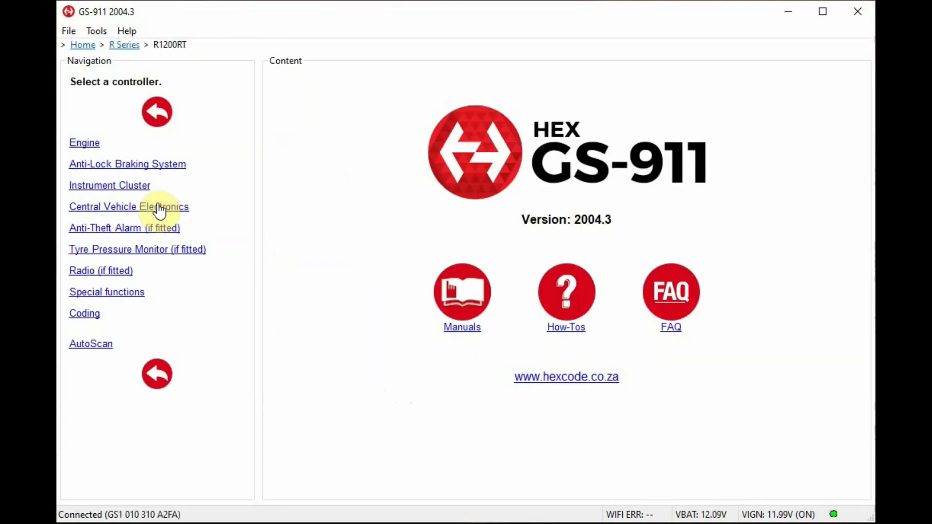
{"action": "mouse_move", "coordinate": [90, 318]}
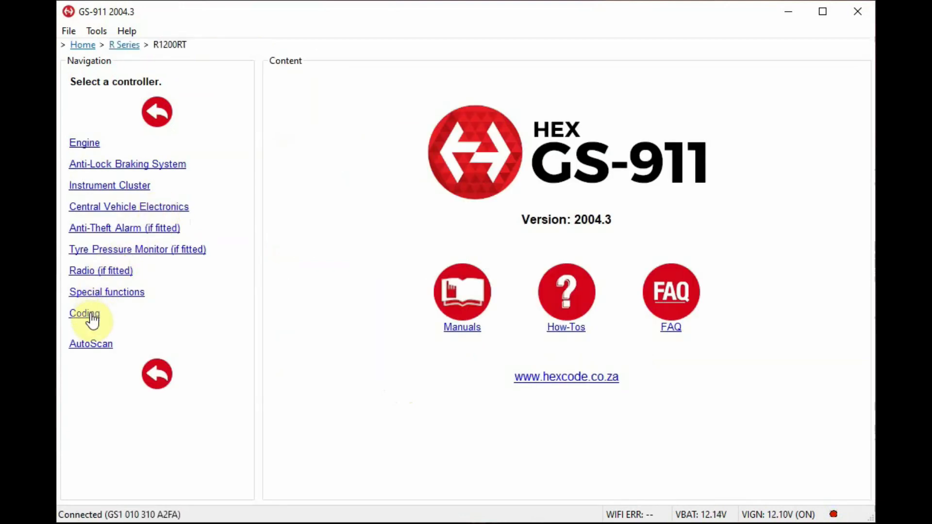
Review Cluster coding (miles, 12-hour, Fahrenheit, mpg US) and browse tyre pressure units, keeping psi
{"action": "left_click", "coordinate": [83, 313]}
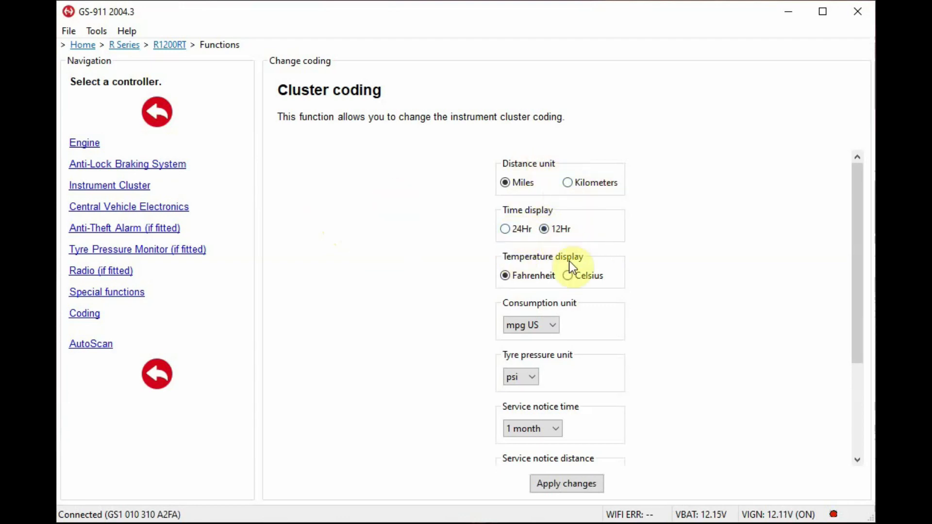
{"action": "mouse_move", "coordinate": [753, 341]}
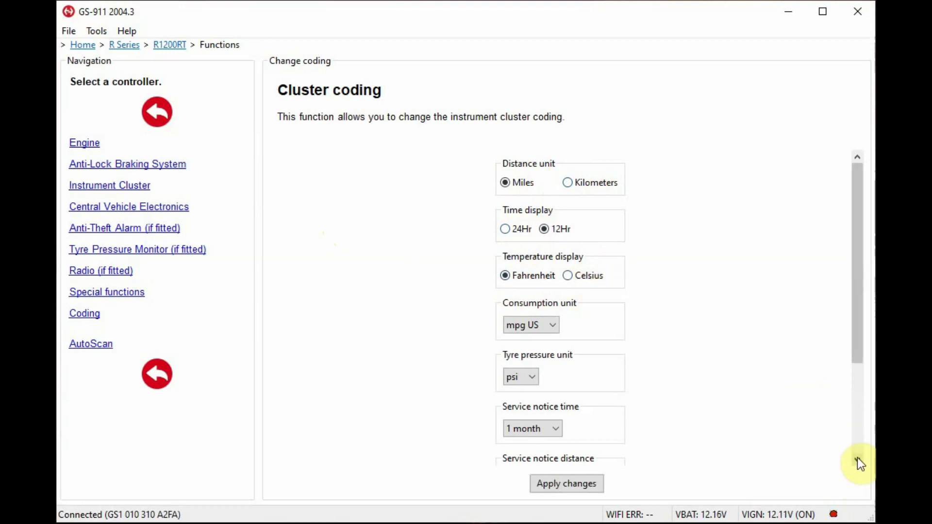
{"action": "scroll", "scroll_direction": "down", "scroll_amount": 3}
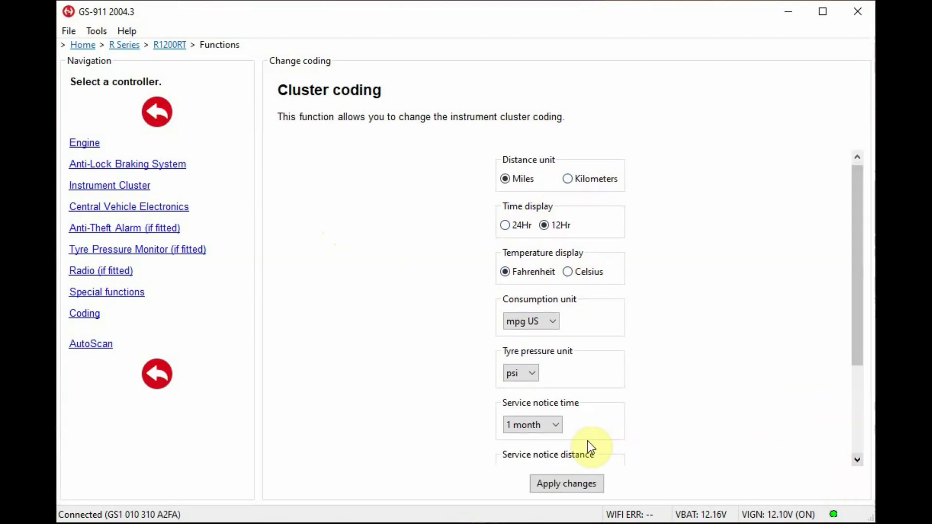
{"action": "left_click", "coordinate": [521, 373]}
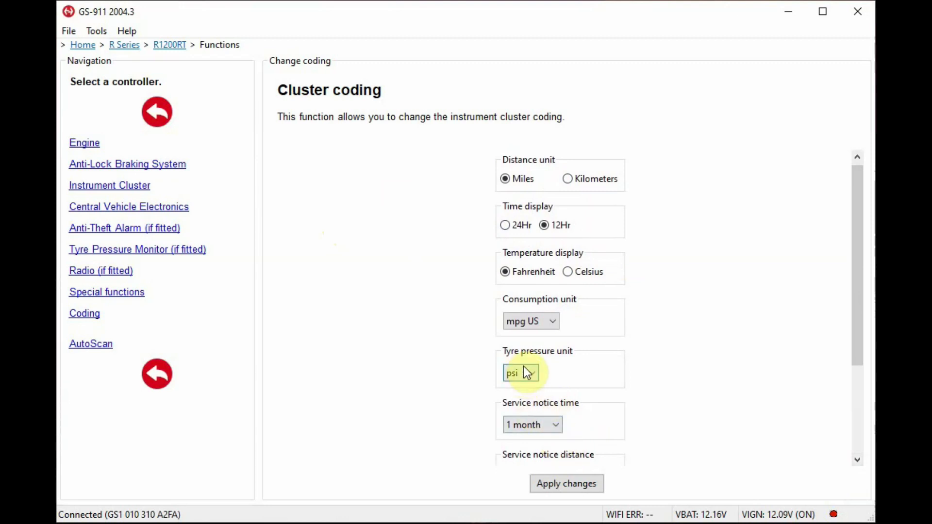
{"action": "left_click", "coordinate": [534, 372]}
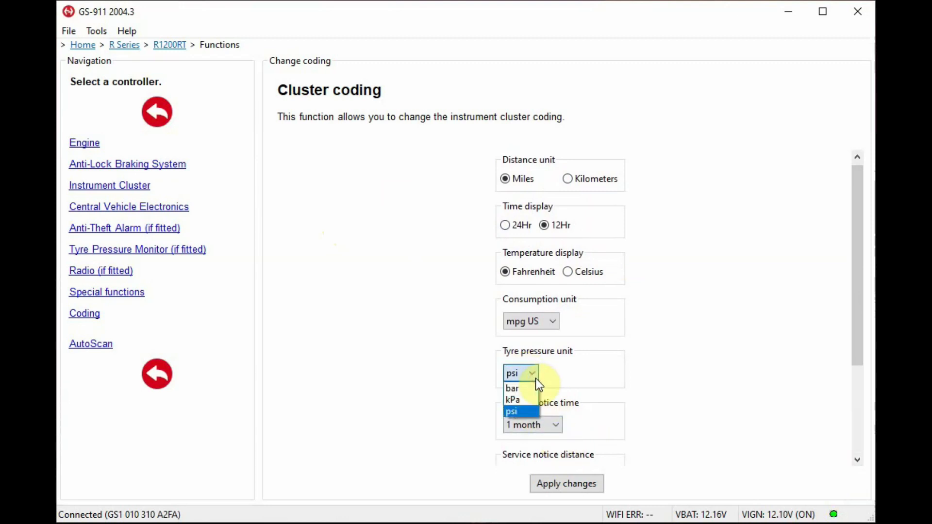
{"action": "left_click", "coordinate": [513, 411]}
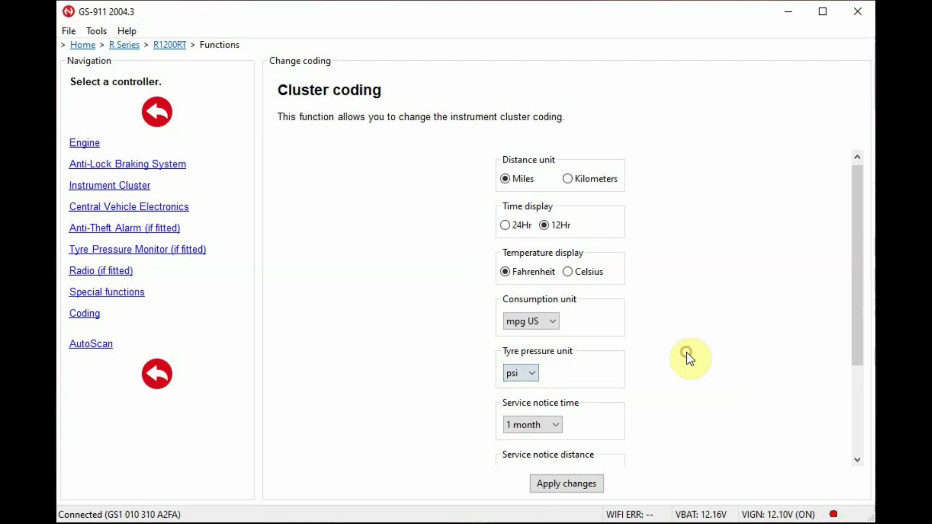
{"action": "mouse_move", "coordinate": [703, 445]}
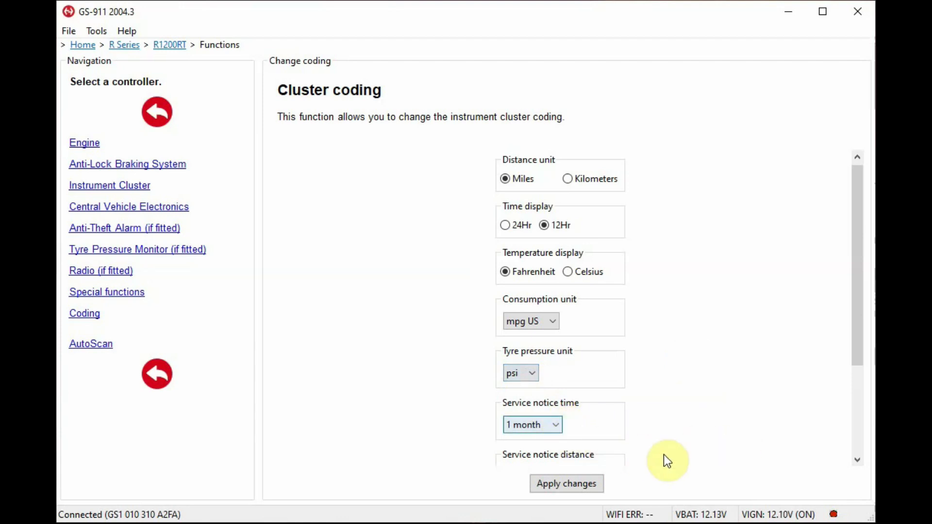
{"action": "mouse_move", "coordinate": [167, 185]}
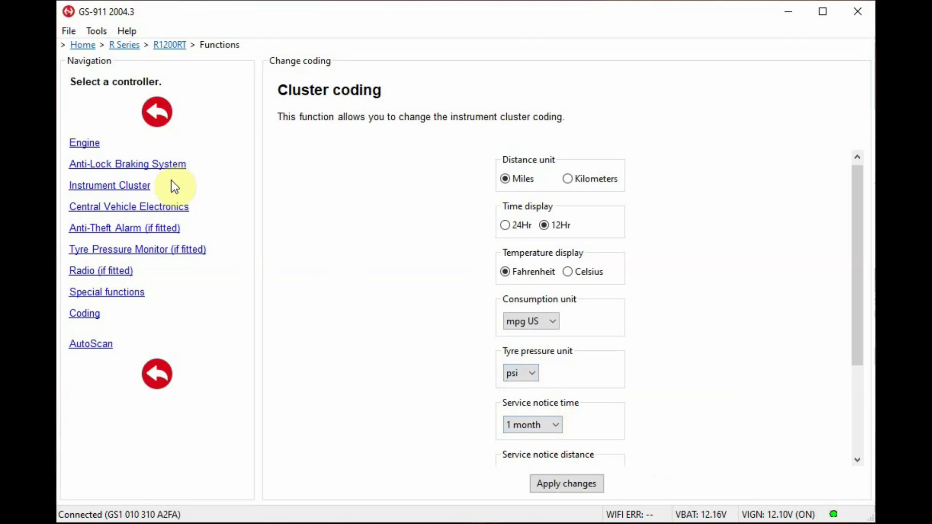
{"action": "scroll", "scroll_direction": "down", "scroll_amount": 3}
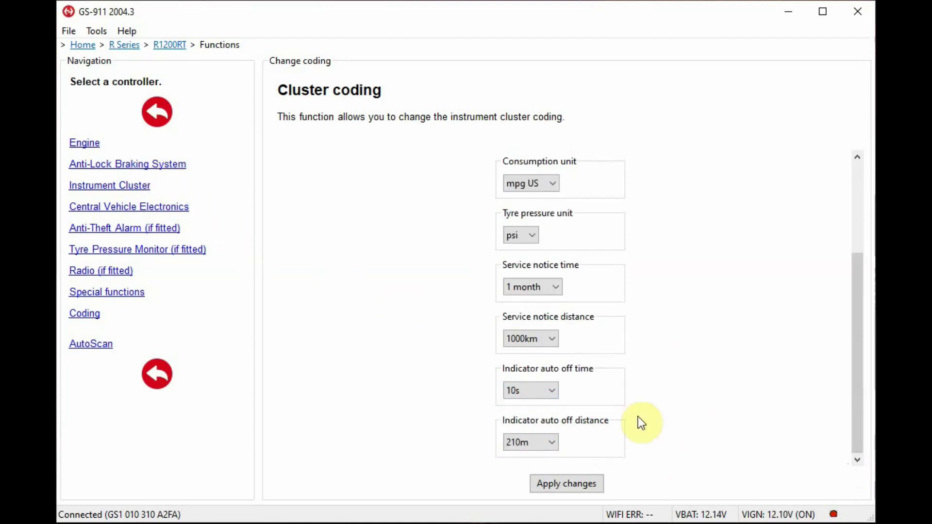
{"action": "mouse_move", "coordinate": [556, 412]}
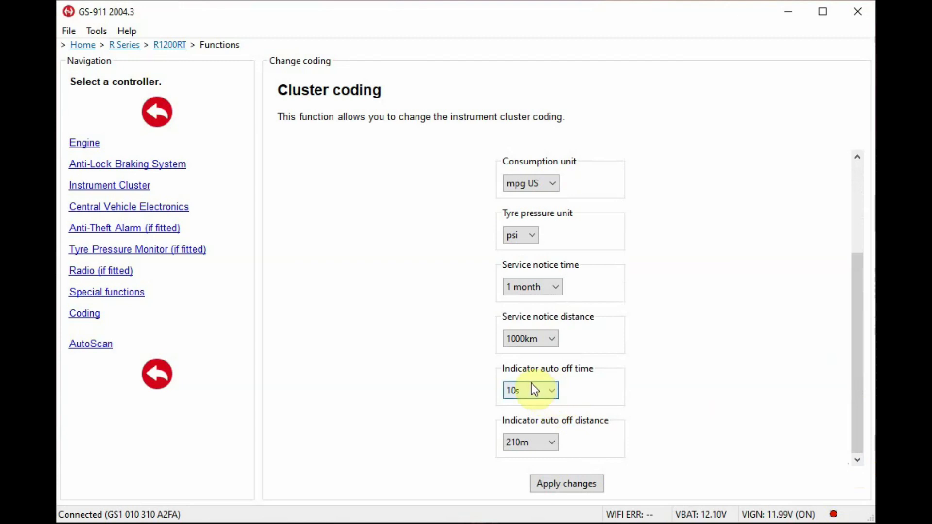
{"action": "left_click", "coordinate": [550, 391]}
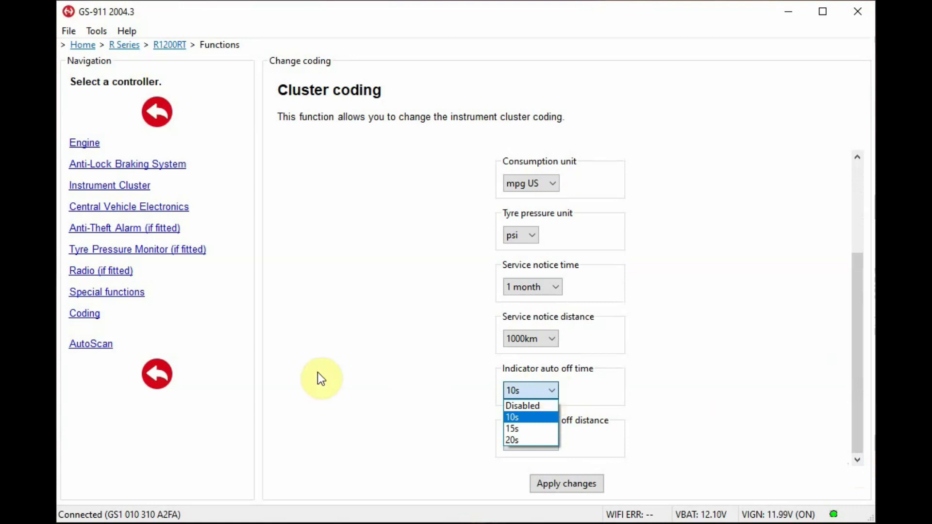
{"action": "left_click", "coordinate": [513, 417]}
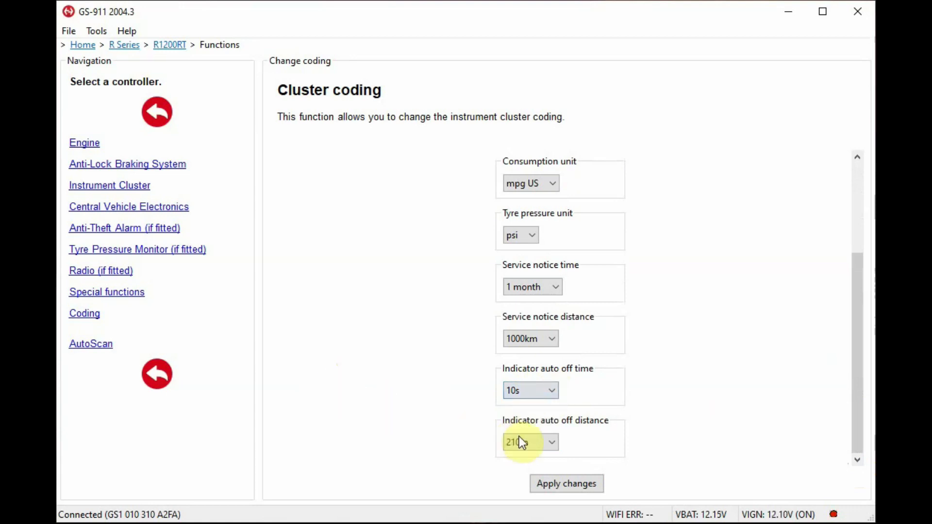
{"action": "left_click", "coordinate": [551, 442]}
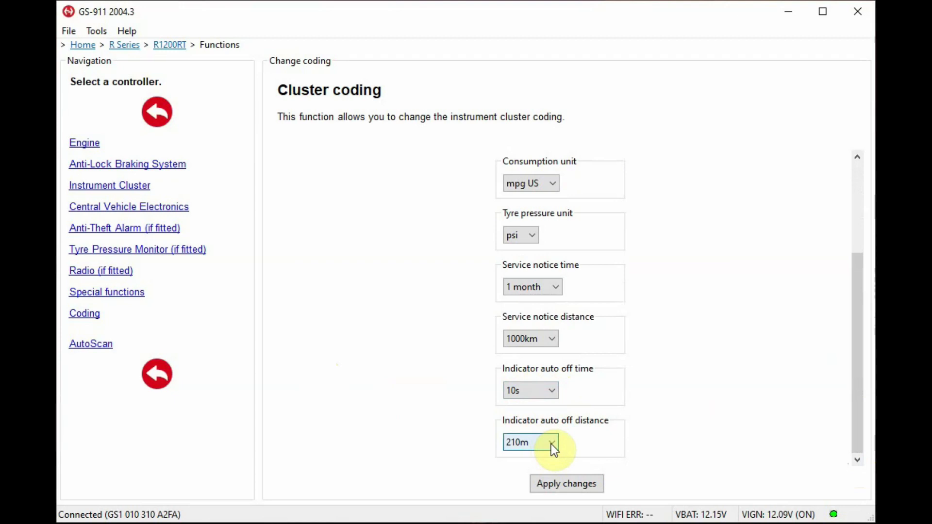
{"action": "left_click", "coordinate": [551, 442]}
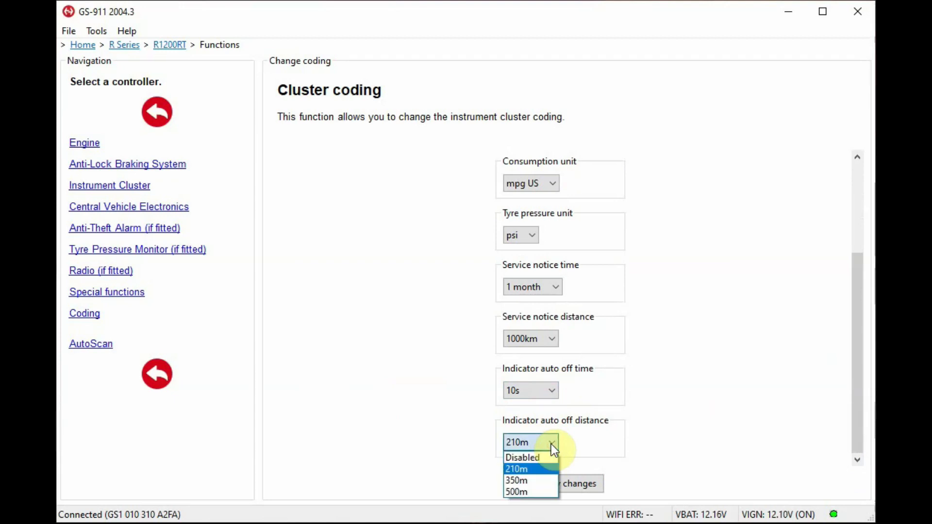
{"action": "mouse_move", "coordinate": [415, 398]}
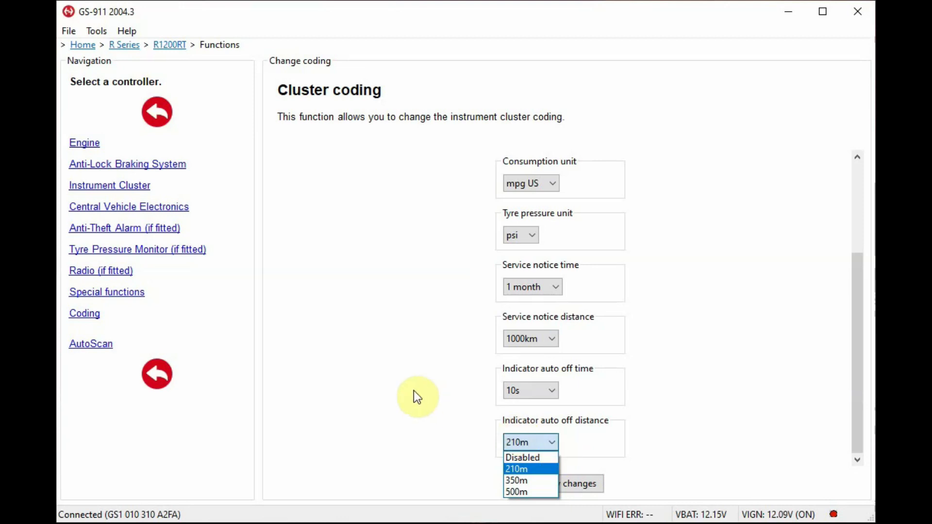